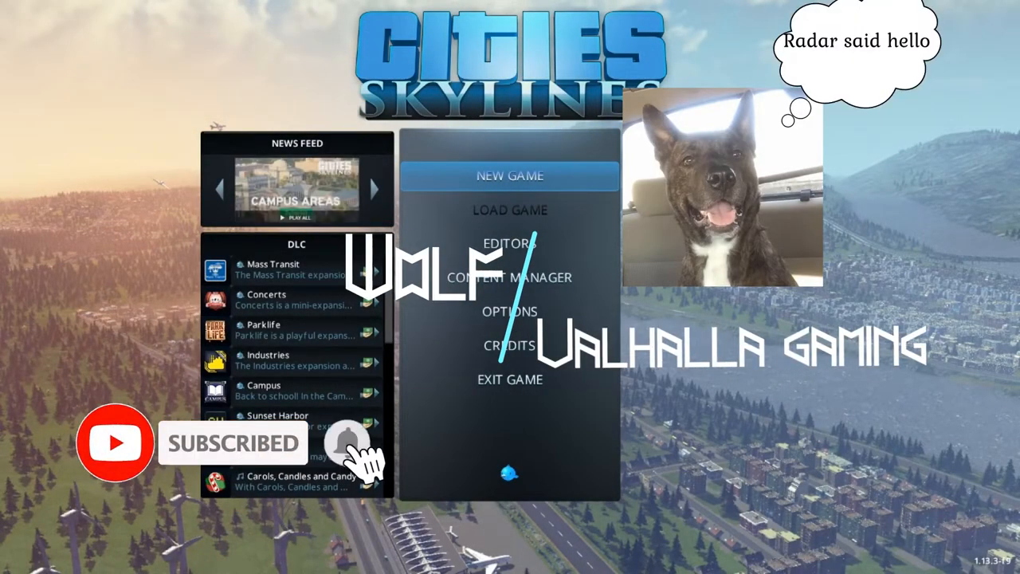
Preview Diamond Coast, Islands, Lagoon Shore and Foggy Hills, then start Portburg on Cliffside Bay.
{"action": "left_click", "coordinate": [509, 176]}
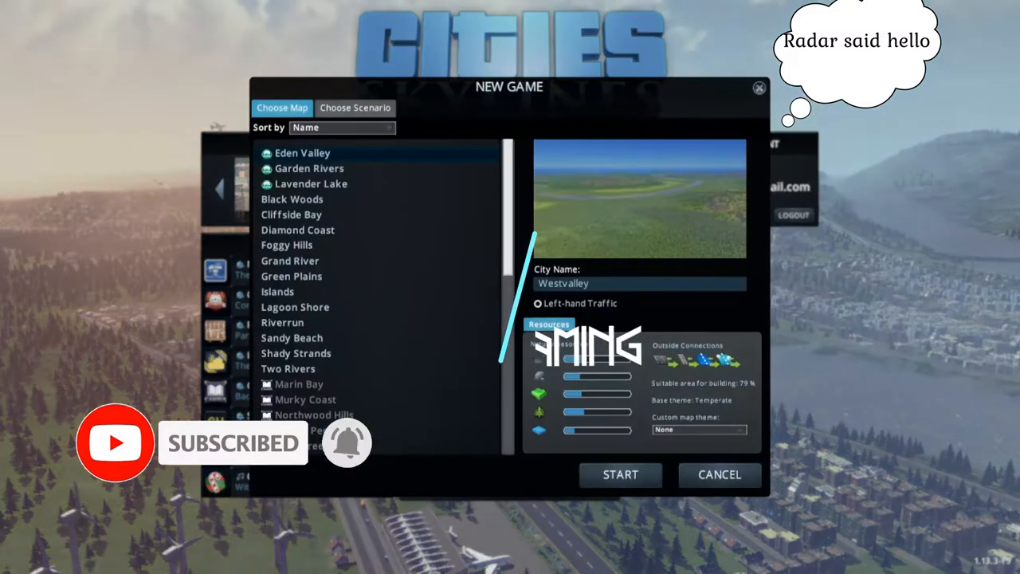
{"action": "left_click", "coordinate": [297, 229]}
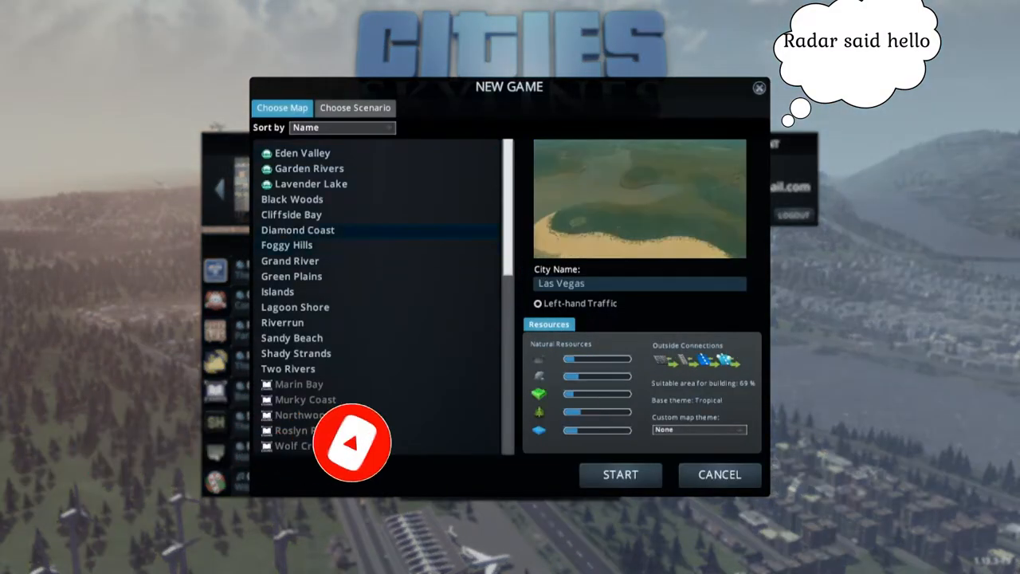
{"action": "left_click", "coordinate": [277, 291]}
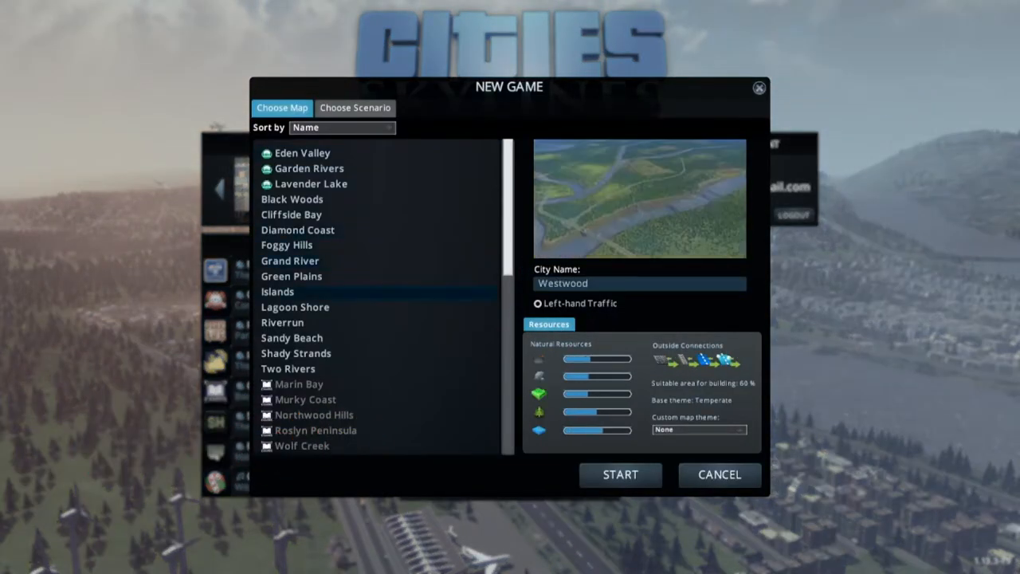
{"action": "left_click", "coordinate": [292, 338]}
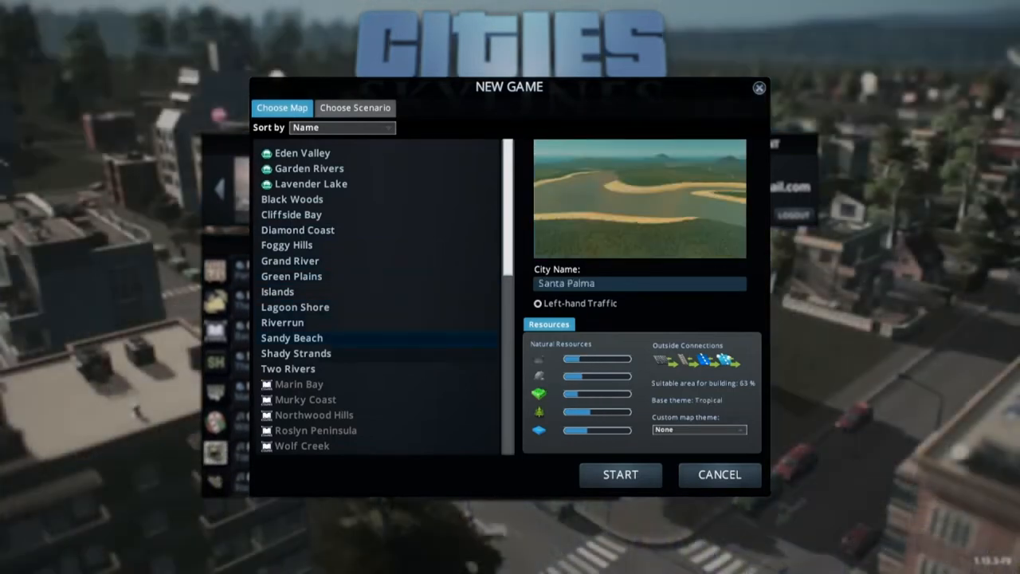
{"action": "left_click", "coordinate": [295, 307]}
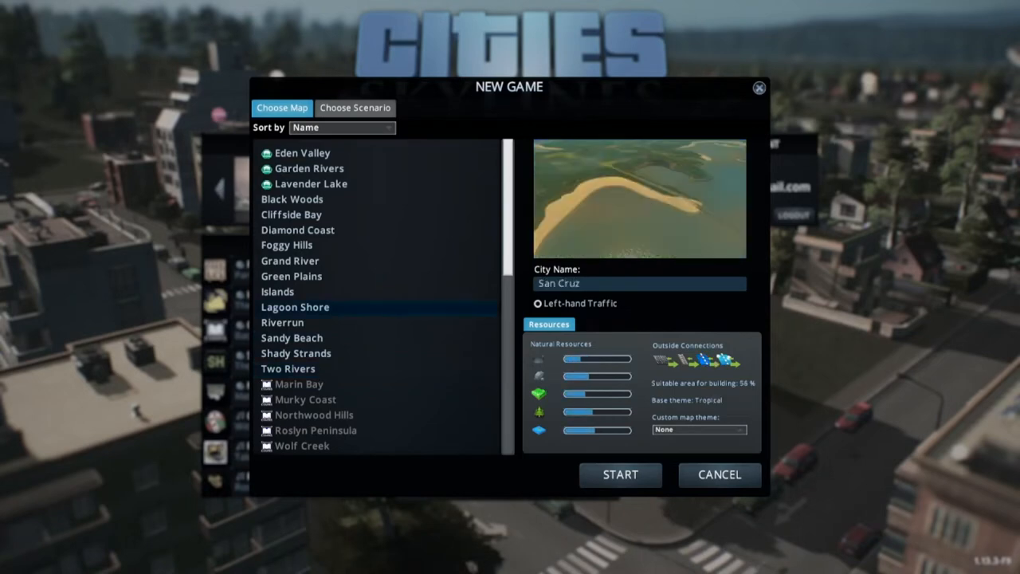
{"action": "left_click", "coordinate": [286, 244]}
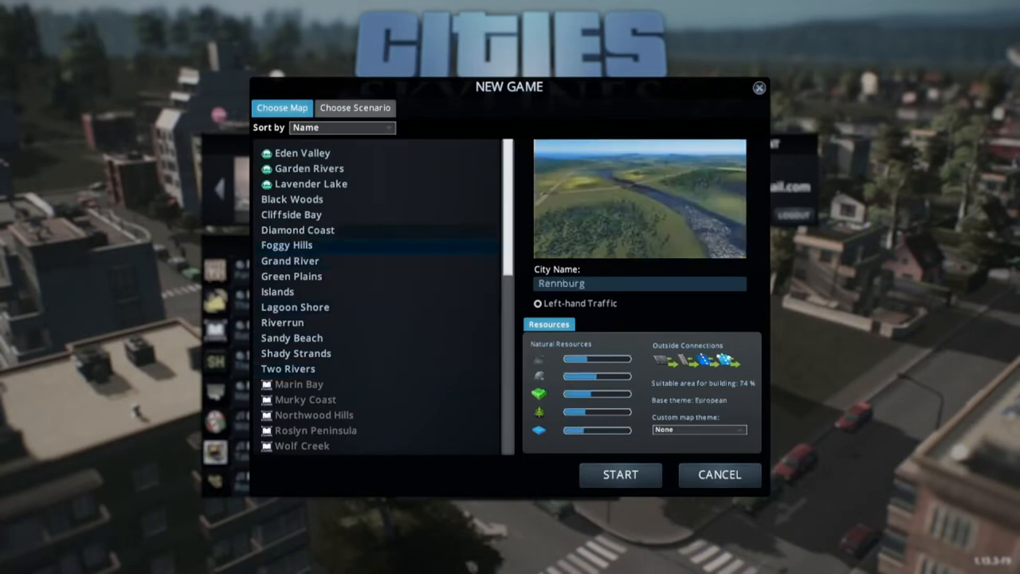
{"action": "left_click", "coordinate": [291, 214]}
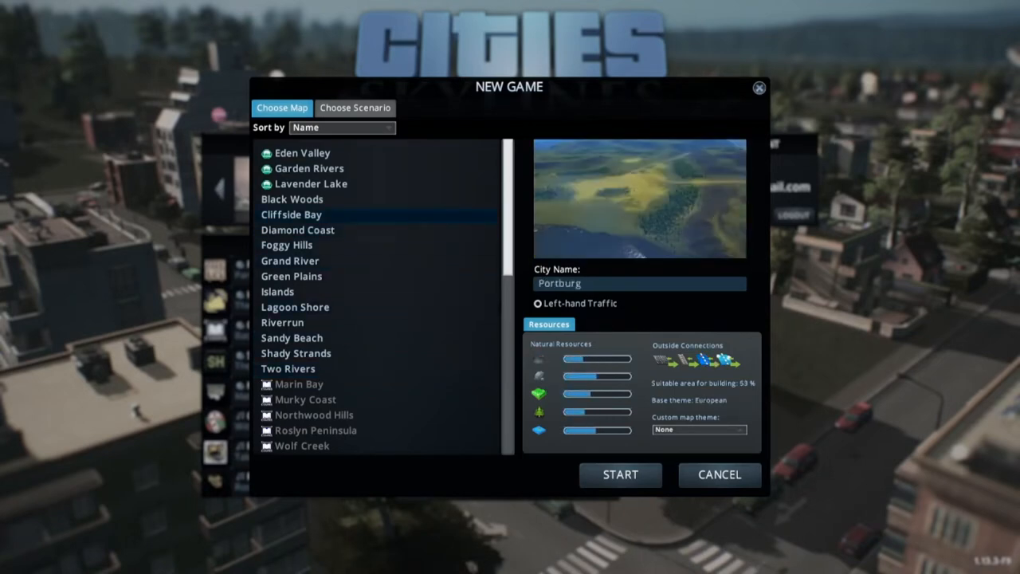
{"action": "left_click", "coordinate": [620, 474]}
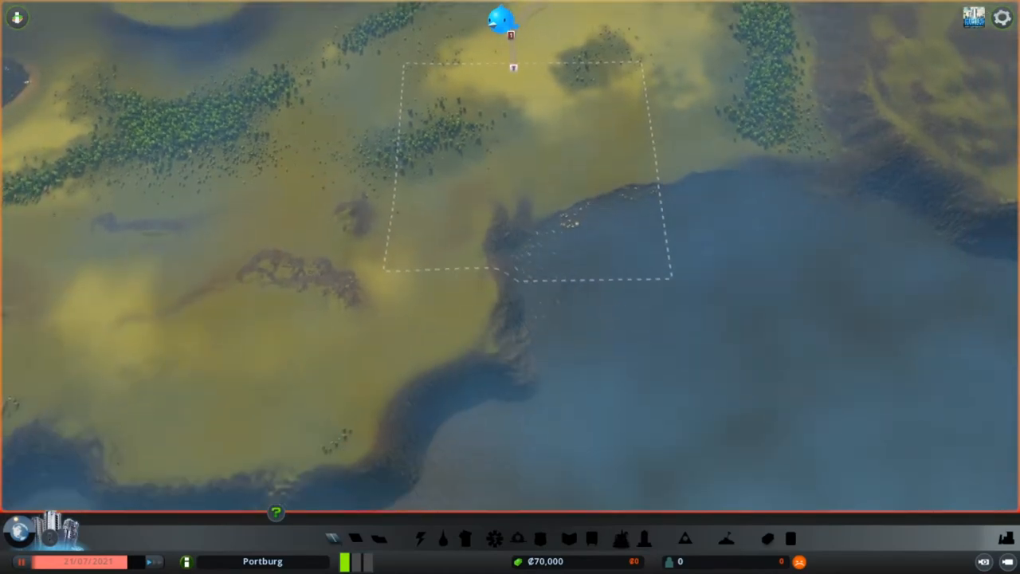
Zoom in on where the highway ramps end in the empty start area.
{"action": "scroll", "scroll_direction": "down", "scroll_amount": 3}
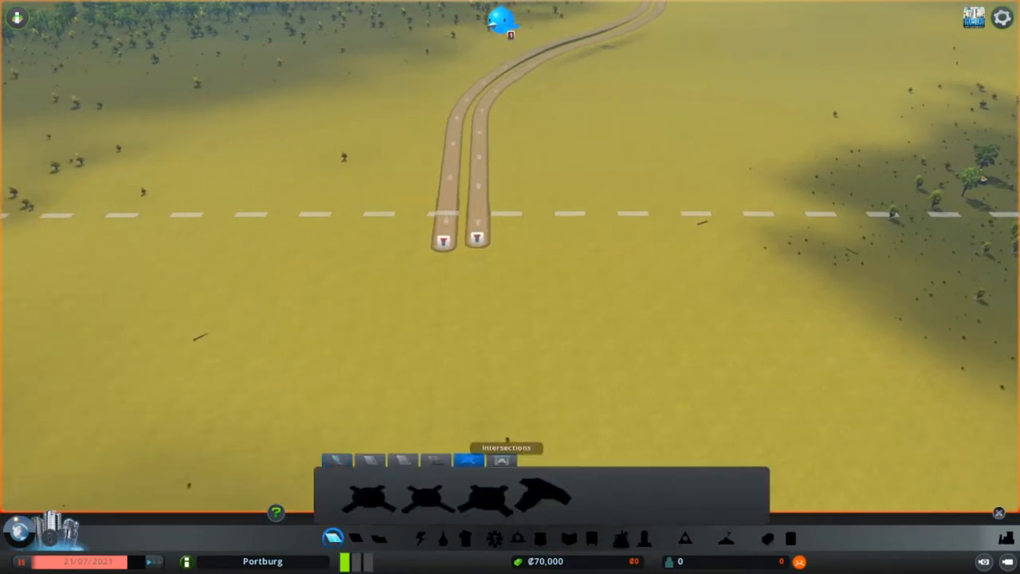
Bulldoze a trial road piece and place a roundabout below the highway ramps.
{"action": "left_click", "coordinate": [336, 459]}
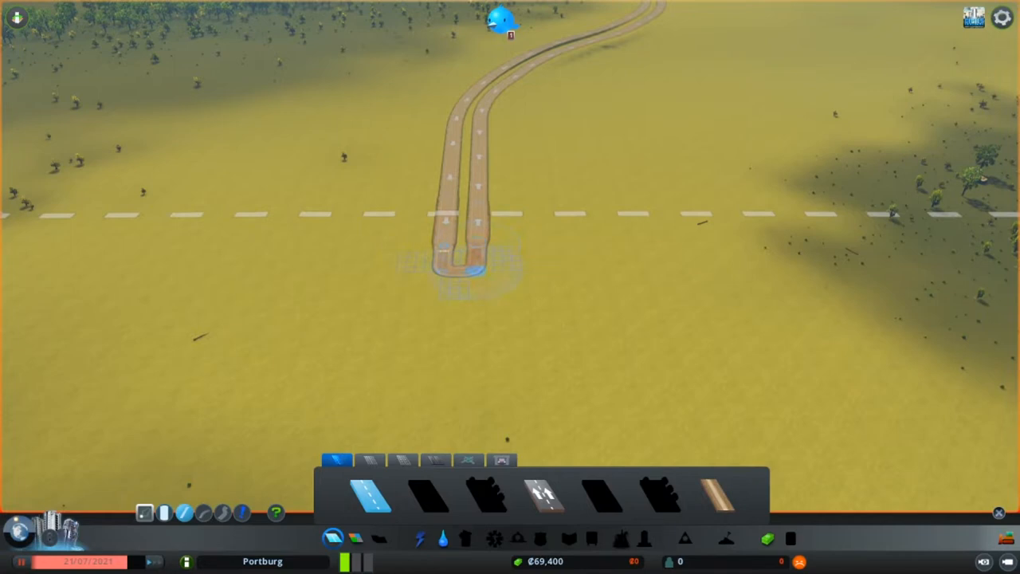
{"action": "left_click", "coordinate": [370, 494]}
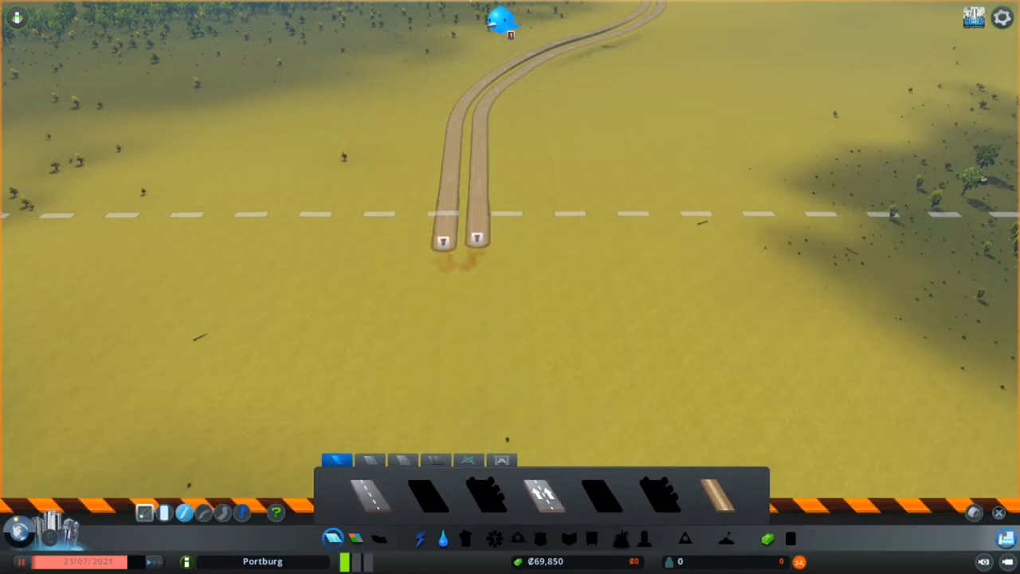
{"action": "left_click", "coordinate": [469, 461]}
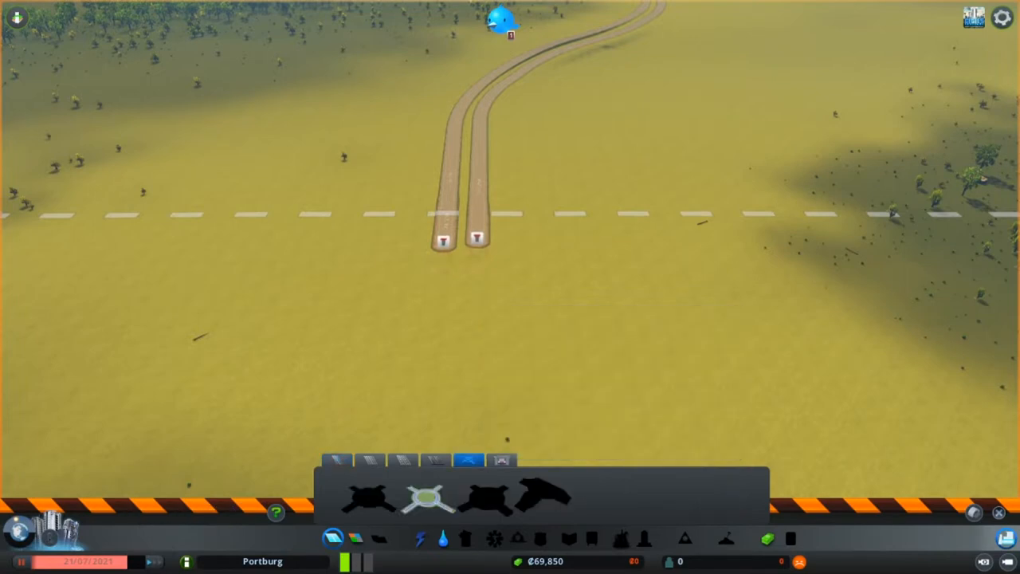
{"action": "left_click", "coordinate": [424, 498]}
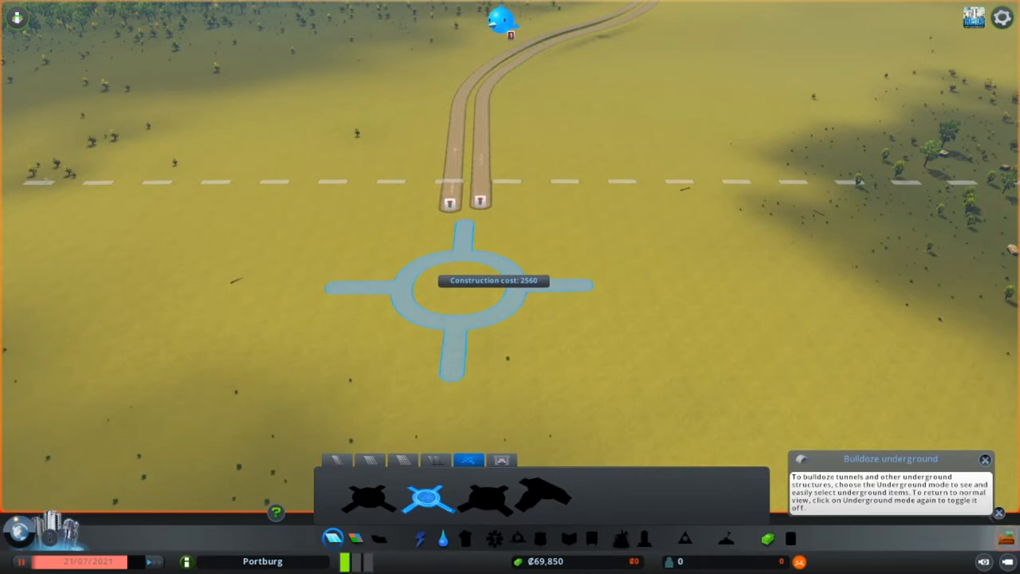
{"action": "left_click", "coordinate": [452, 286]}
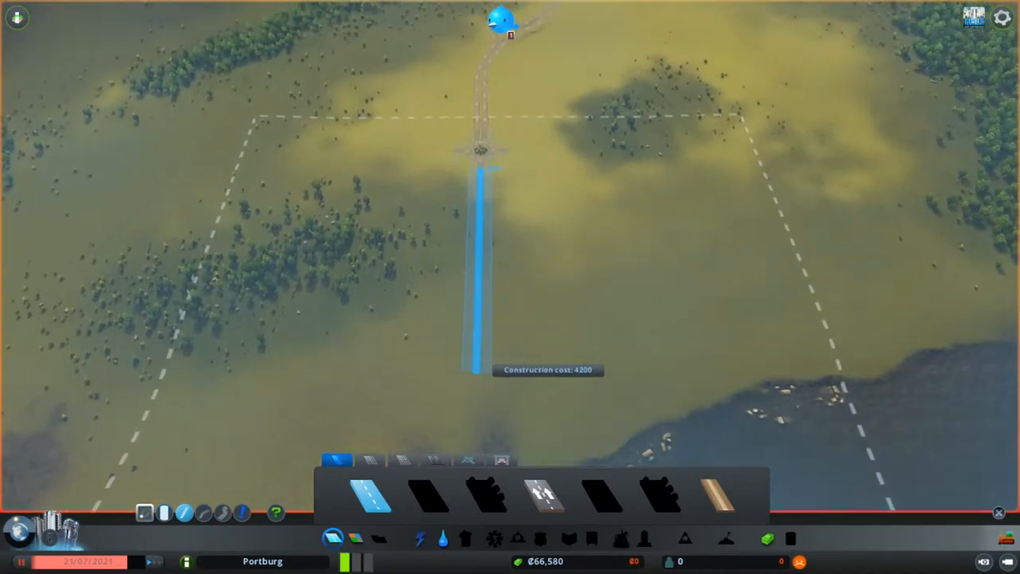
Draw a two-lane road south from the roundabout, branching east and south.
{"action": "left_click", "coordinate": [475, 371]}
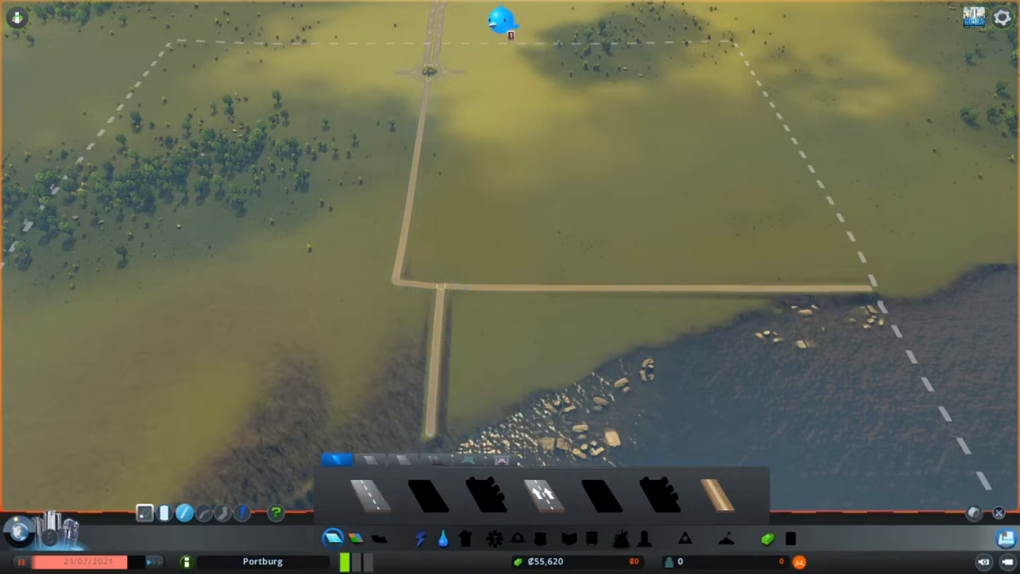
Draw a curved road along the shoreline from the south road's end to the east road.
{"action": "left_click", "coordinate": [372, 496]}
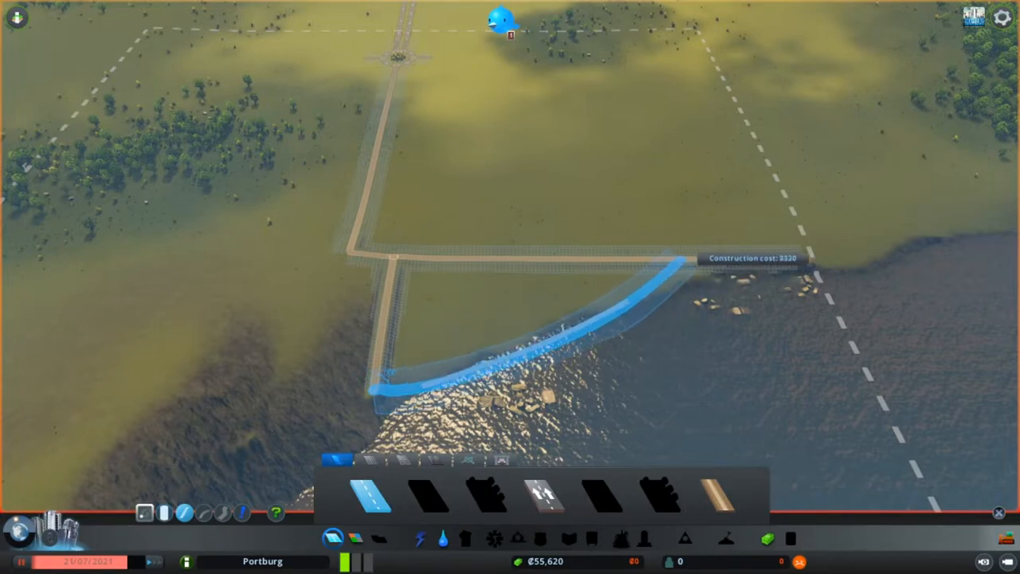
{"action": "left_click", "coordinate": [685, 255]}
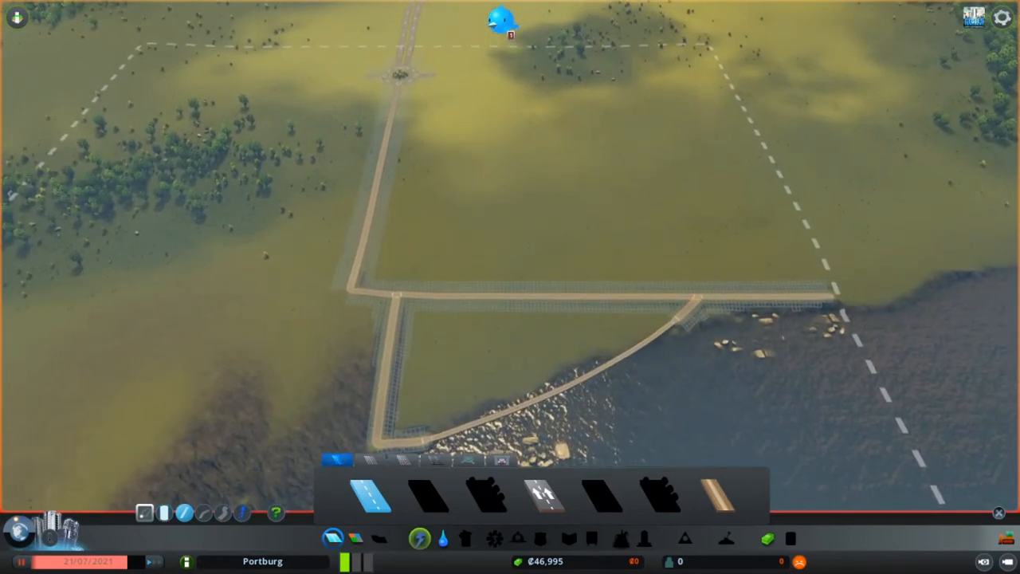
Show the electricity overlay and its power plant list, reading 0 MW.
{"action": "left_click", "coordinate": [419, 537]}
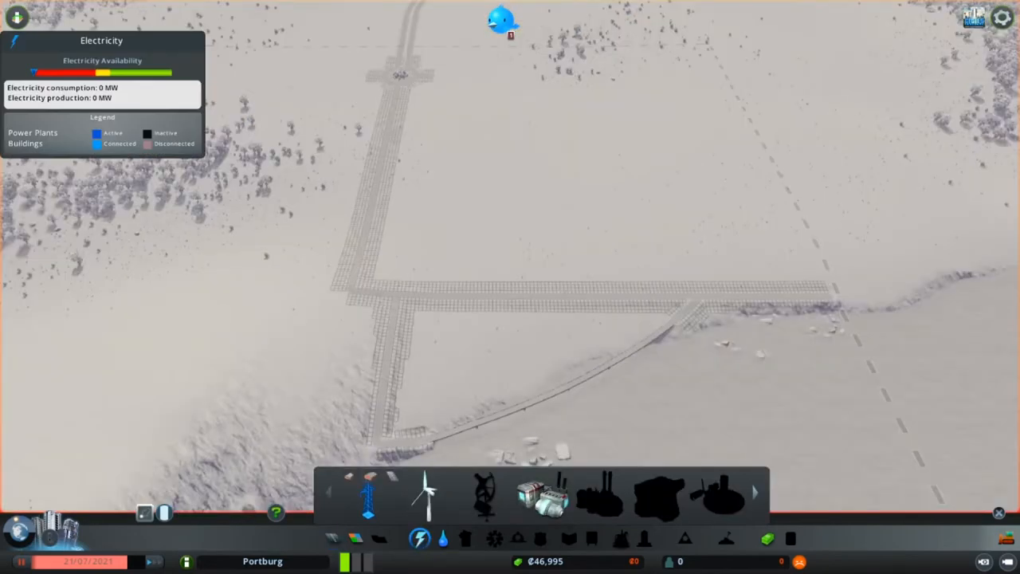
{"action": "left_click", "coordinate": [426, 491]}
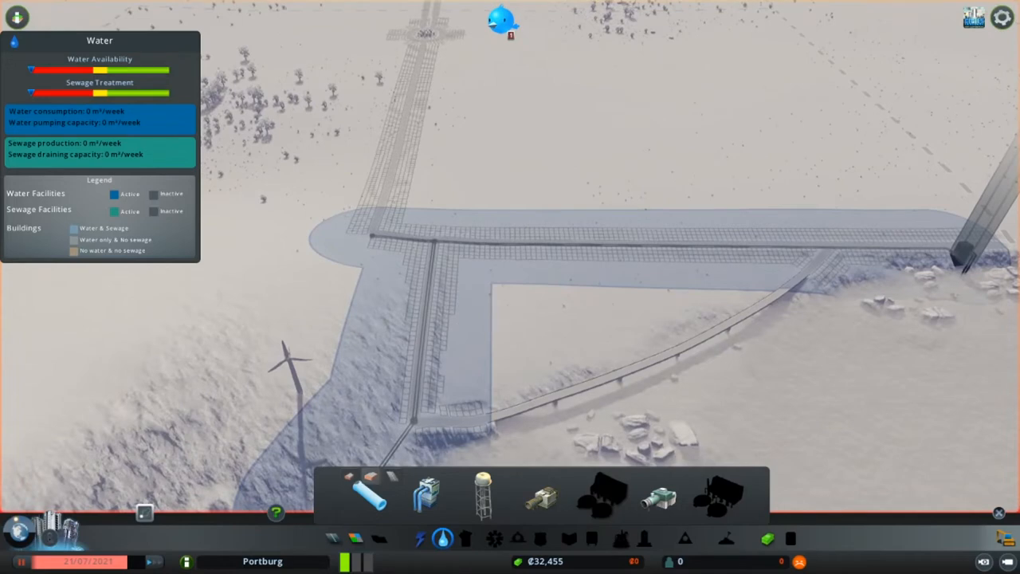
Show the water overlay with zero pumping and sewage draining capacity.
{"action": "left_click", "coordinate": [419, 537]}
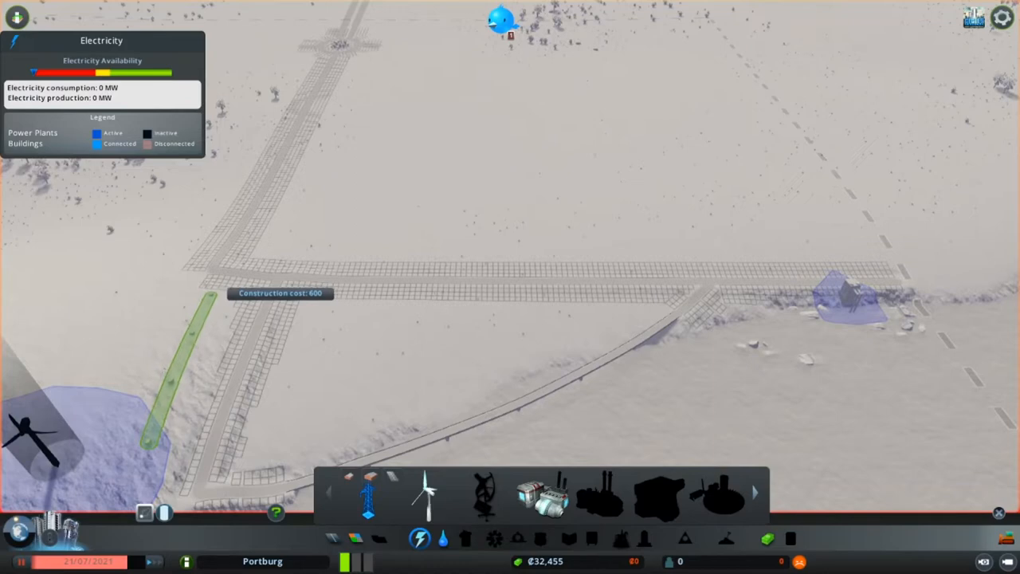
Run power lines from the wind turbine along the roads to the shoreline building.
{"action": "left_click", "coordinate": [223, 287]}
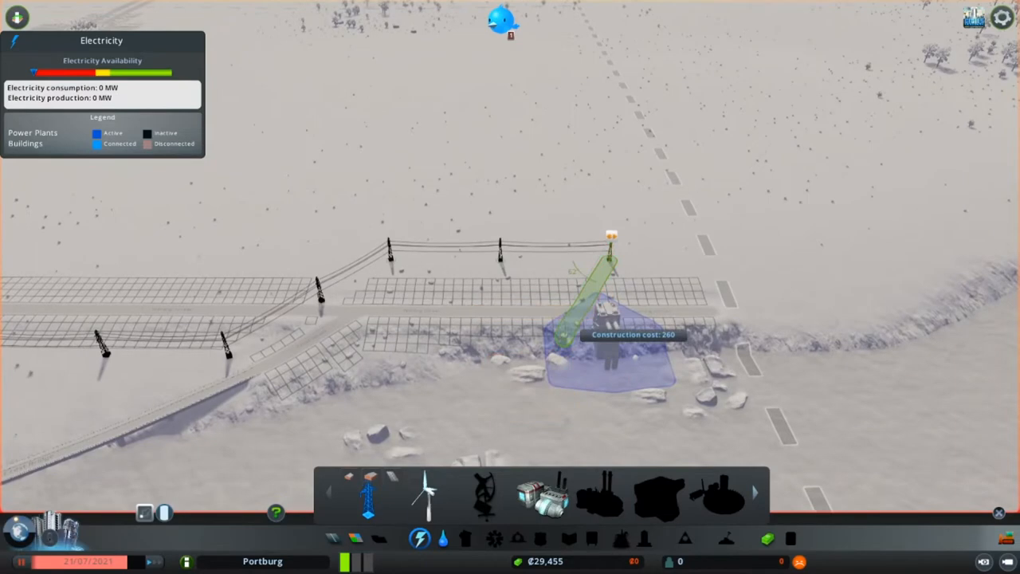
{"action": "left_click", "coordinate": [606, 319]}
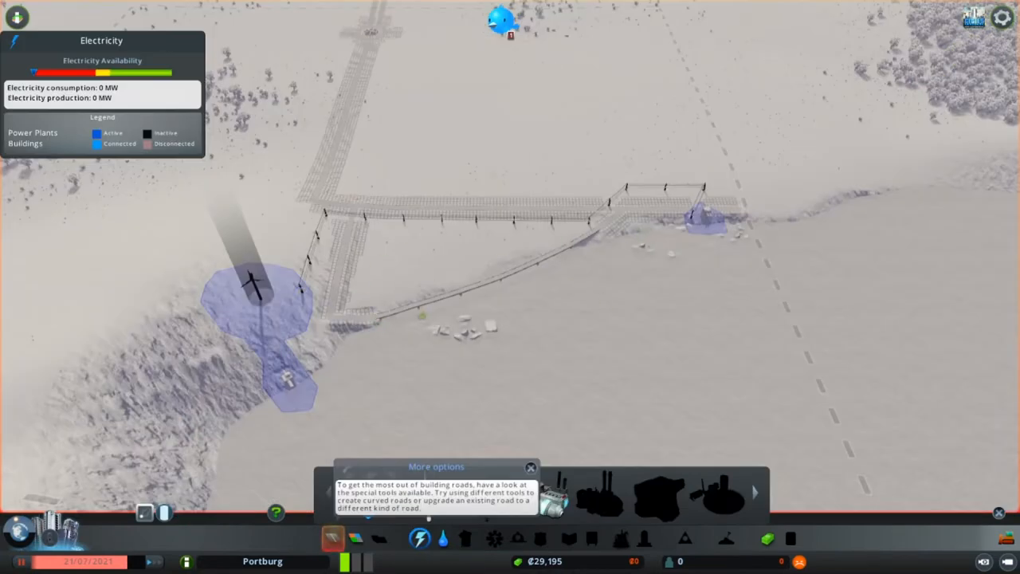
Leave the electricity overlay and begin a two-lane street inside the triangular plot.
{"action": "left_click", "coordinate": [442, 538]}
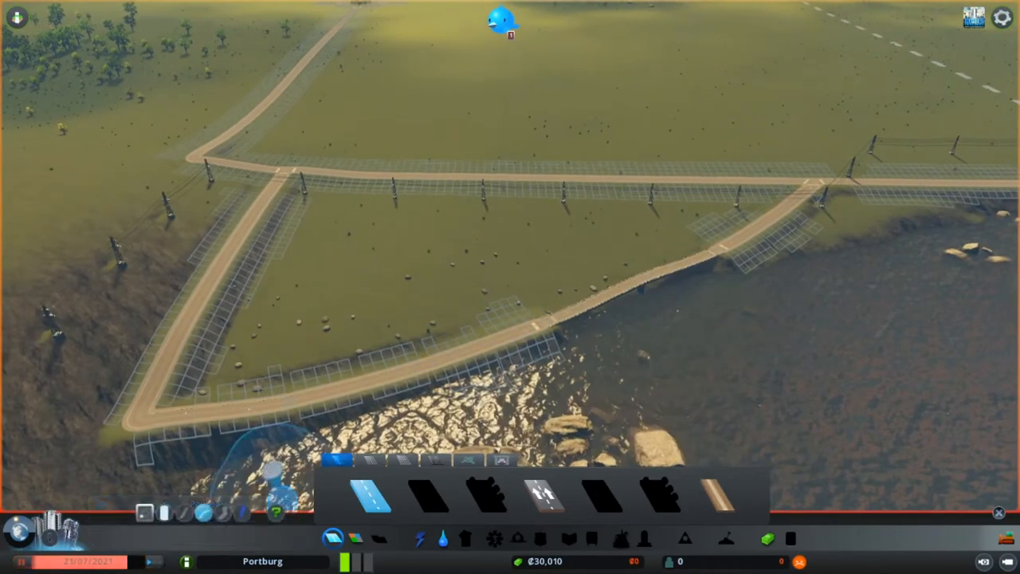
{"action": "left_click", "coordinate": [165, 513]}
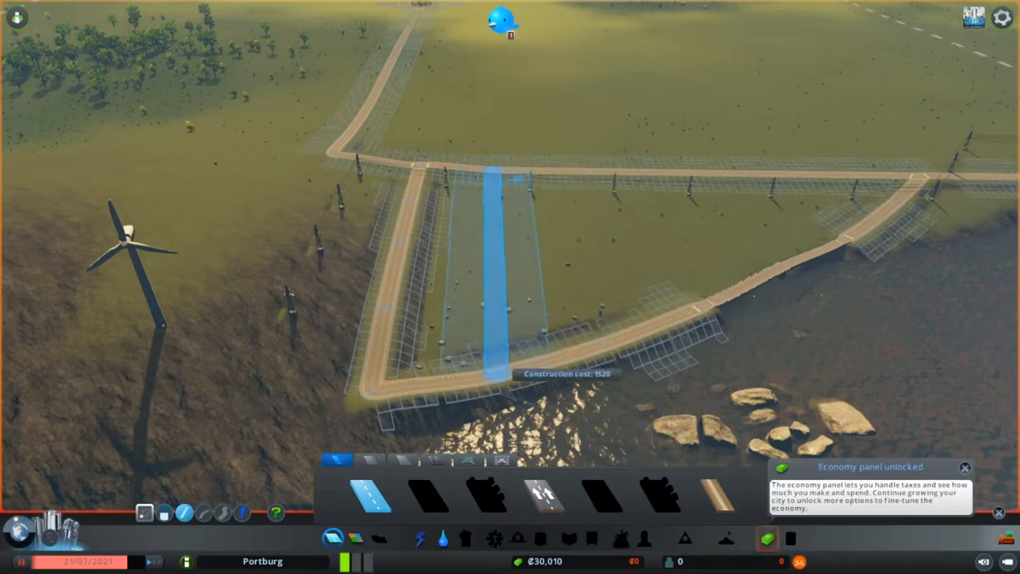
Draw parallel streets across the triangle from the top road to the shoreline road.
{"action": "left_click", "coordinate": [502, 239]}
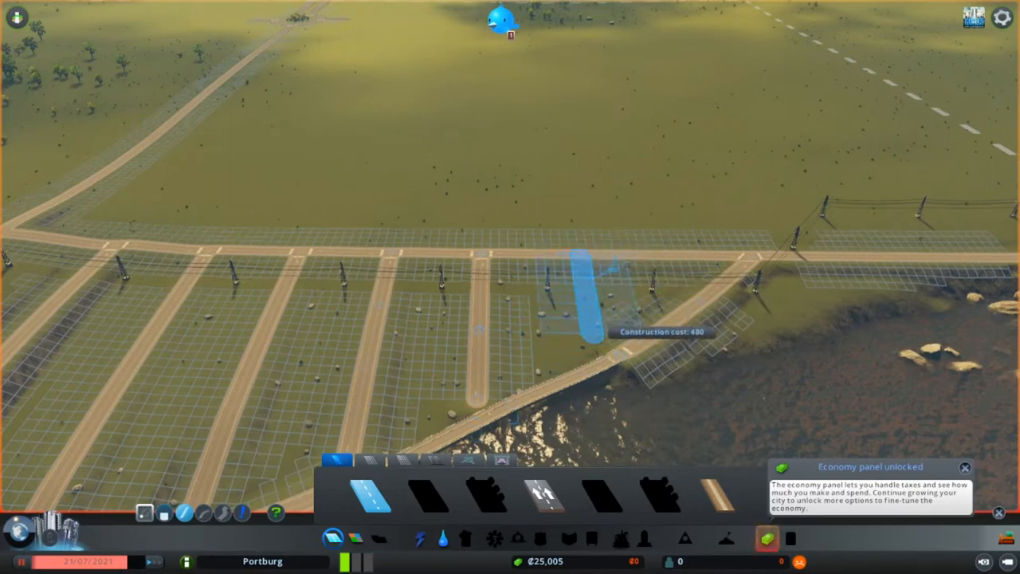
{"action": "left_click", "coordinate": [964, 468]}
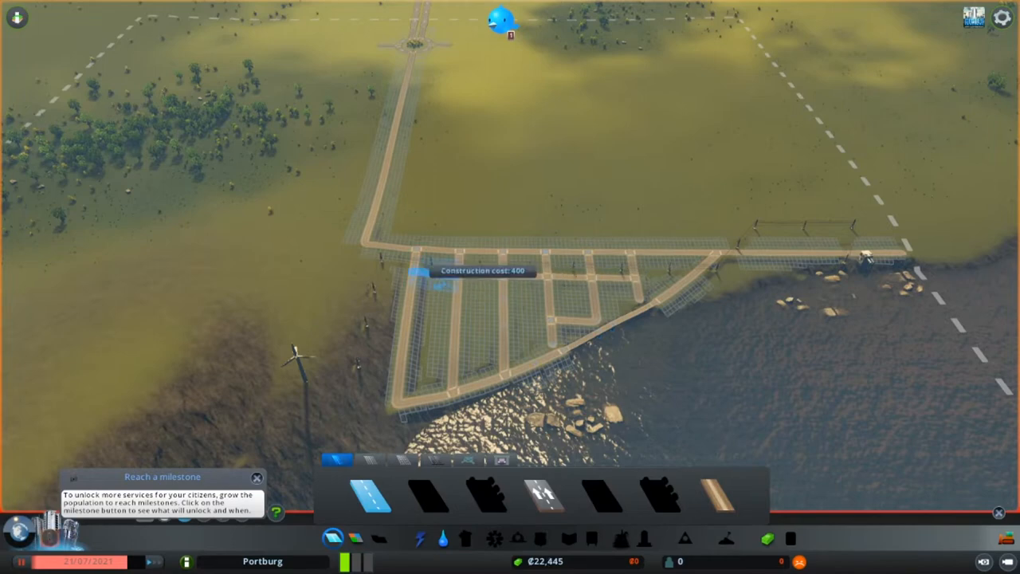
Draw two-lane cross streets between the parallel roads, including a short stub near the shore.
{"action": "left_click", "coordinate": [576, 306]}
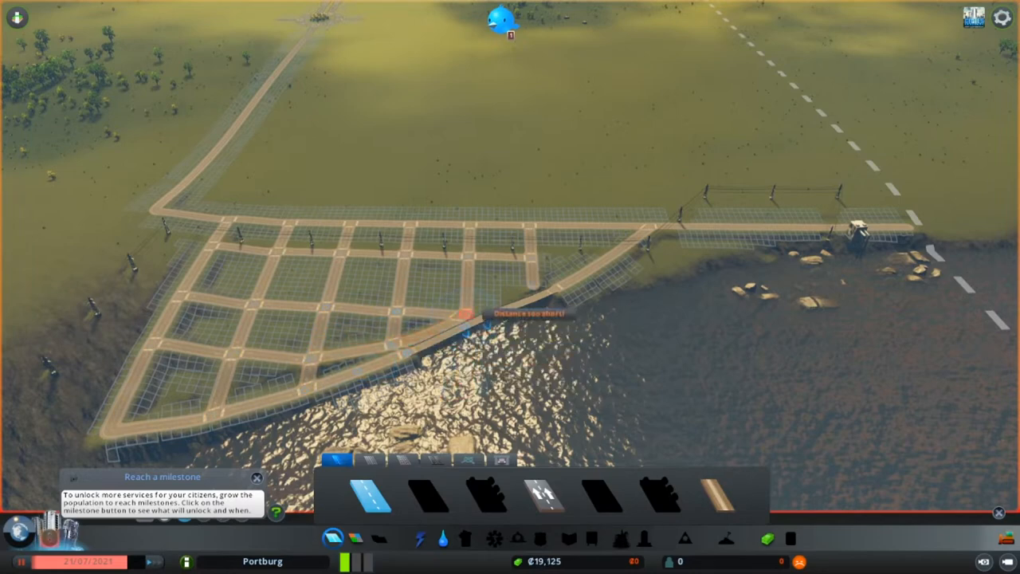
{"action": "left_click", "coordinate": [462, 335]}
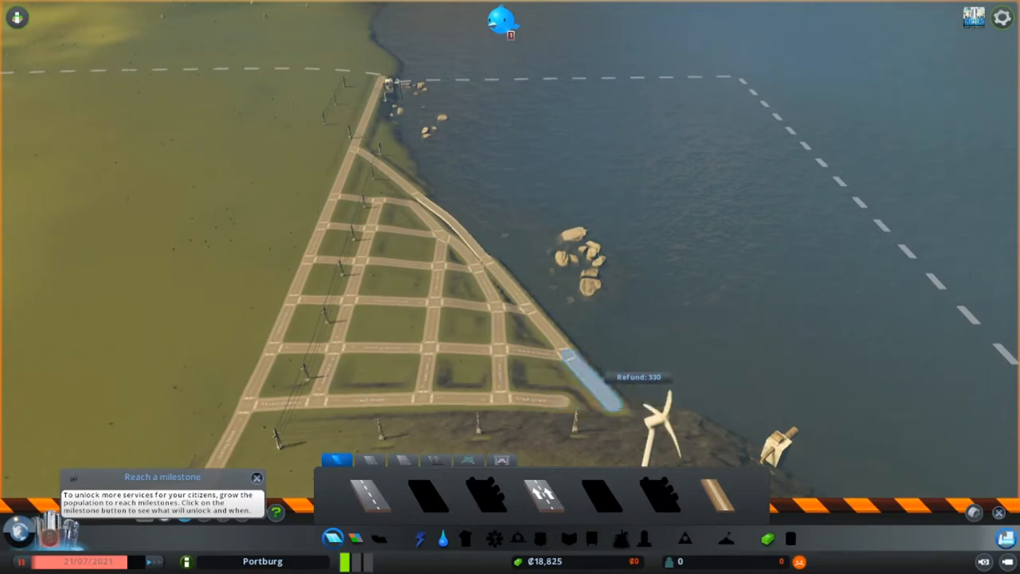
Bulldoze the short road stub by the shoreline to recover funds.
{"action": "left_click", "coordinate": [590, 366]}
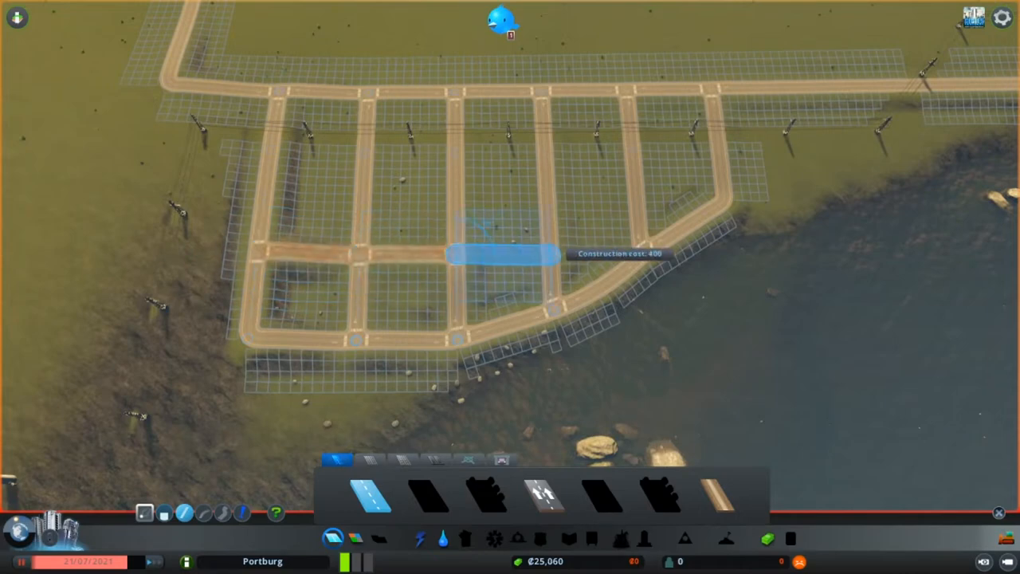
Extend the middle two-lane cross street across the full width of the grid.
{"action": "left_click", "coordinate": [494, 255]}
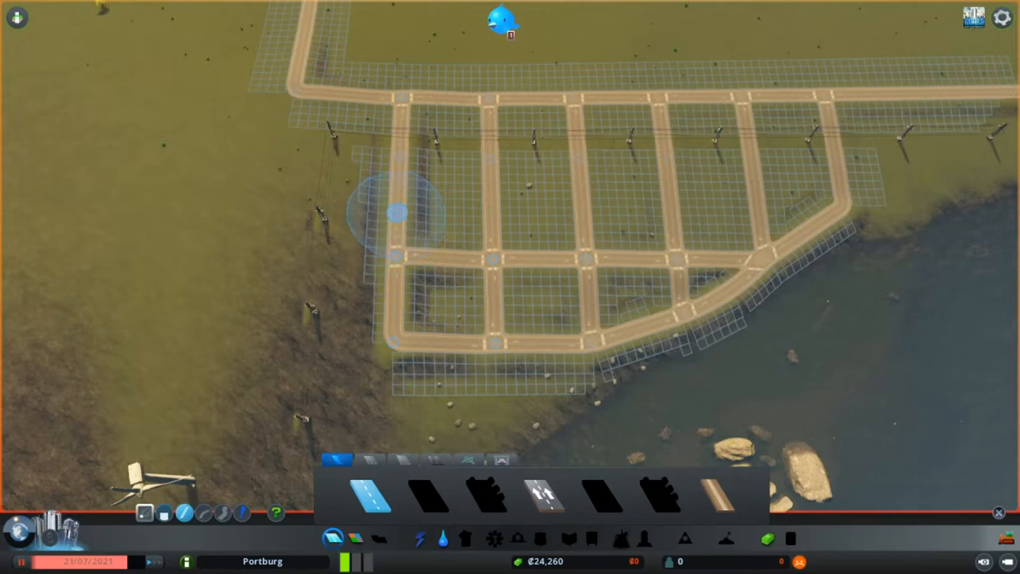
{"action": "mouse_move", "coordinate": [397, 196]}
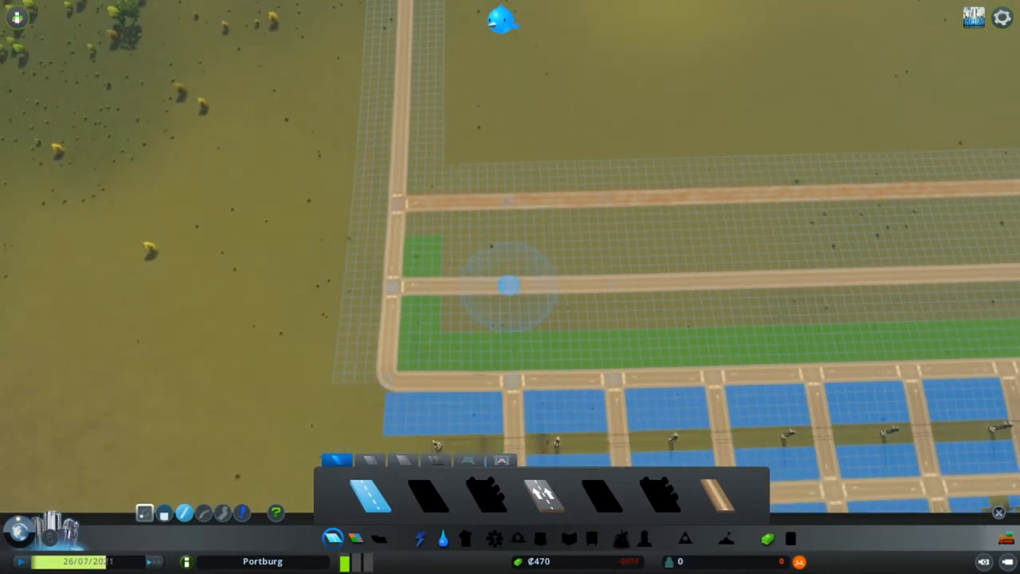
Lay small streets south of the main road toward the water and zone blocks residential.
{"action": "left_click", "coordinate": [507, 285]}
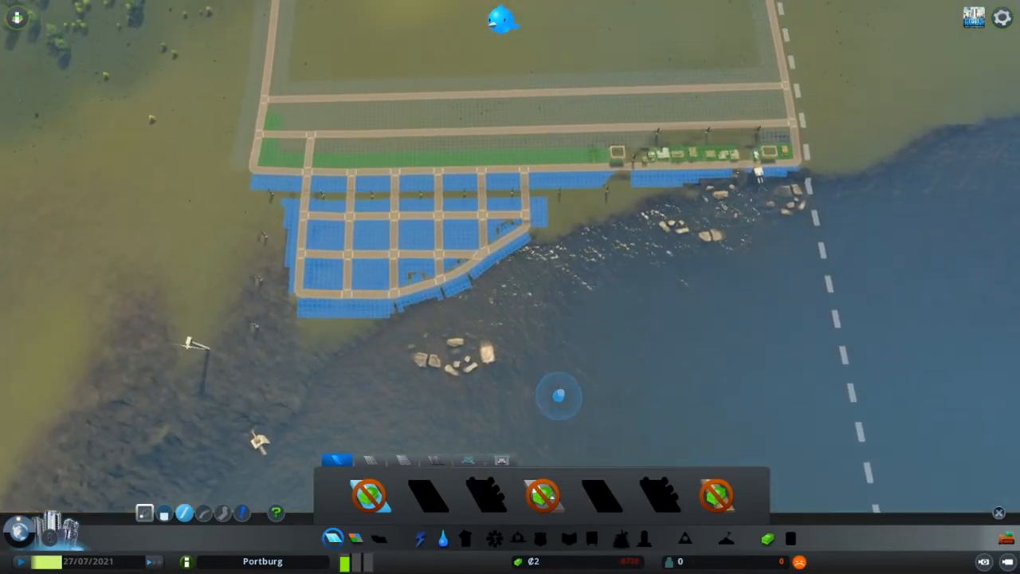
Show the Water & Sewage overlay: 120,000 m³/week pumping versus 64 consumed.
{"action": "left_click", "coordinate": [442, 538]}
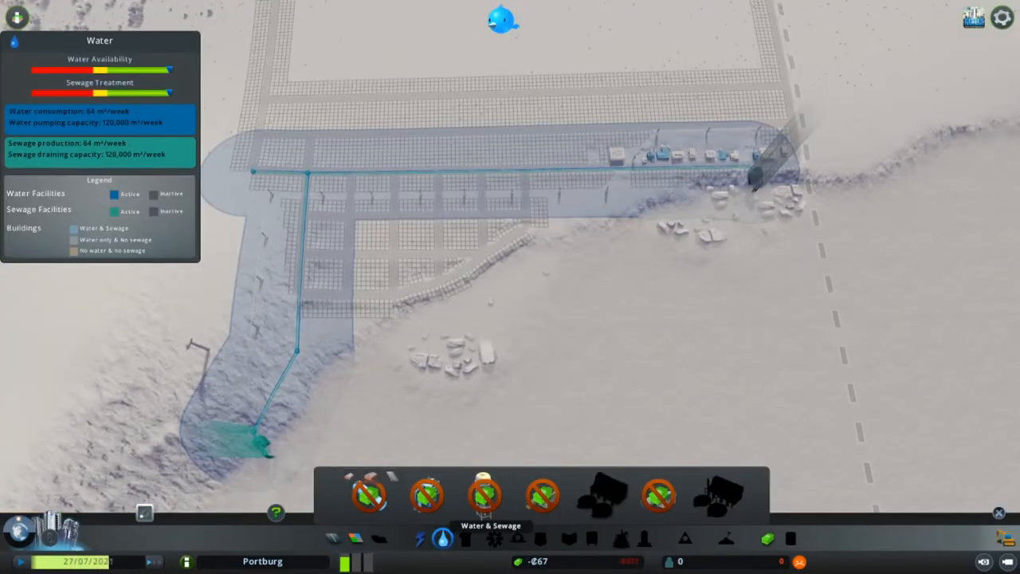
{"action": "mouse_move", "coordinate": [484, 495]}
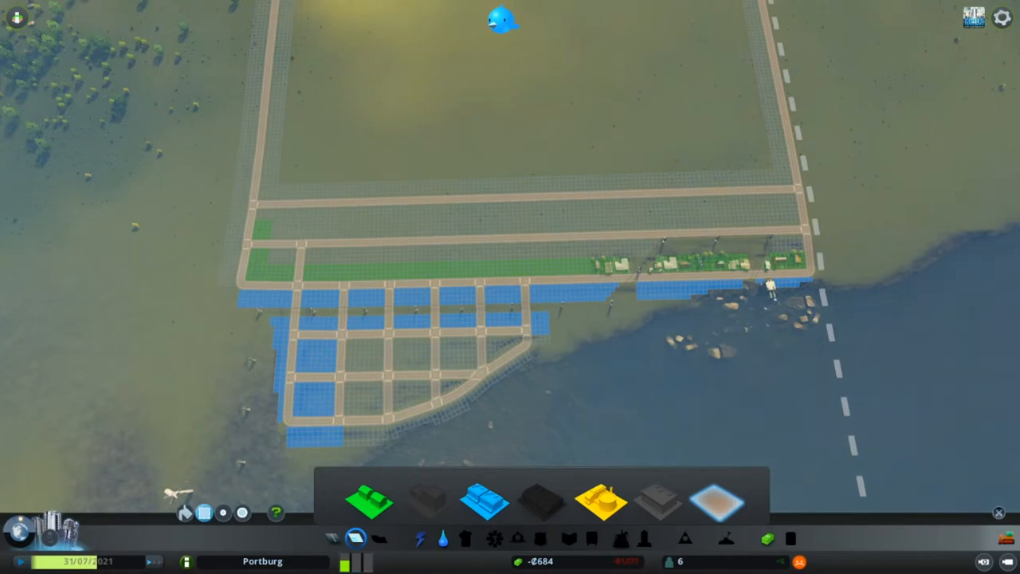
Toggle the bottom-toolbar button twice while adjusting the southern grid's blue zoning.
{"action": "left_click", "coordinate": [442, 538]}
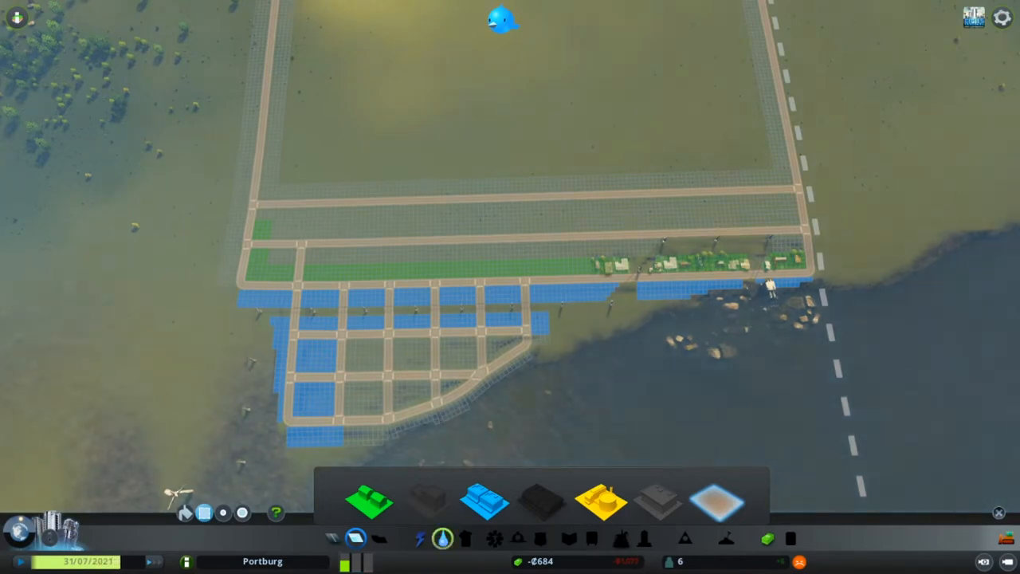
{"action": "left_click", "coordinate": [442, 538]}
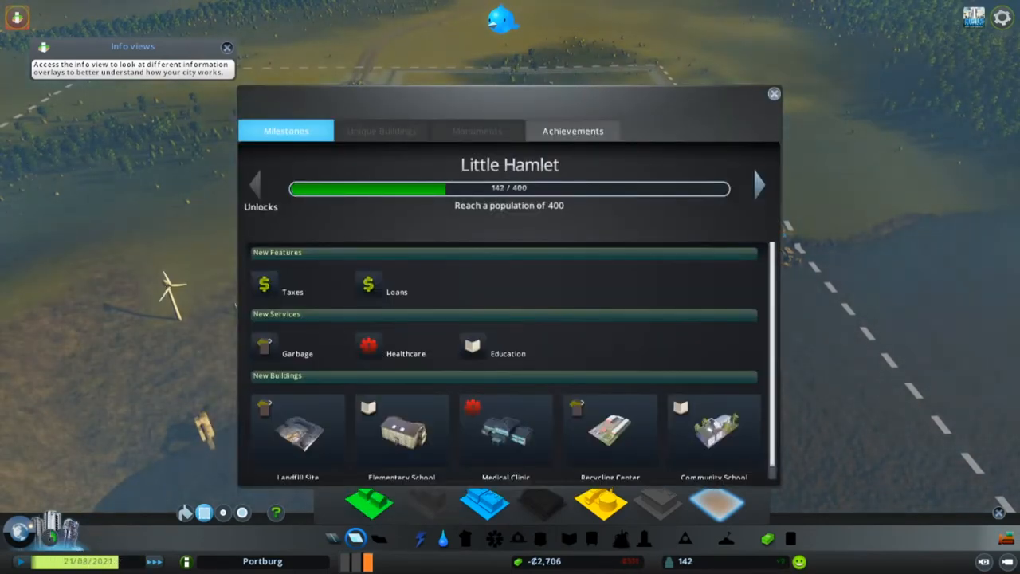
{"action": "left_click", "coordinate": [772, 93]}
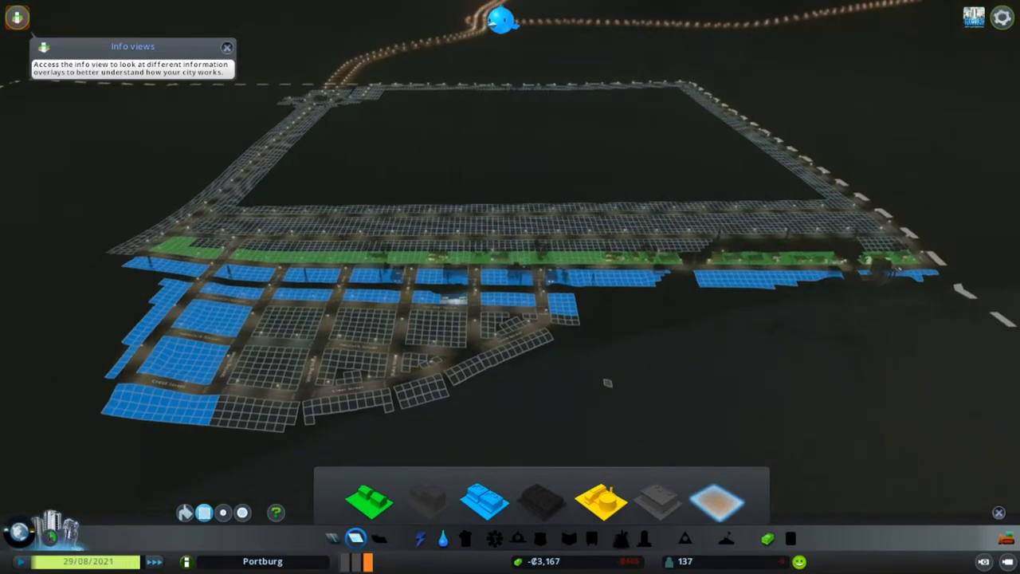
Show the Electricity overlay (2 of 8 MW used) and dismiss the historical building tip.
{"action": "left_click", "coordinate": [420, 538]}
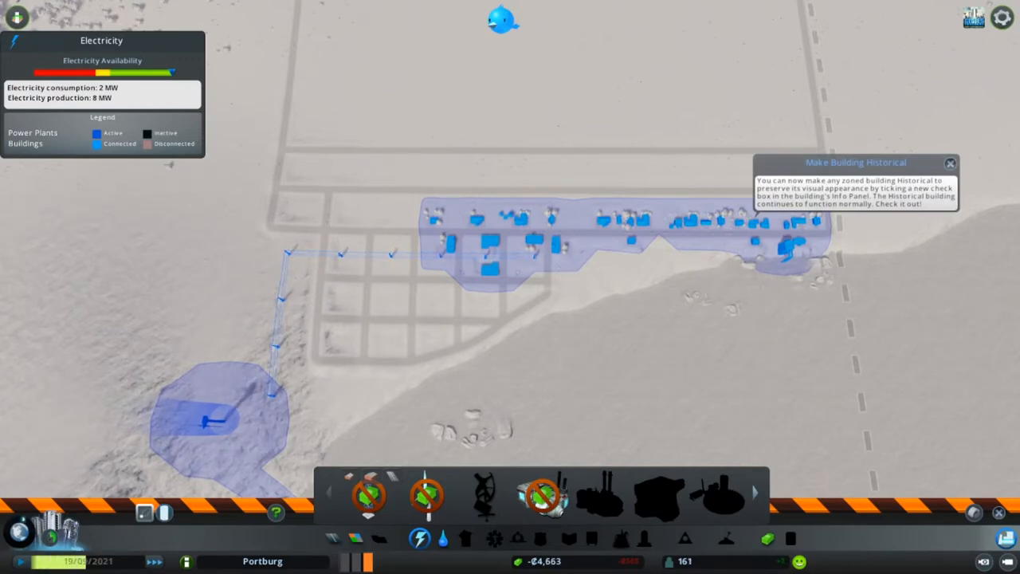
{"action": "left_click", "coordinate": [949, 164]}
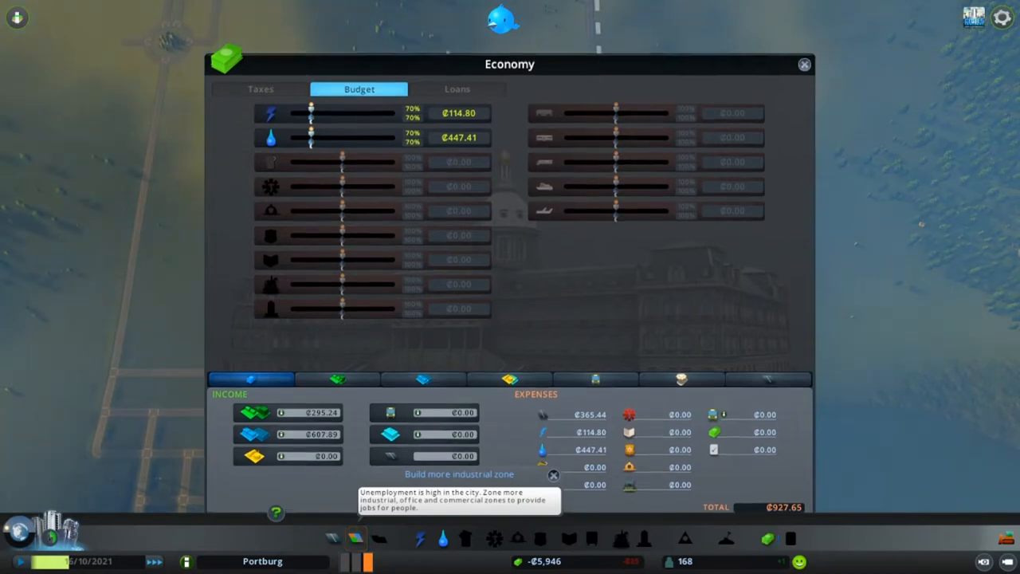
Review the Budget tab: electricity and water at 70%, expenses ₡927.65.
{"action": "left_click", "coordinate": [803, 64]}
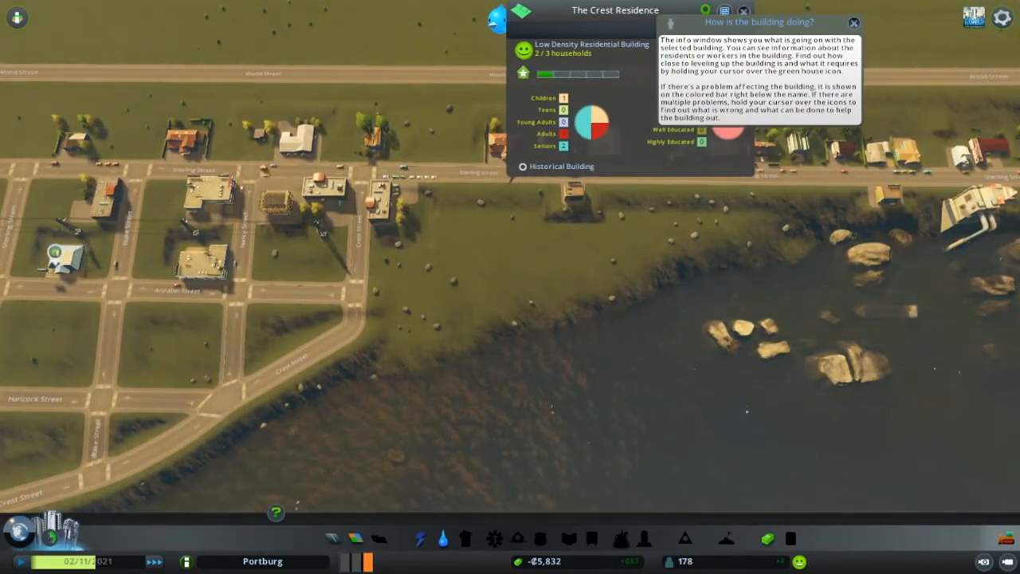
Dismiss the status tip and close The Crest Residence details (2 of 3 households).
{"action": "left_click", "coordinate": [853, 22]}
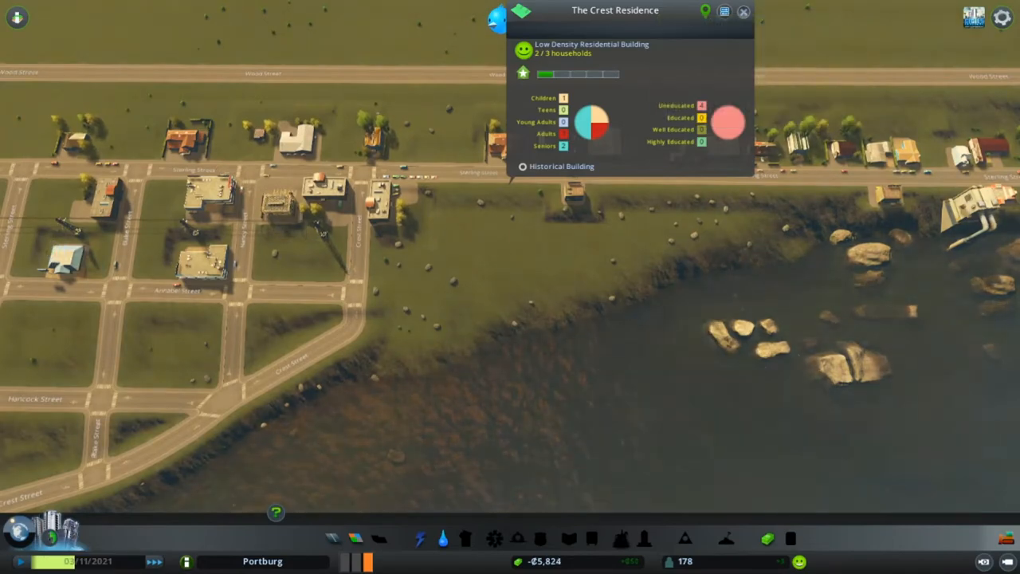
{"action": "left_click", "coordinate": [742, 11]}
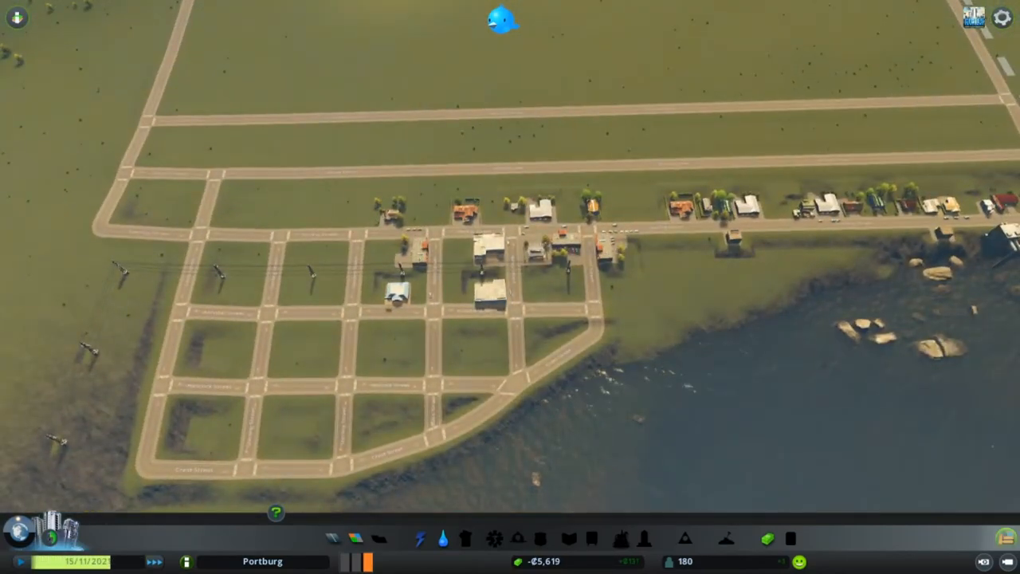
Open the Zoning tool and dismiss the new industrial zone notice.
{"action": "left_click", "coordinate": [420, 538]}
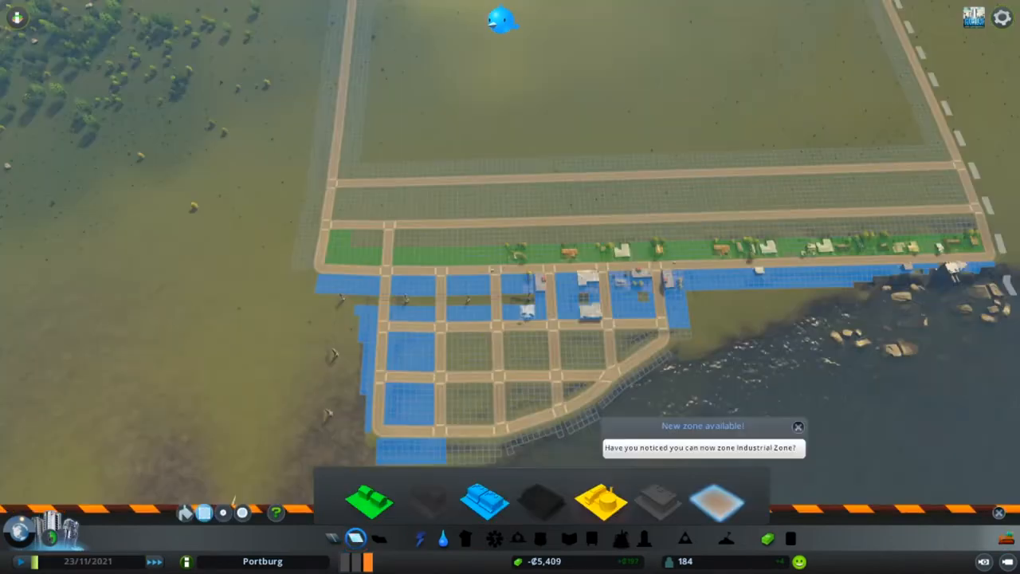
{"action": "left_click", "coordinate": [600, 500]}
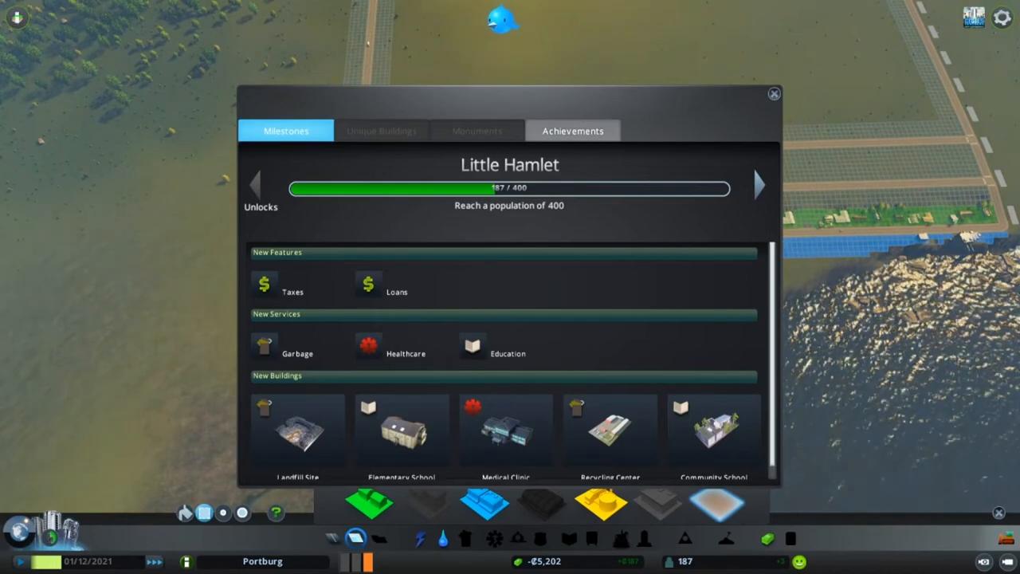
Scroll through the Achievements list, then close the Milestones window at 187 of 400.
{"action": "left_click", "coordinate": [572, 131]}
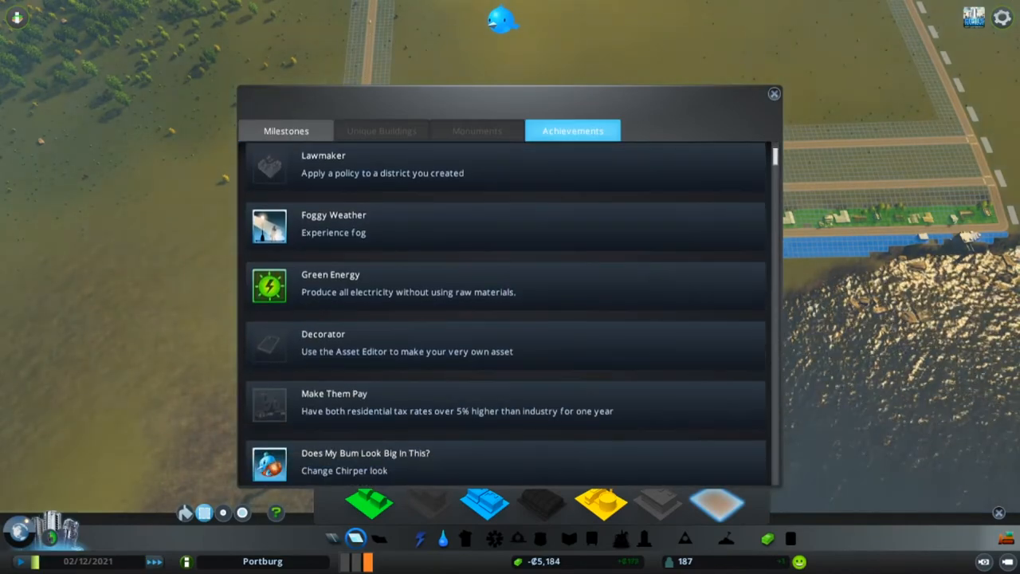
{"action": "scroll", "scroll_direction": "down", "scroll_amount": 3}
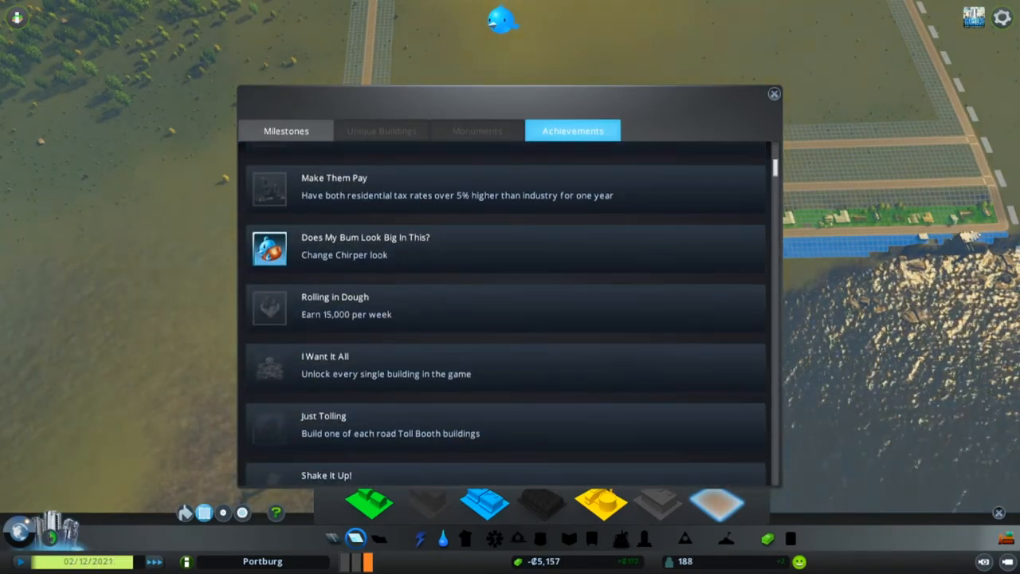
{"action": "left_click", "coordinate": [772, 94]}
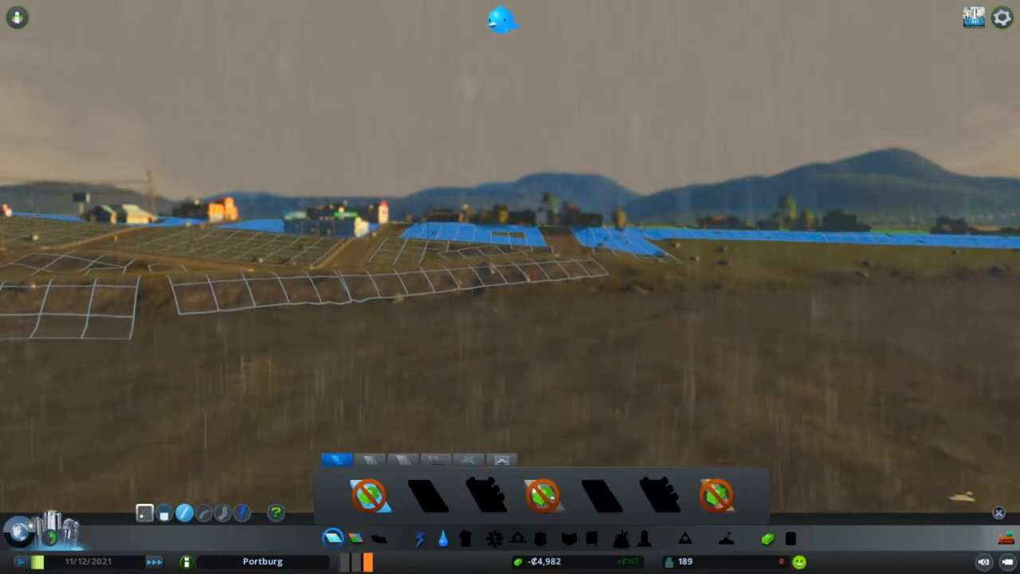
Put away the road tools, look over the night-lit town, and reopen the milestones window.
{"action": "left_click", "coordinate": [442, 538]}
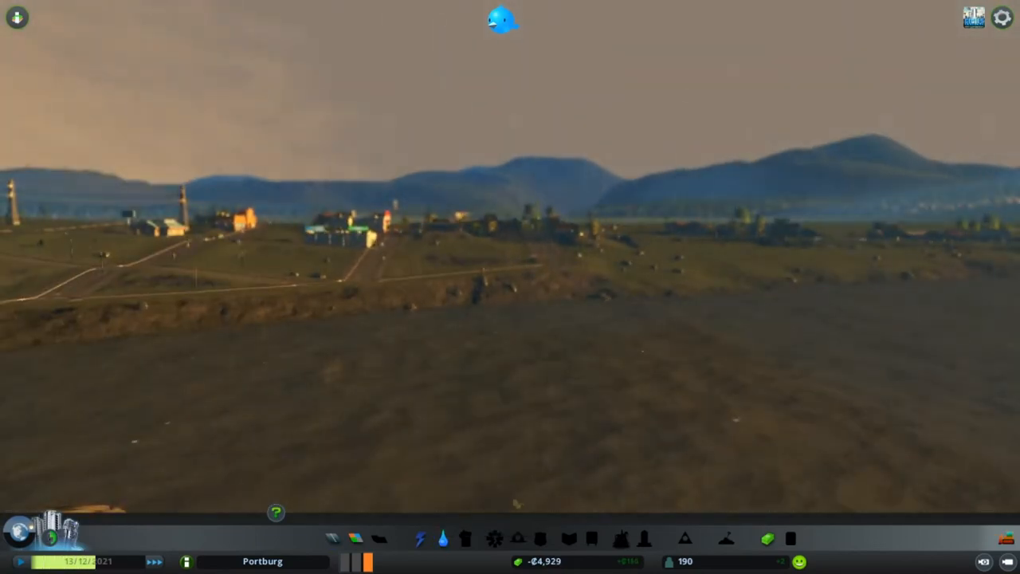
{"action": "left_click", "coordinate": [502, 20]}
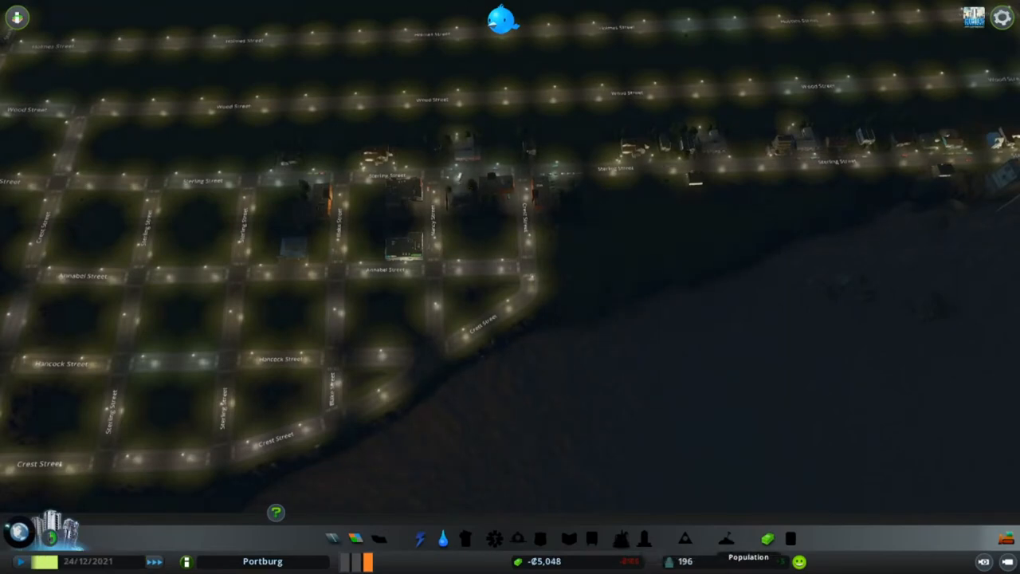
{"action": "left_click", "coordinate": [418, 539]}
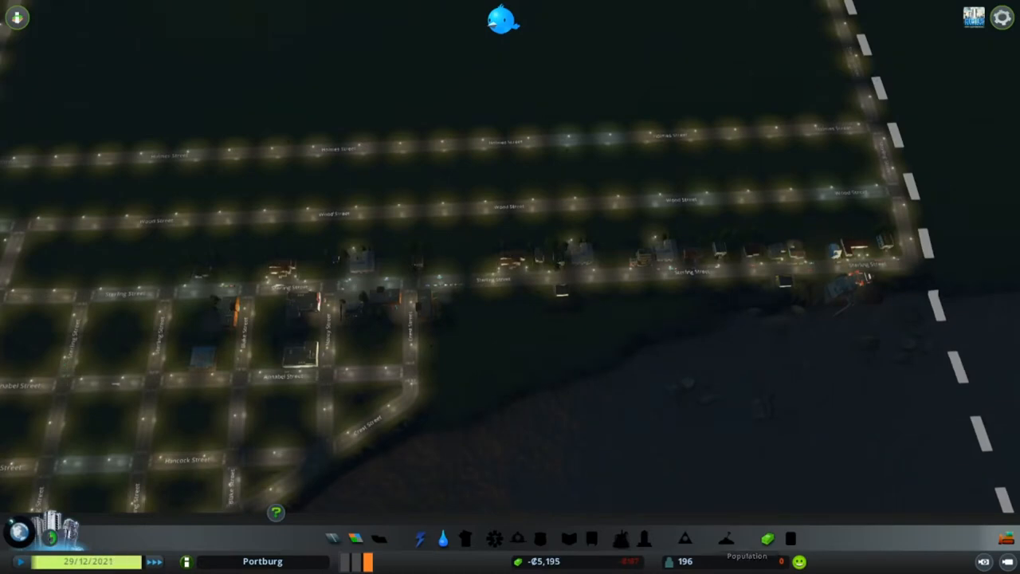
{"action": "left_click", "coordinate": [500, 20]}
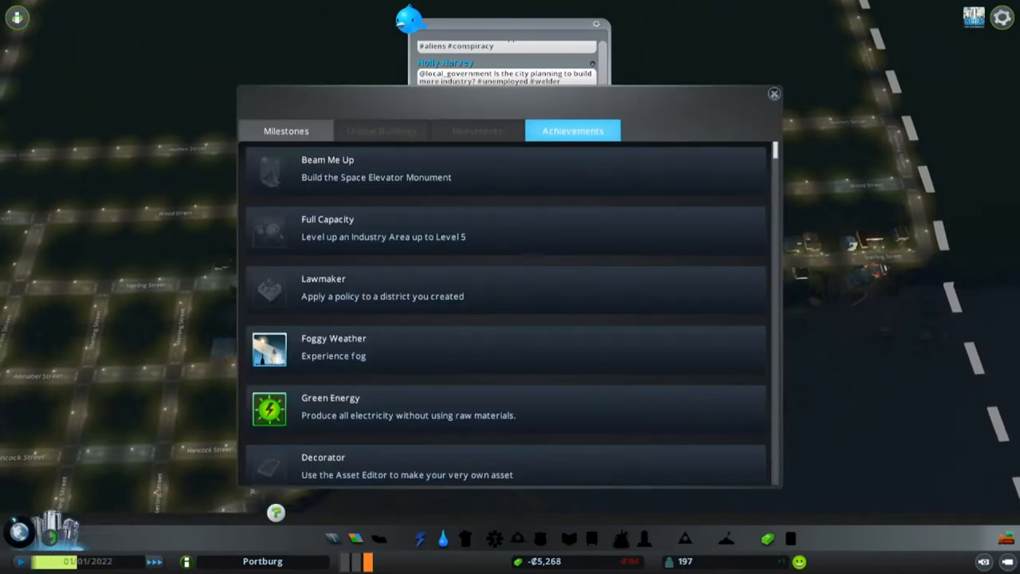
Check Little Hamlet progress at 197 of 400 population, then close the window.
{"action": "left_click", "coordinate": [286, 131]}
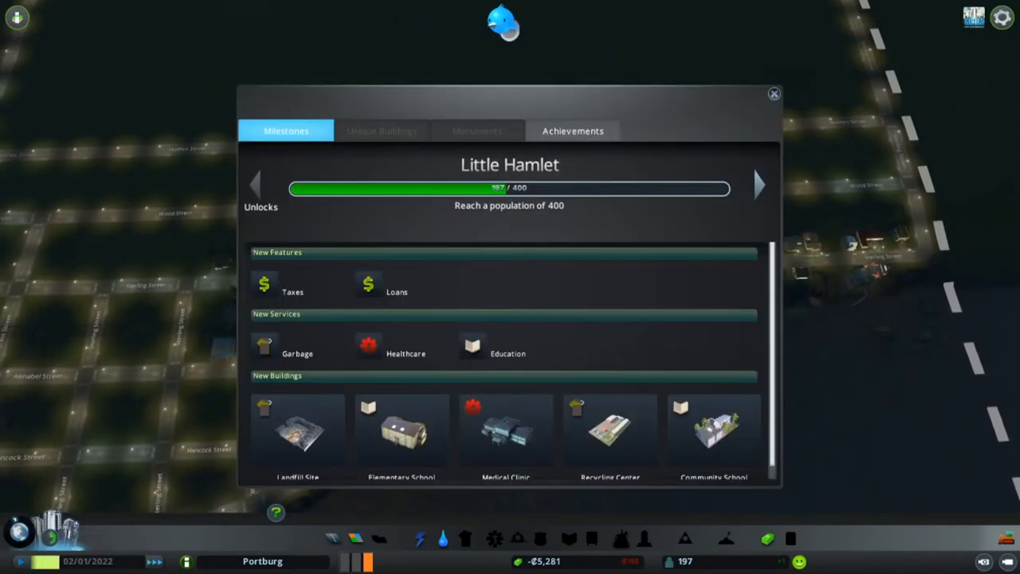
{"action": "left_click", "coordinate": [771, 93]}
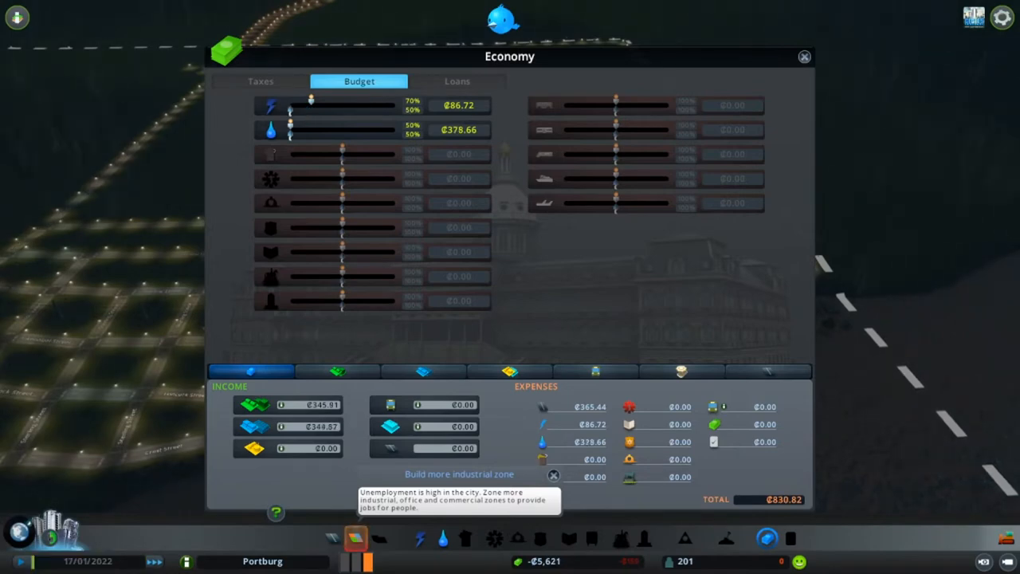
{"action": "mouse_move", "coordinate": [325, 106]}
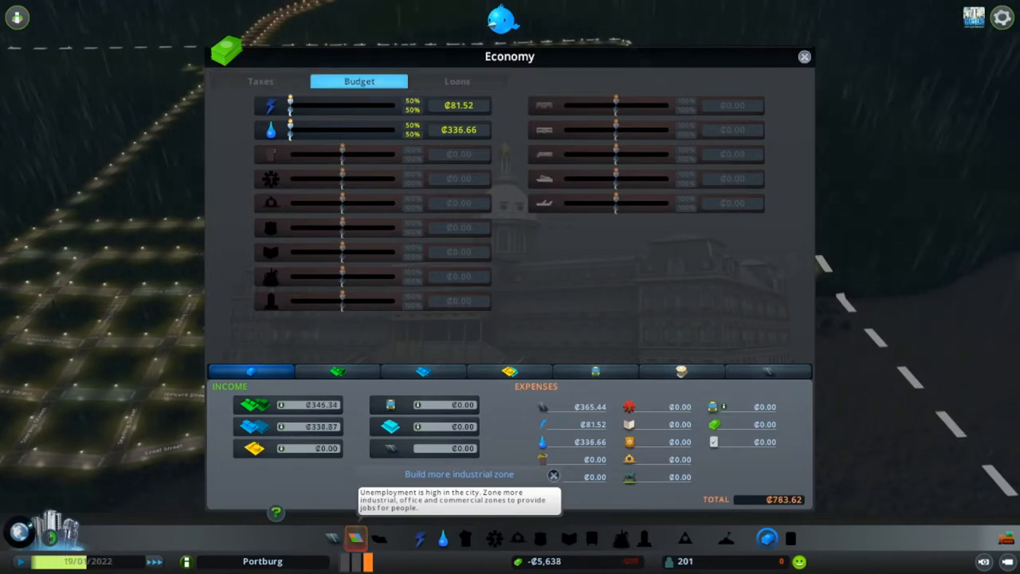
Lower electricity and water funding to about 65%, cutting expenses to ₡754.97.
{"action": "left_click", "coordinate": [804, 57]}
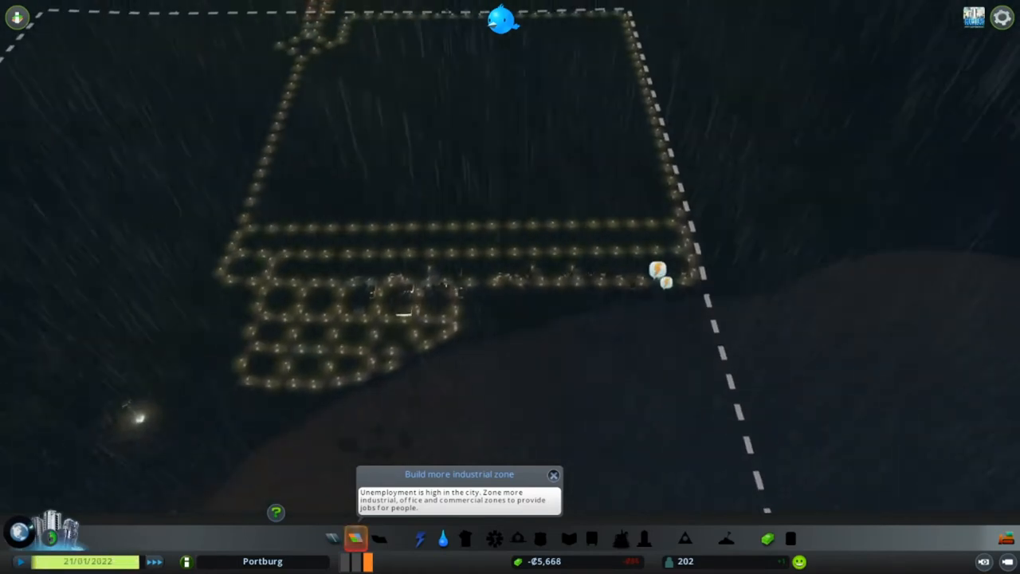
{"action": "left_click", "coordinate": [766, 538]}
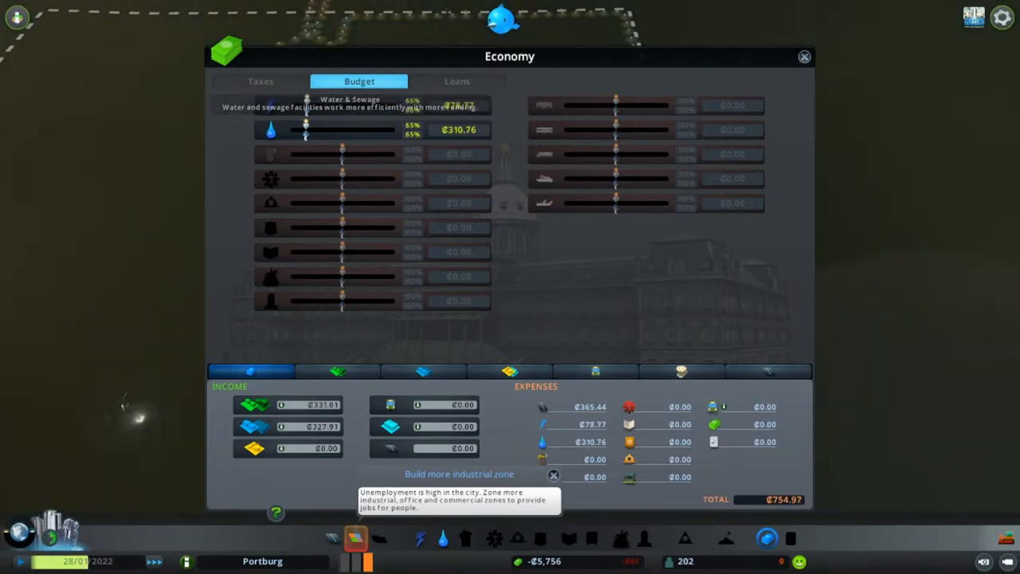
{"action": "left_click", "coordinate": [803, 56]}
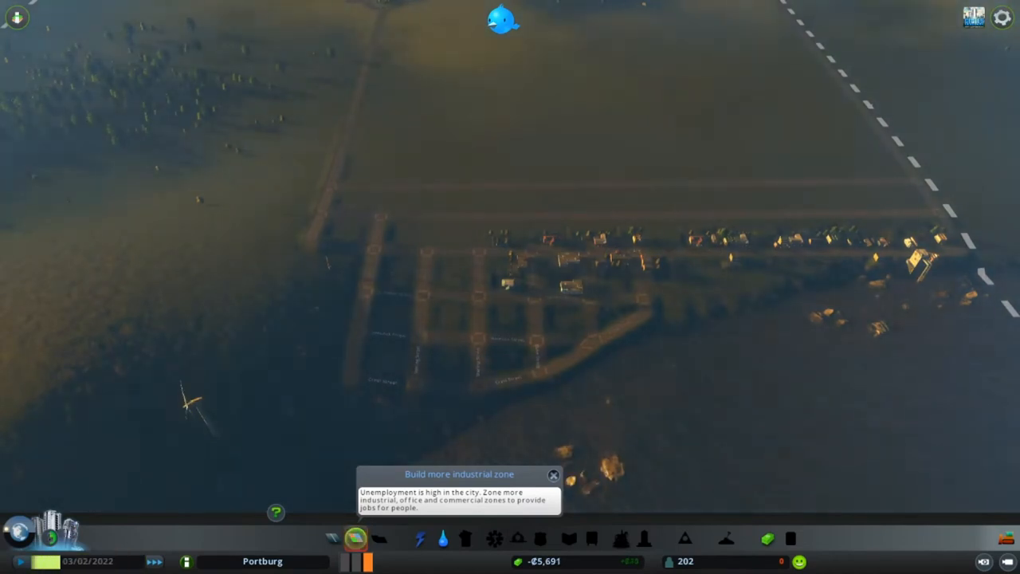
Open the zoning tools and pick the Industrial zone brush to address unemployment.
{"action": "left_click", "coordinate": [354, 538]}
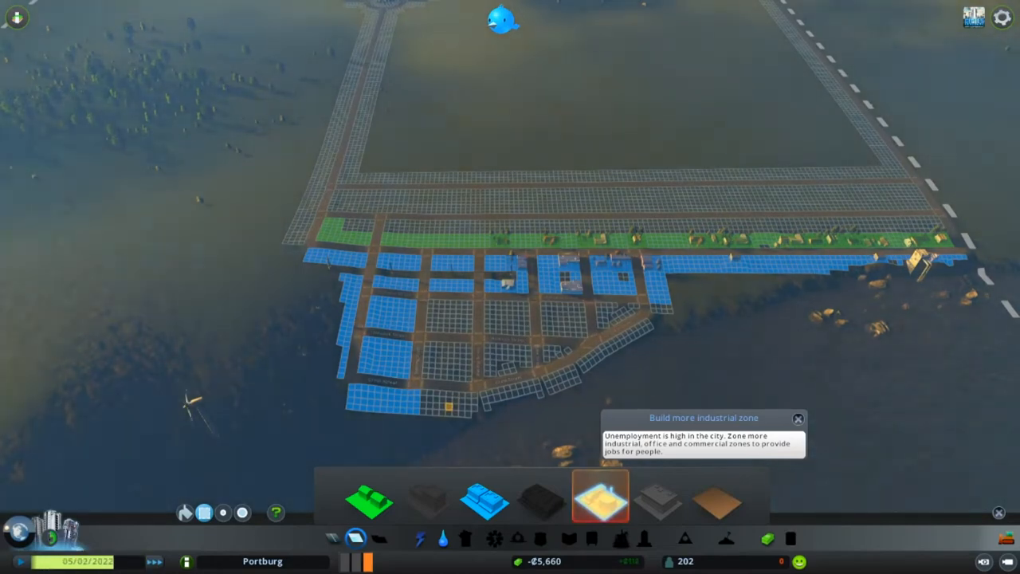
{"action": "left_click", "coordinate": [442, 537]}
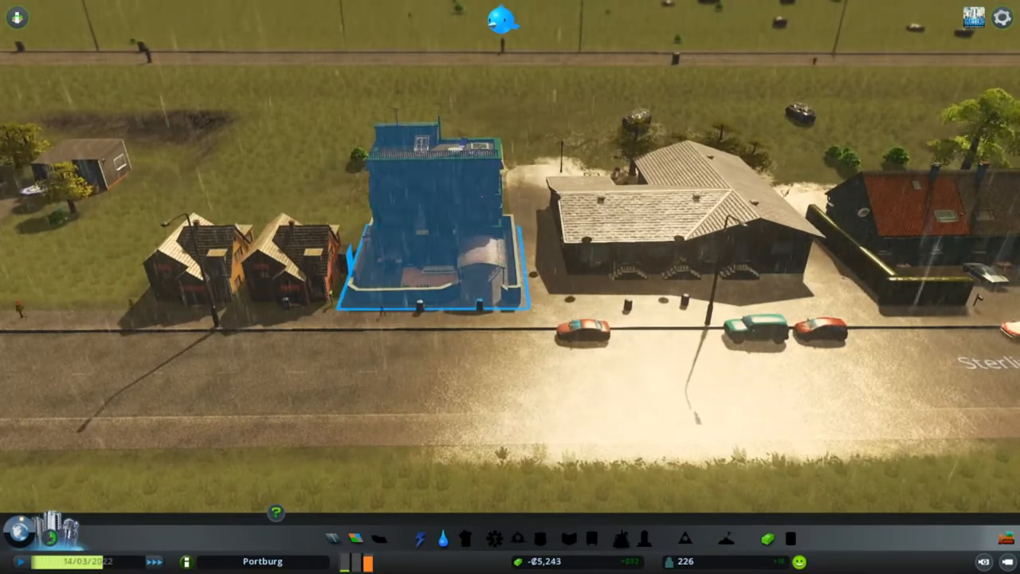
{"action": "left_click", "coordinate": [430, 239]}
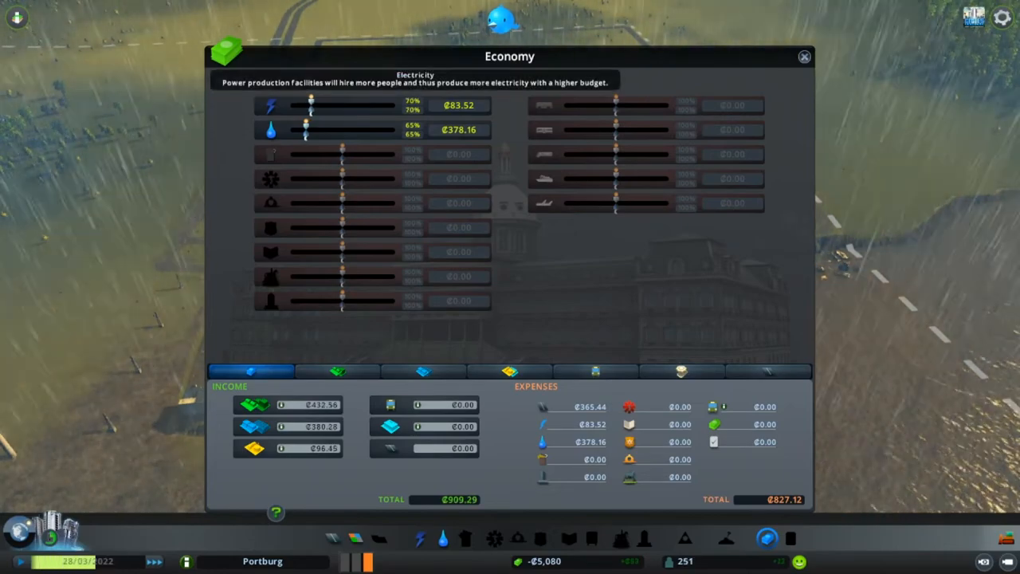
Set the budget sliders to electricity 70% and water 65%.
{"action": "left_click", "coordinate": [803, 57]}
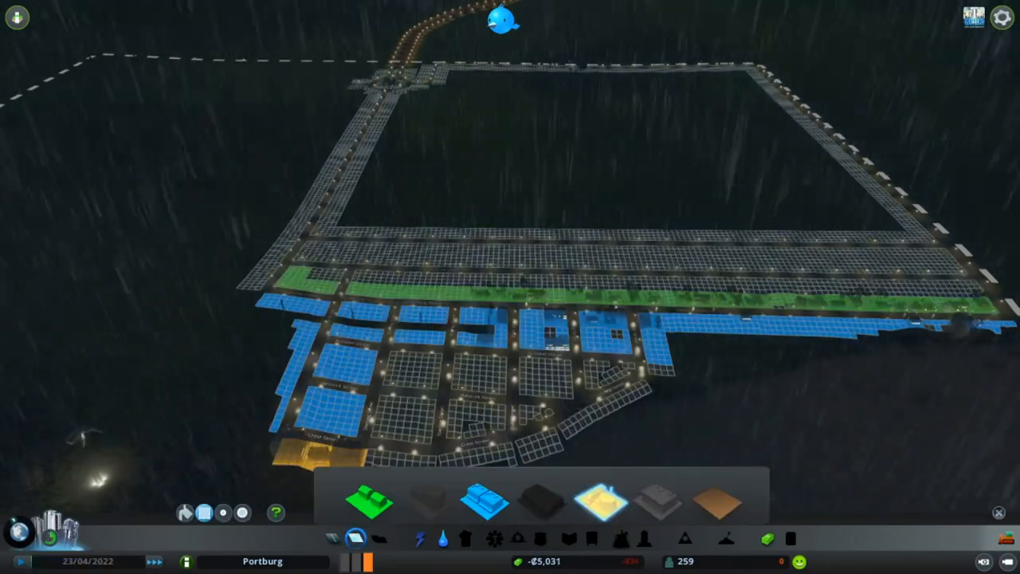
{"action": "left_click", "coordinate": [602, 502]}
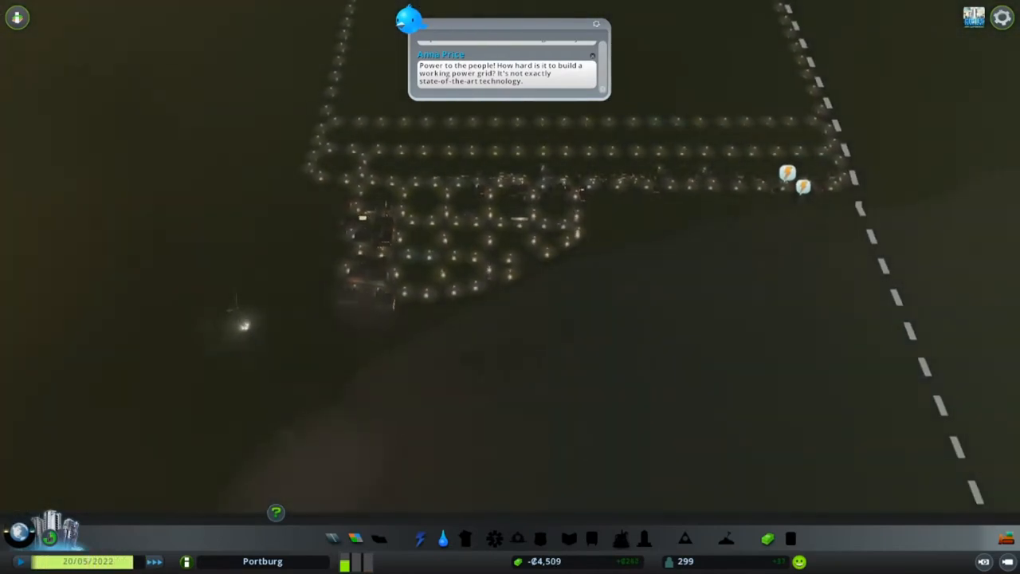
Open the Economy budget overview after the Chirper complaint about power.
{"action": "left_click", "coordinate": [420, 537]}
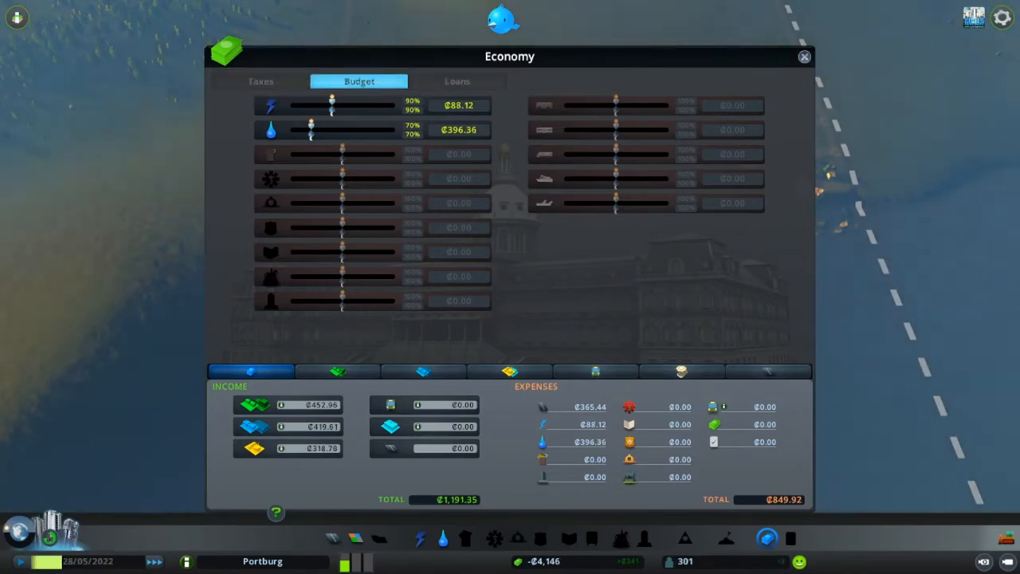
Raise electricity funding to 90% and water to 70%, bringing expenses to ₡849.92.
{"action": "left_click", "coordinate": [803, 56]}
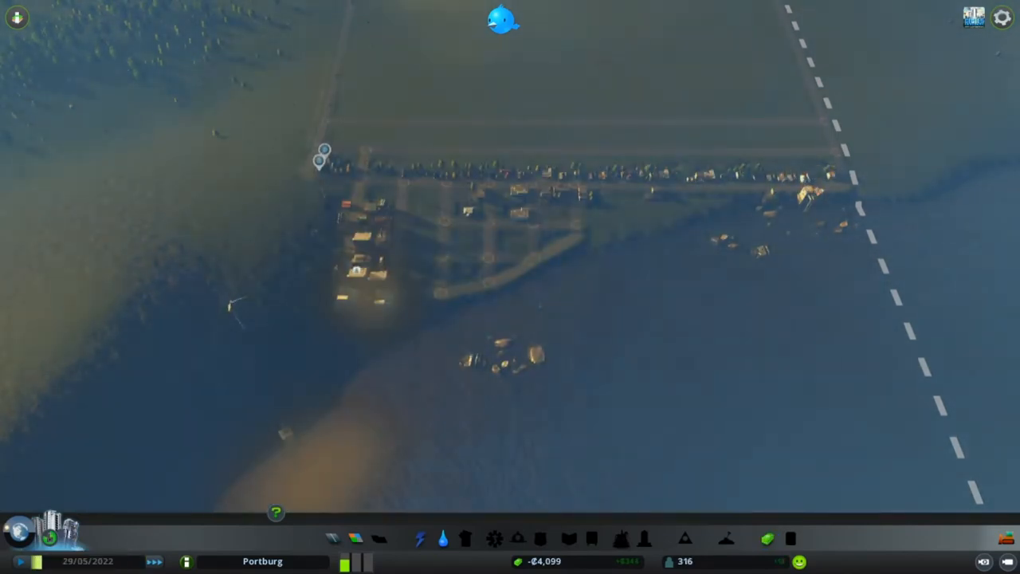
{"action": "left_click", "coordinate": [420, 538]}
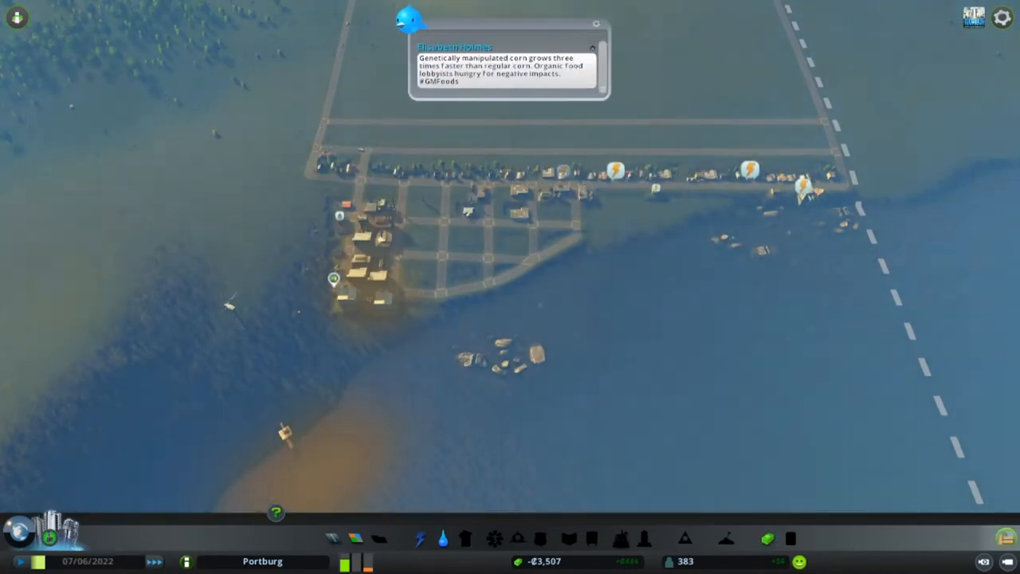
{"action": "left_click", "coordinate": [420, 537]}
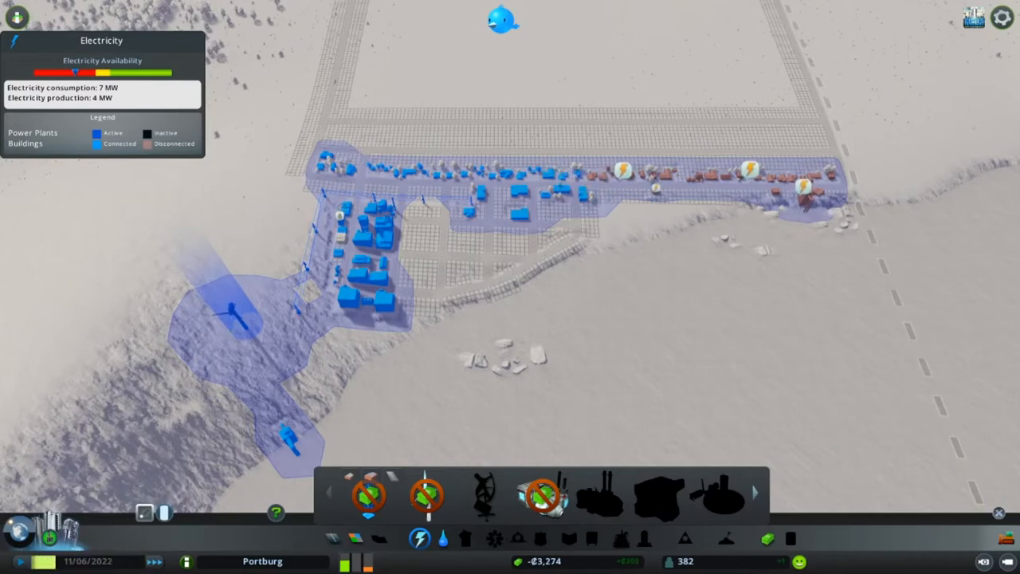
Bring up the power overlay showing 7 MW consumed against 4 MW produced.
{"action": "left_click", "coordinate": [247, 327]}
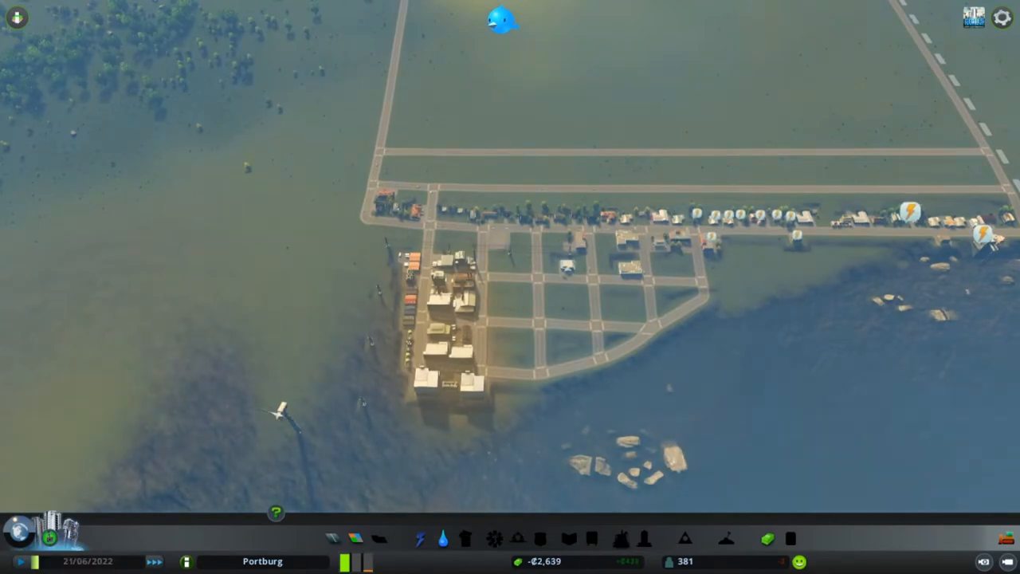
Close the Electricity panel to return to the normal daytime city view.
{"action": "left_click", "coordinate": [420, 538]}
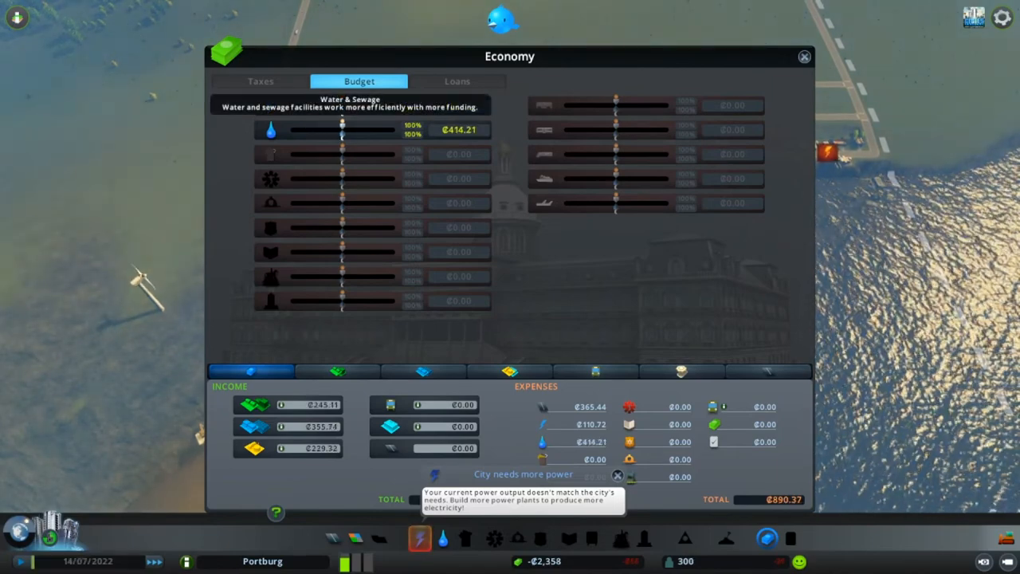
Close the Economy overview after reviewing the budget.
{"action": "left_click", "coordinate": [803, 55]}
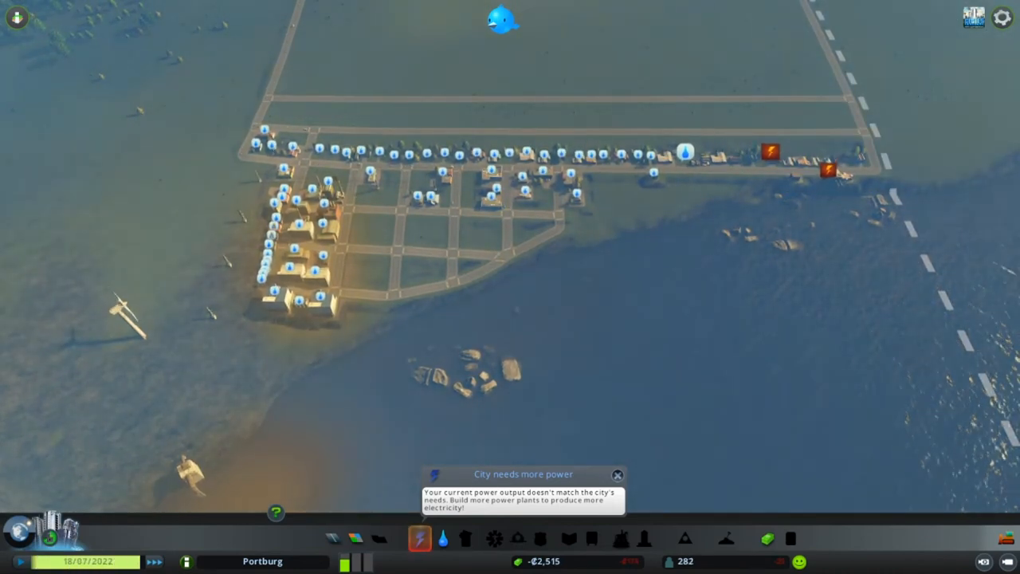
Show the electricity overlay to check Portburg's power supply.
{"action": "left_click", "coordinate": [419, 538]}
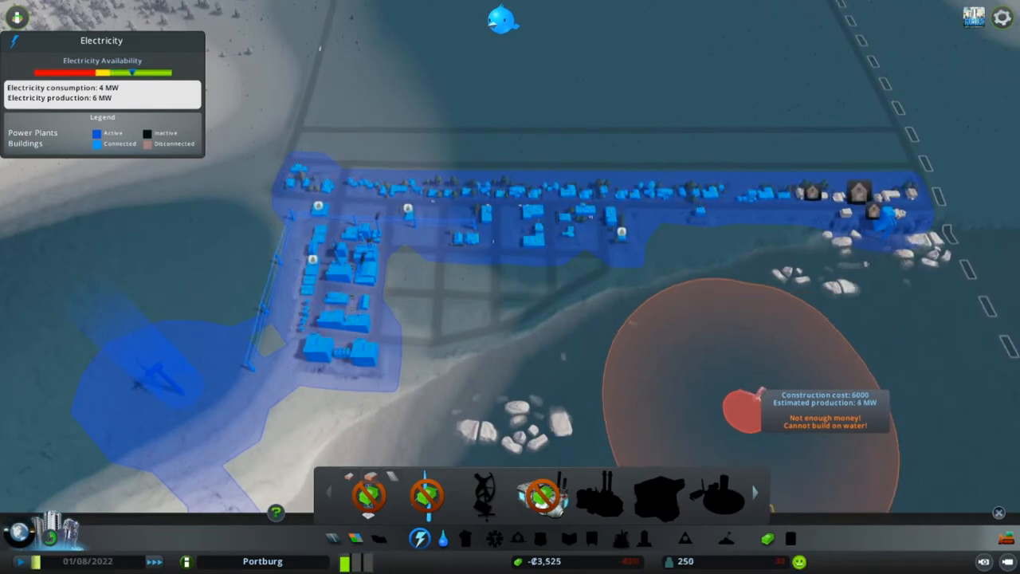
Back out of building an unaffordable power plant, closing the Electricity menu.
{"action": "left_click", "coordinate": [420, 538]}
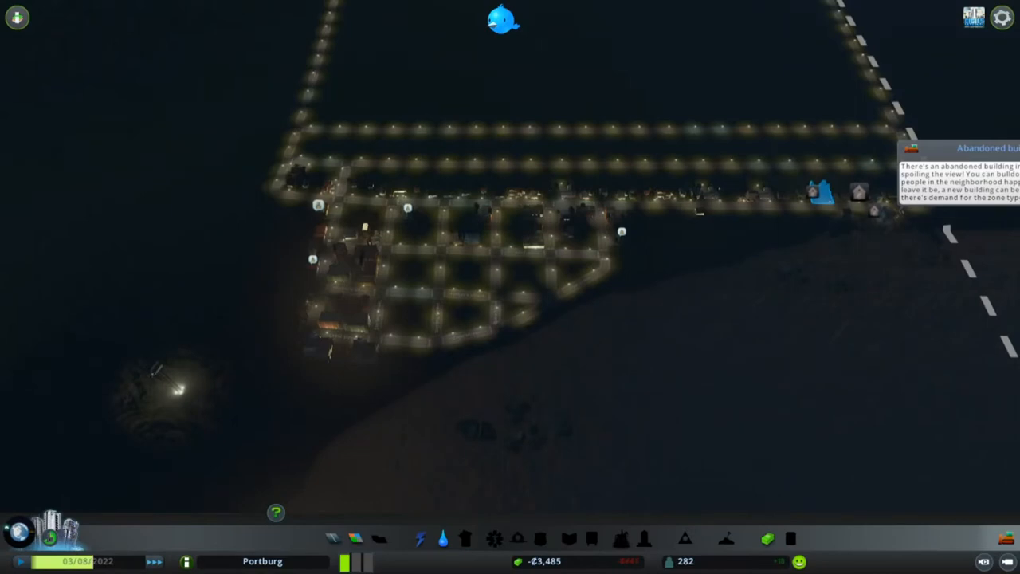
Inspect the water pumping station and close its details panel.
{"action": "left_click", "coordinate": [817, 196]}
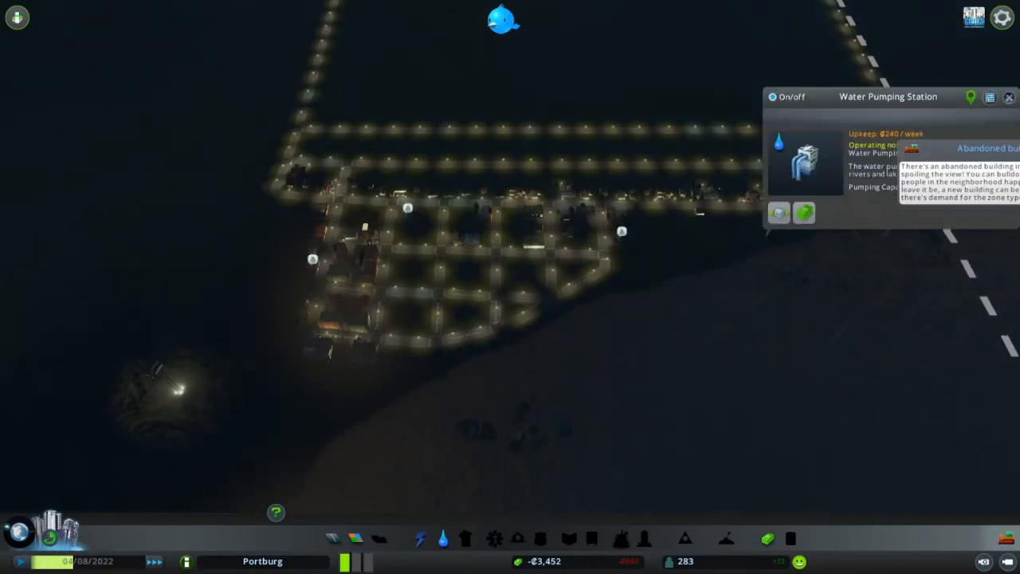
{"action": "left_click", "coordinate": [1009, 96]}
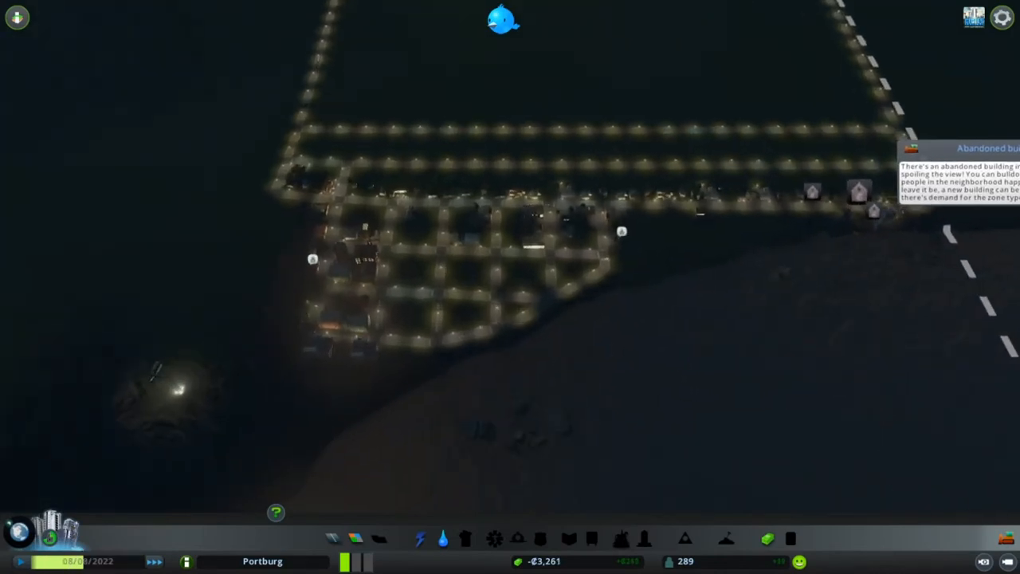
Read and dismiss the abandoned building warning, then recheck electricity coverage.
{"action": "left_click", "coordinate": [502, 20]}
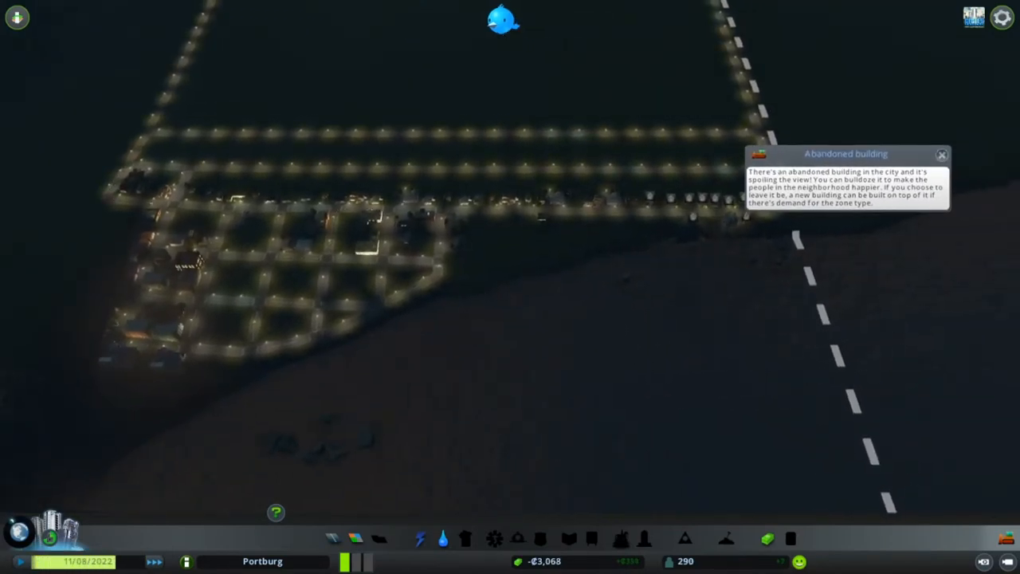
{"action": "left_click", "coordinate": [940, 155]}
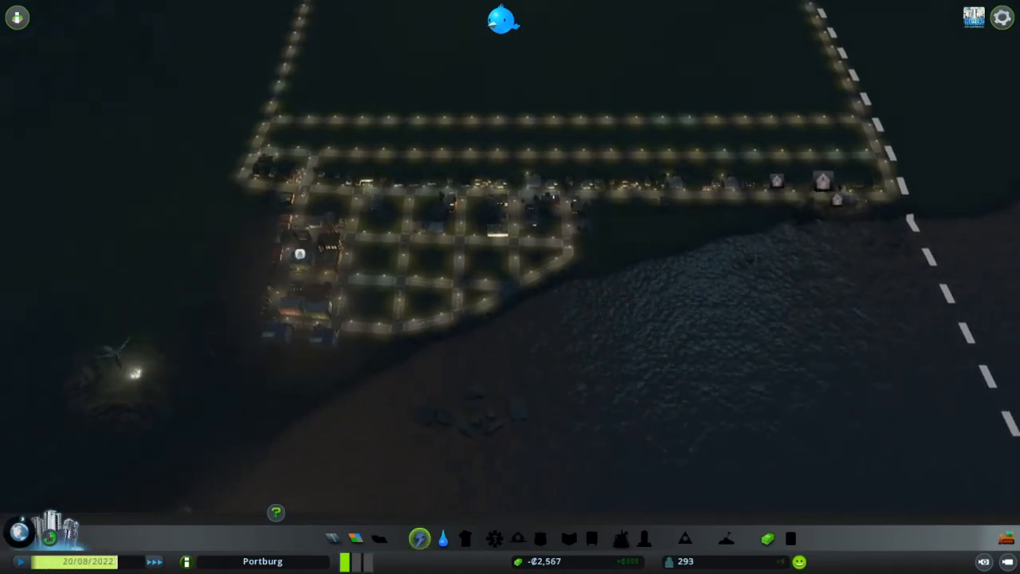
{"action": "left_click", "coordinate": [420, 537]}
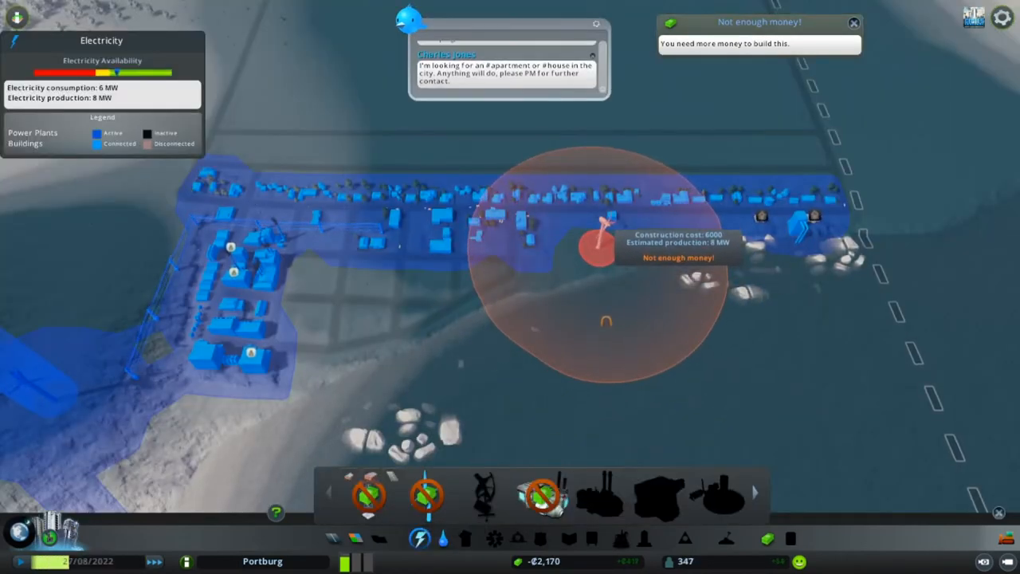
{"action": "mouse_move", "coordinate": [669, 359]}
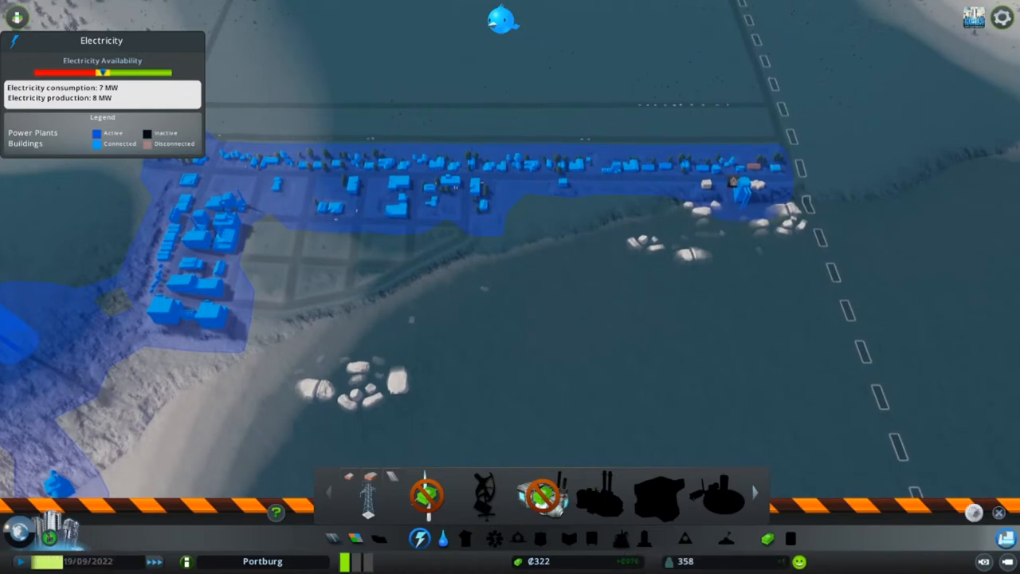
Close and reopen the electricity overlay to recheck power supply.
{"action": "left_click", "coordinate": [420, 538]}
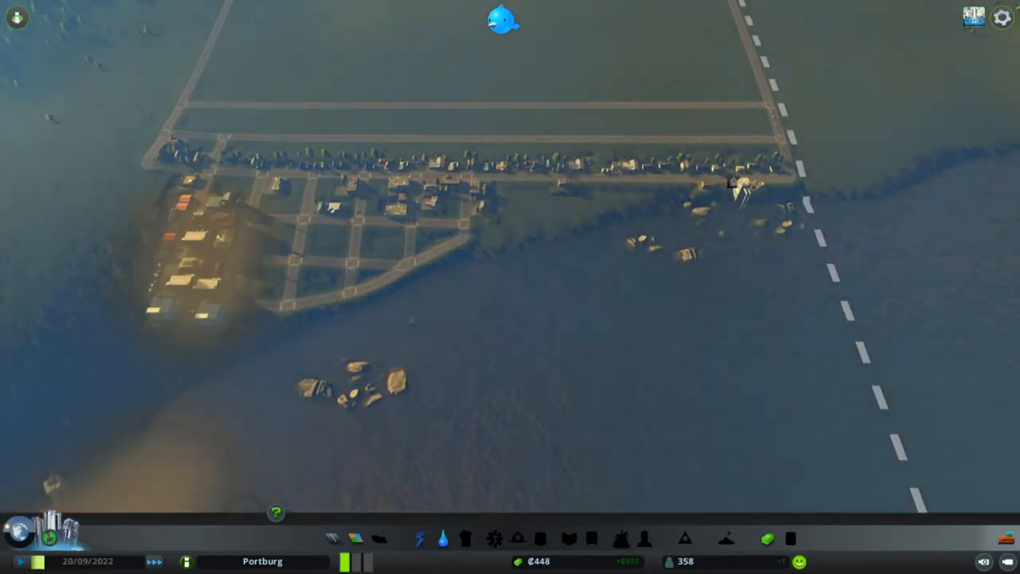
{"action": "left_click", "coordinate": [419, 537]}
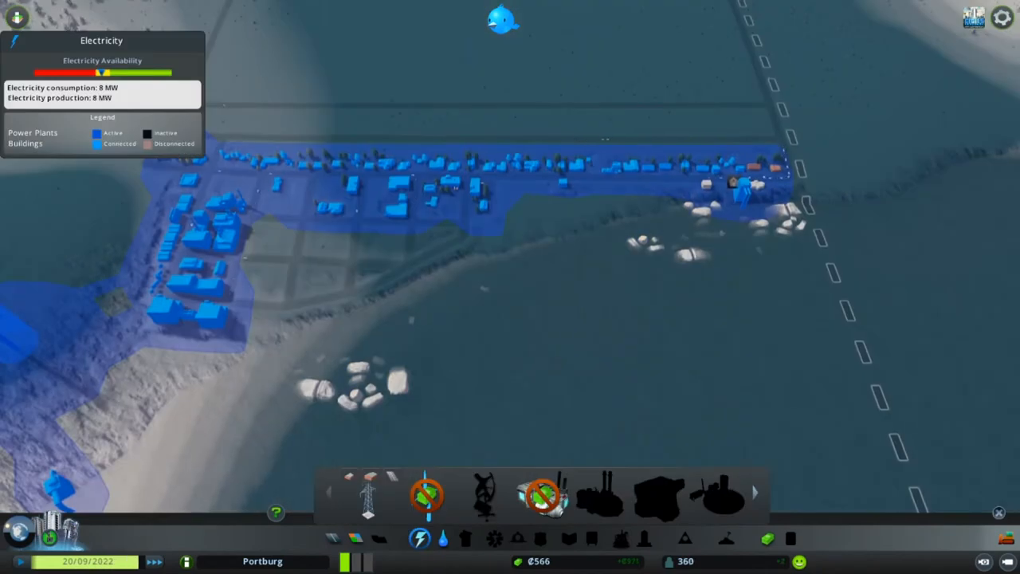
{"action": "mouse_move", "coordinate": [483, 496]}
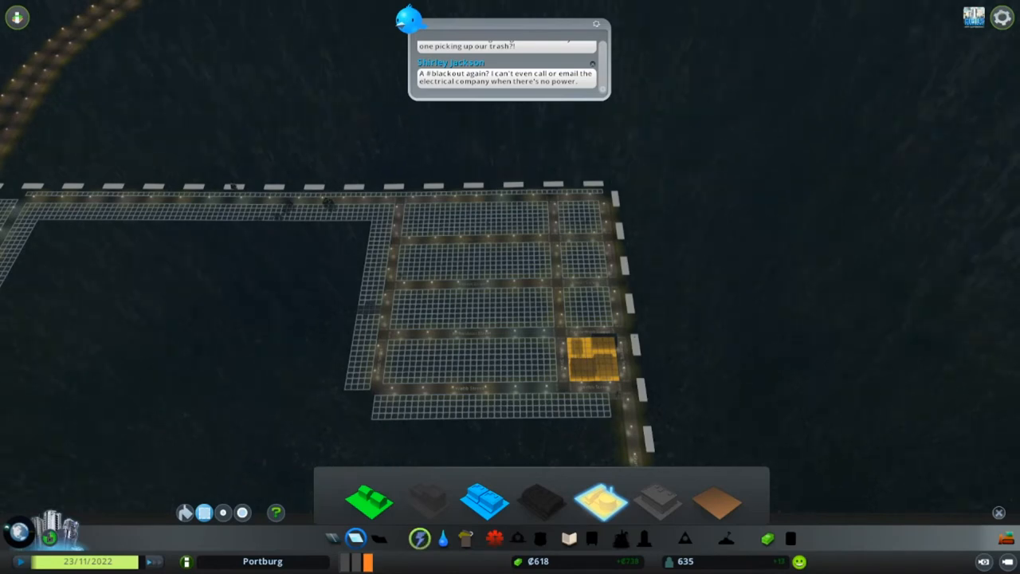
Dismiss Chirper and zone the four eastern grid blocks as industrial.
{"action": "left_click", "coordinate": [419, 538]}
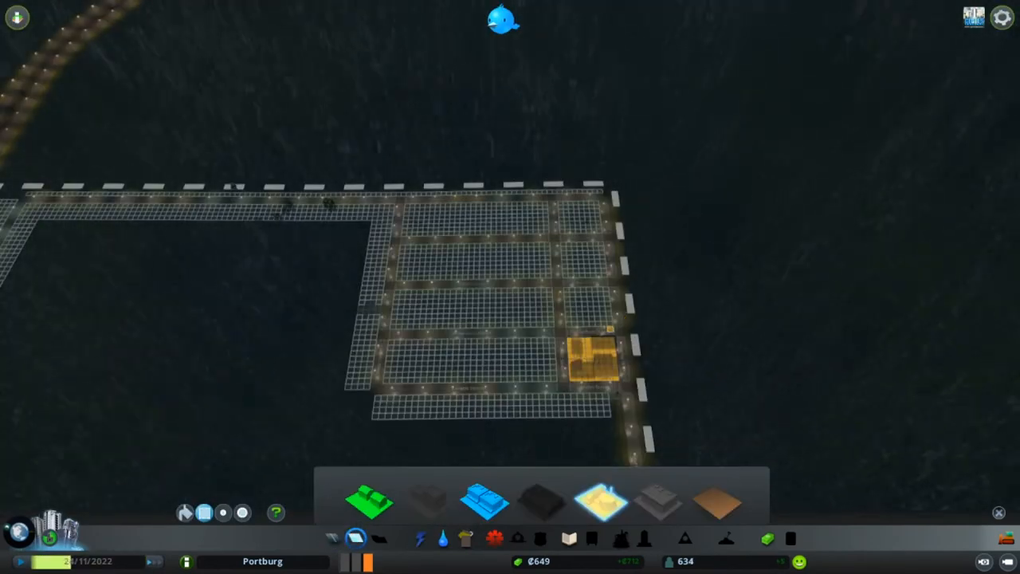
{"action": "left_click", "coordinate": [587, 306]}
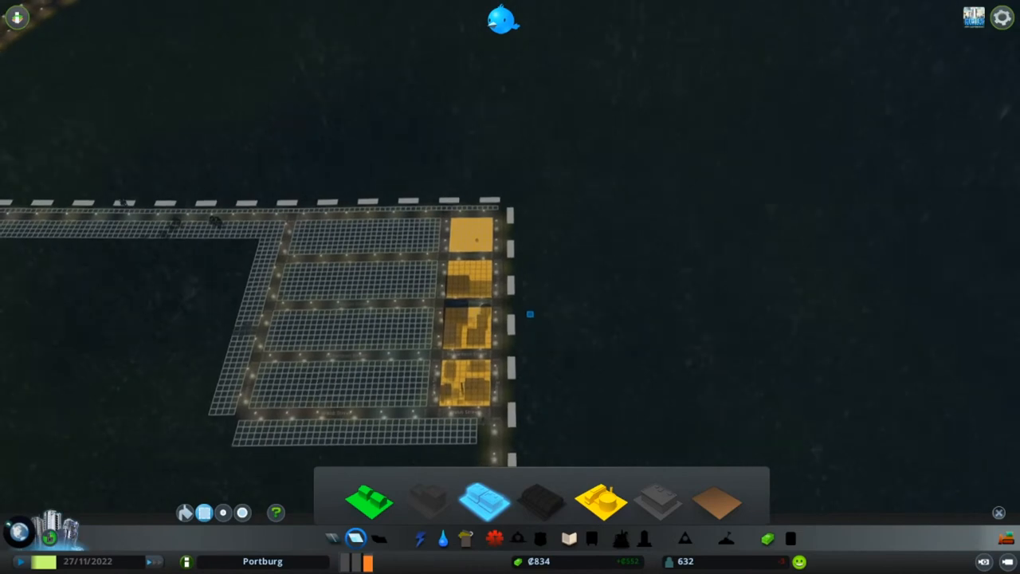
{"action": "left_click", "coordinate": [420, 538]}
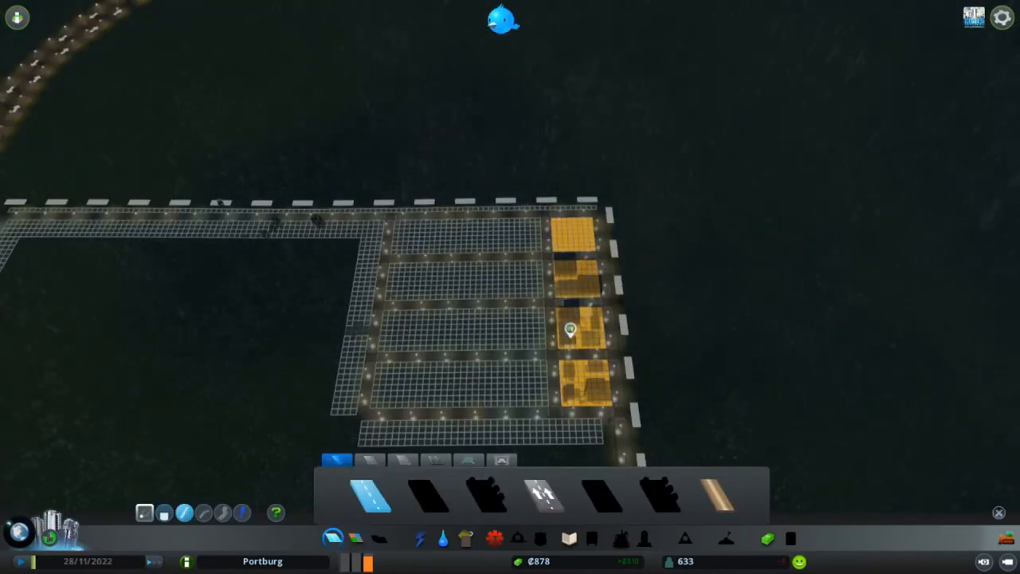
Show the garbage view: 12,128 weekly units, zero landfill capacity.
{"action": "left_click", "coordinate": [442, 538]}
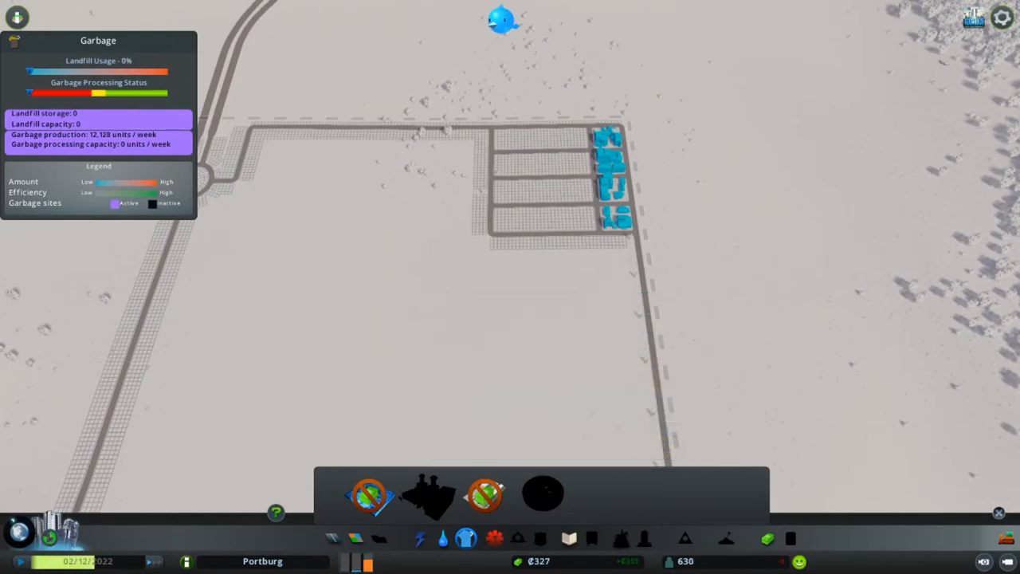
Take out a loan from the Economy panel, raising funds to ₡20,425.
{"action": "left_click", "coordinate": [767, 538]}
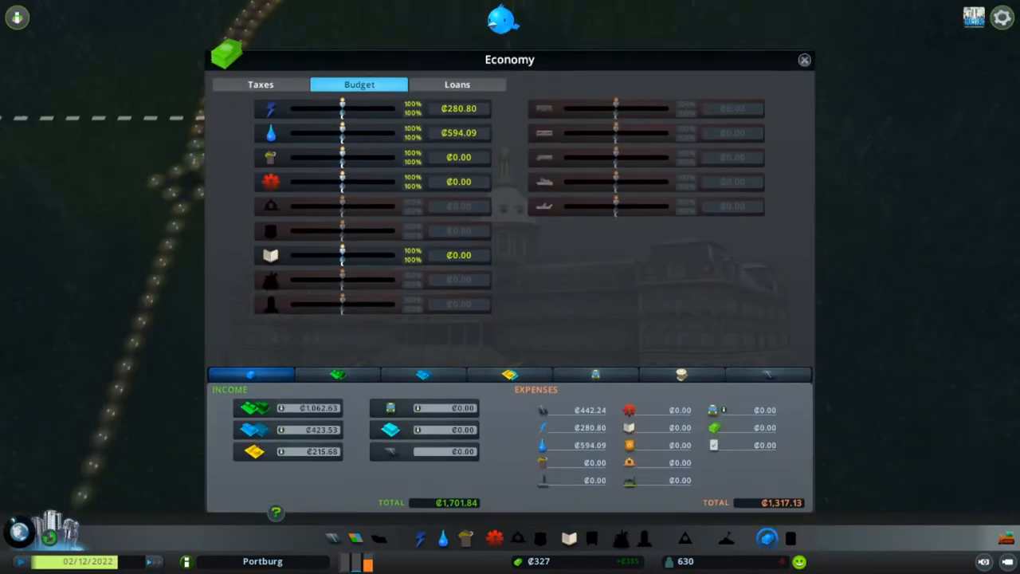
{"action": "left_click", "coordinate": [457, 83]}
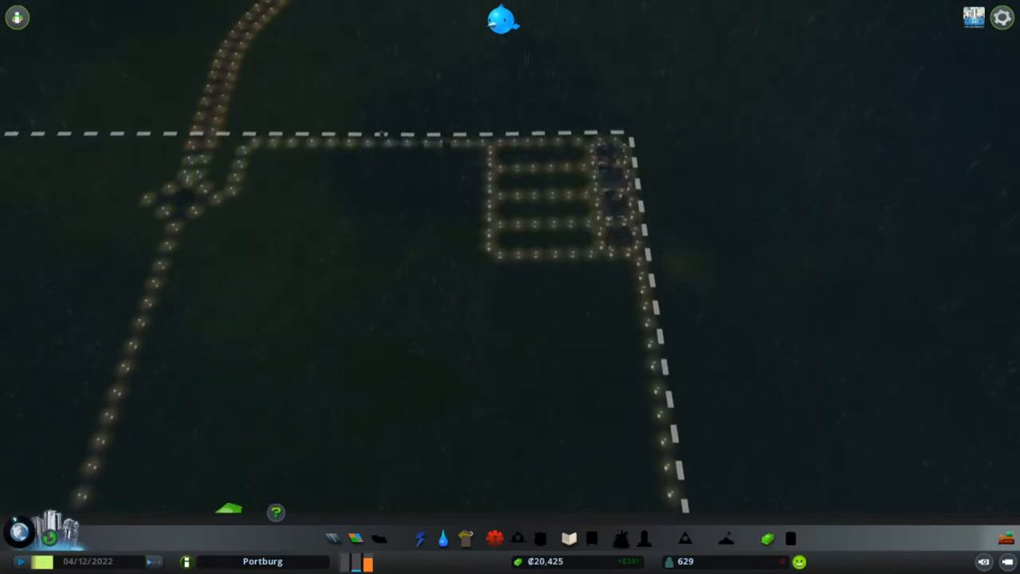
Lay water pipes along the new industrial grid's roads from the Water & Sewage view.
{"action": "left_click", "coordinate": [419, 538]}
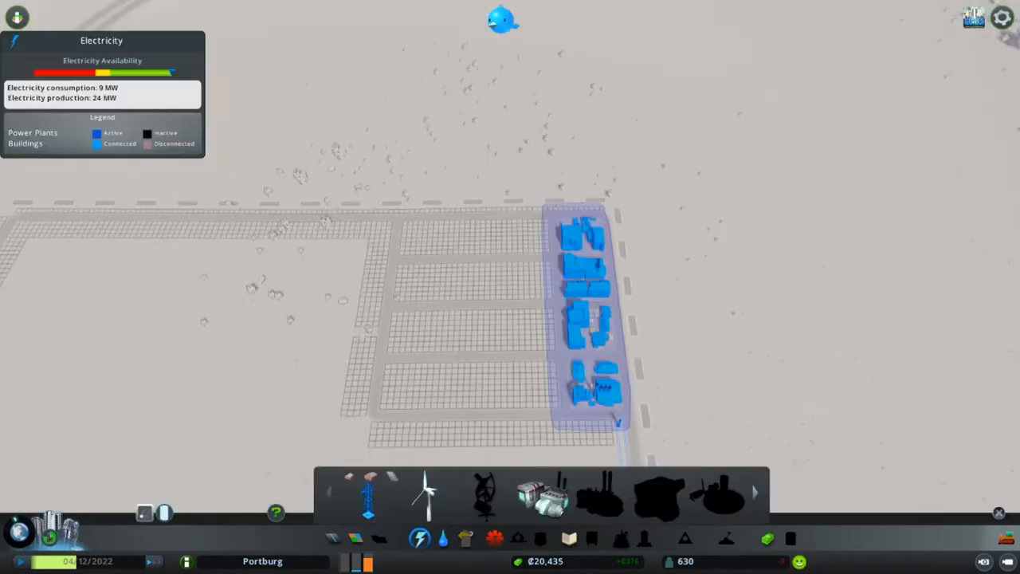
{"action": "left_click", "coordinate": [441, 537]}
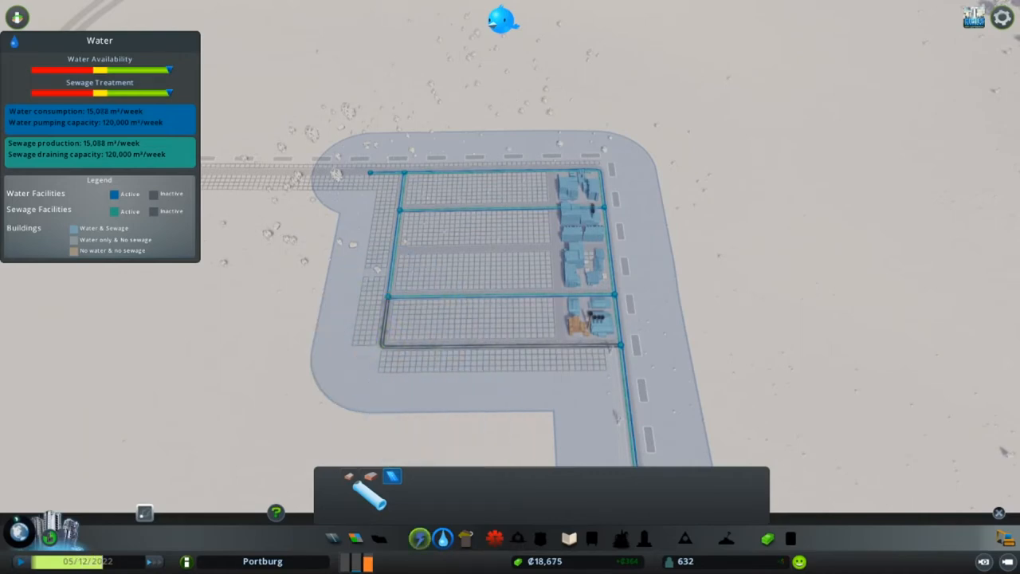
{"action": "left_click", "coordinate": [464, 538]}
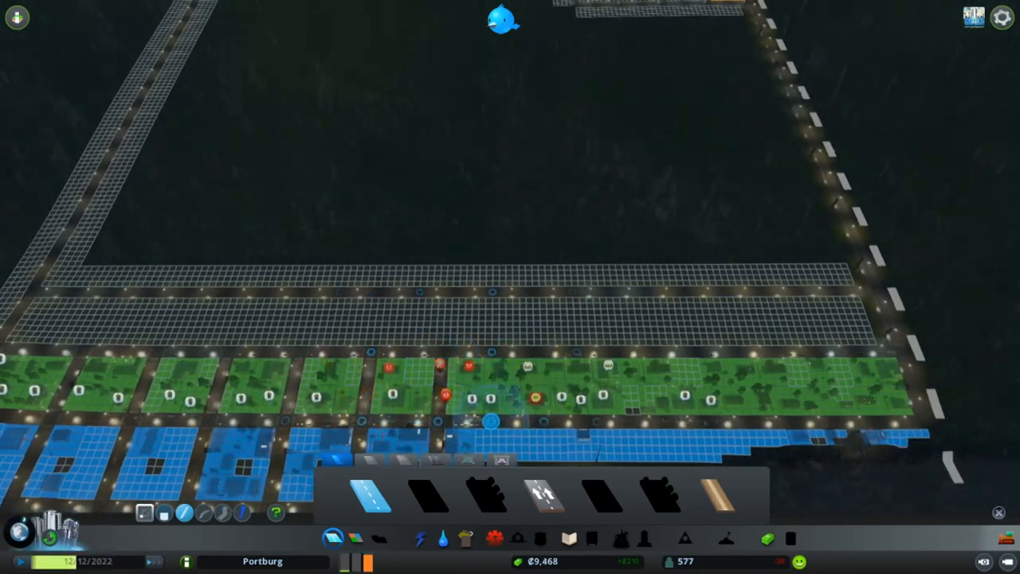
Read the low health warning and bring up the Healthcare building menu.
{"action": "left_click", "coordinate": [494, 390]}
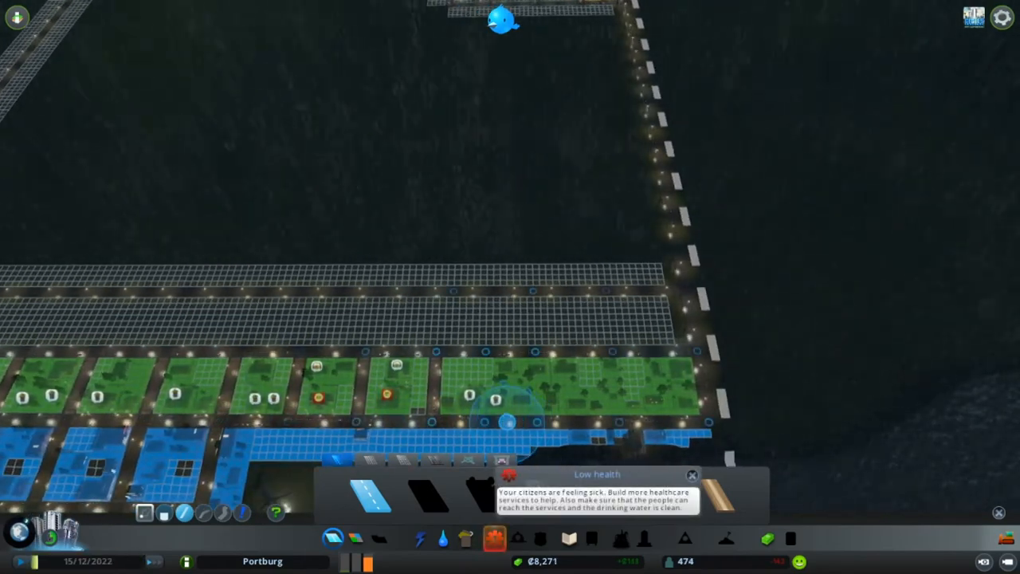
{"action": "left_click", "coordinate": [494, 538]}
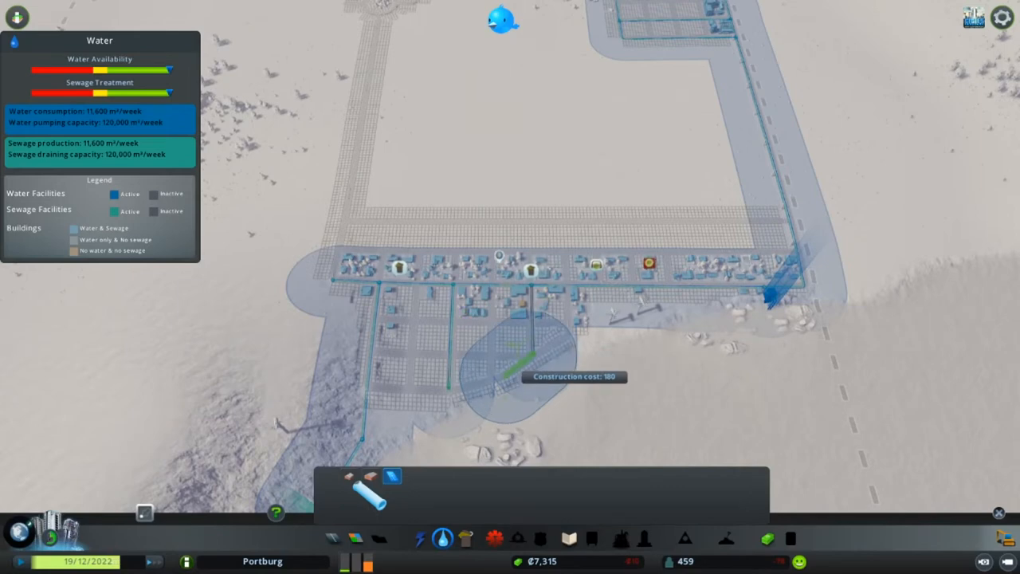
Lay a water pipe toward the southern blocks from the Water info view.
{"action": "left_click", "coordinate": [522, 355]}
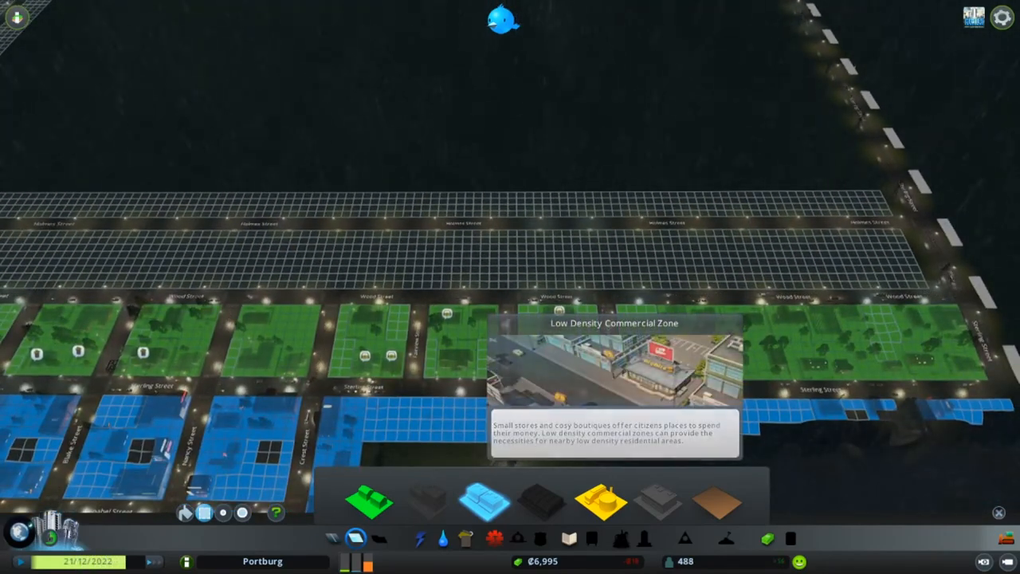
Bring up the Zoning panel and hover over Low Density Commercial Zone.
{"action": "left_click", "coordinate": [494, 538]}
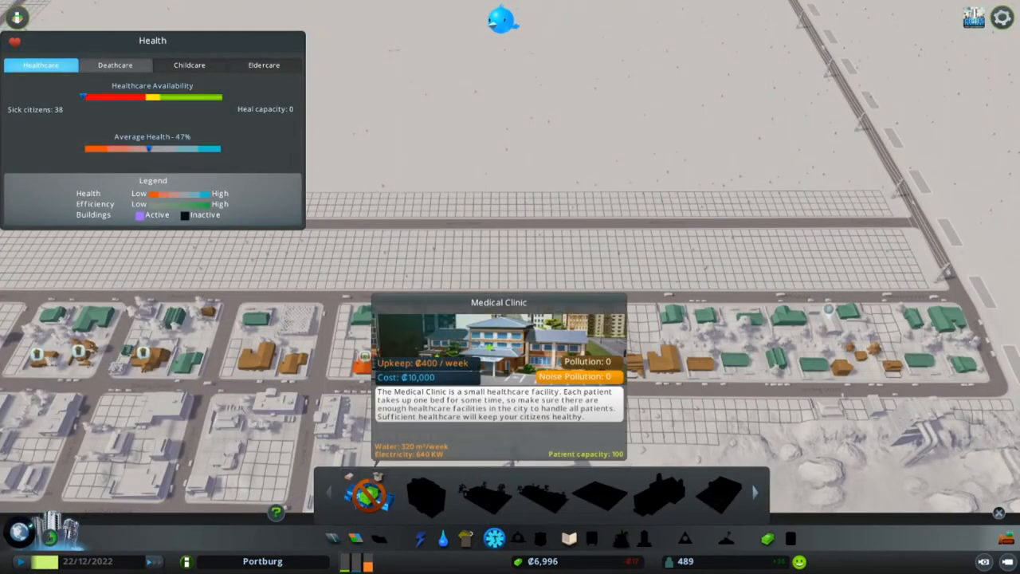
Show the Health view and look at the ₡10,000 Medical Clinic.
{"action": "left_click", "coordinate": [442, 538]}
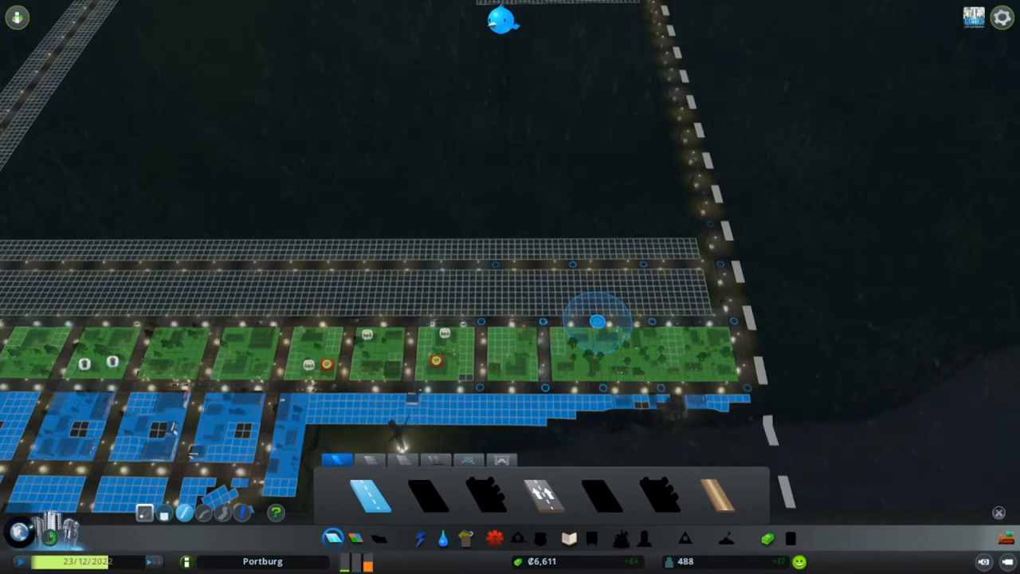
{"action": "mouse_move", "coordinate": [601, 350]}
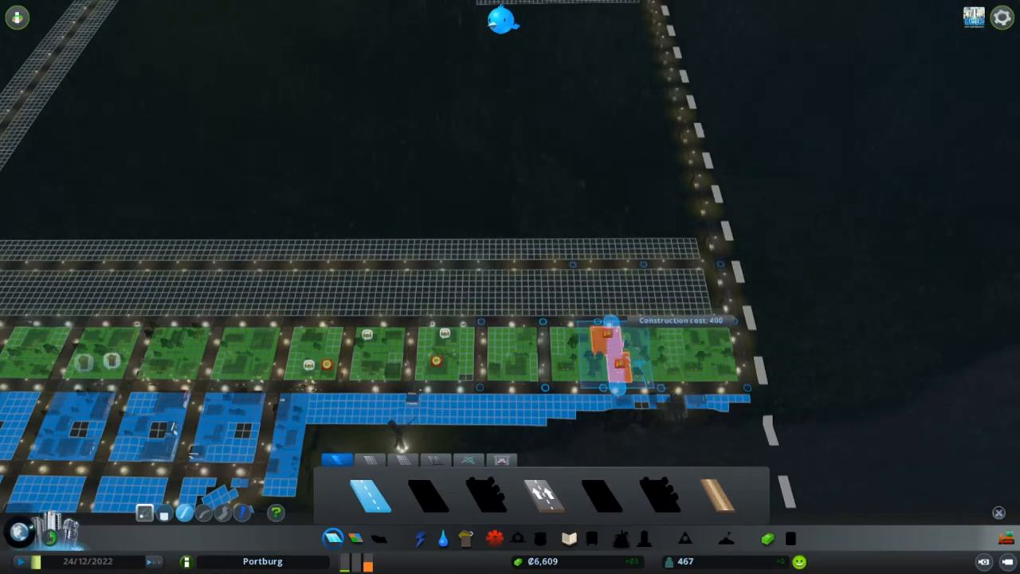
Place a short road piece among the residential blocks.
{"action": "left_click", "coordinate": [617, 350]}
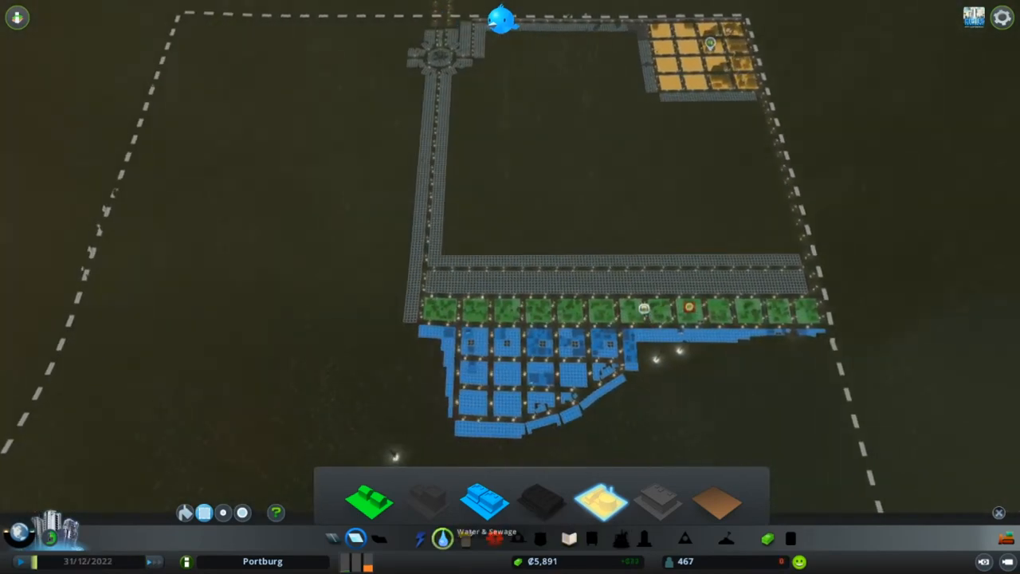
Show power coverage, then switch to the Health overlay with 37 sick citizens.
{"action": "left_click", "coordinate": [420, 538]}
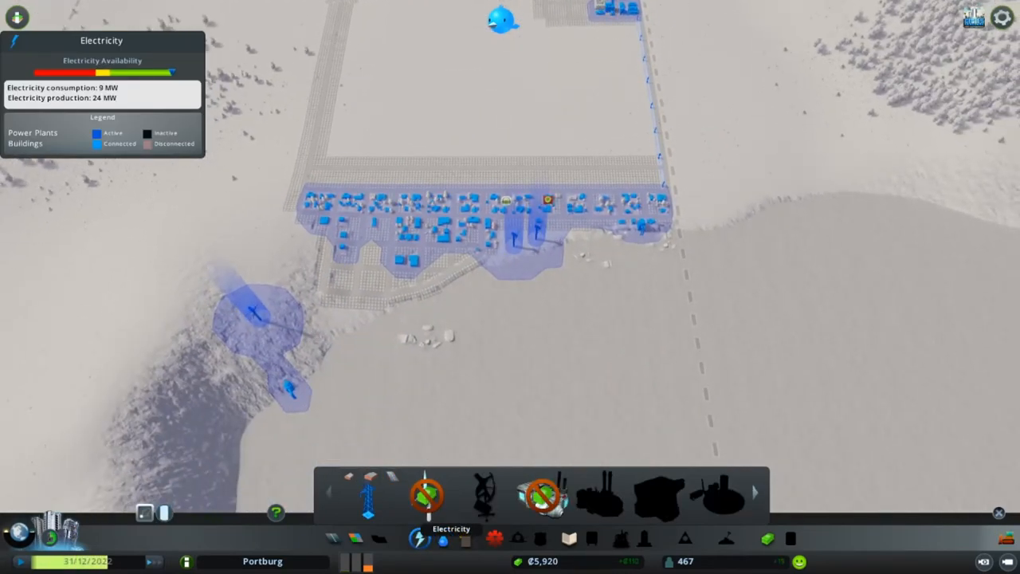
{"action": "left_click", "coordinate": [442, 538]}
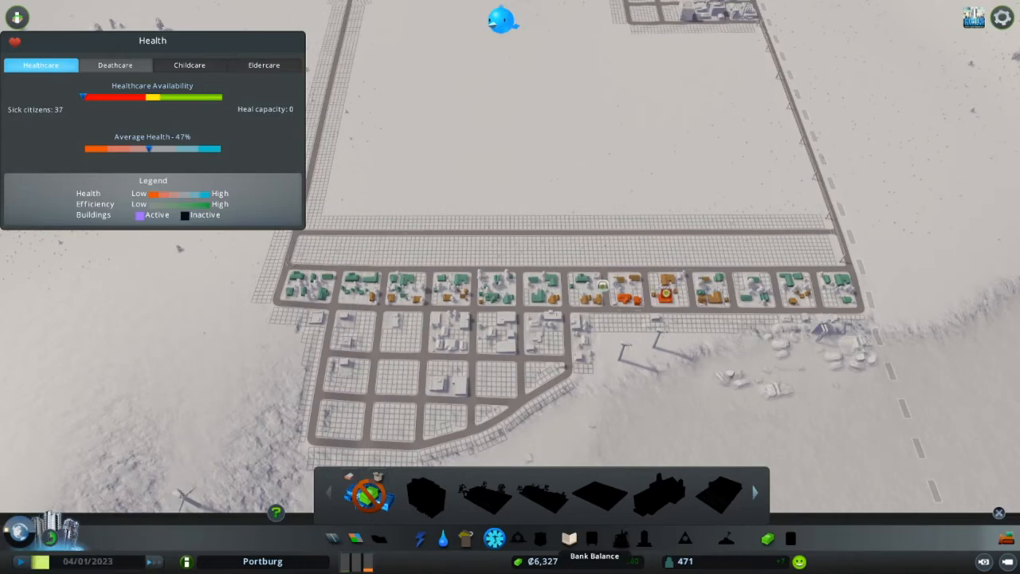
Review Worthy Village progress (481 of 800) in the Milestones window, then close it.
{"action": "left_click", "coordinate": [407, 373]}
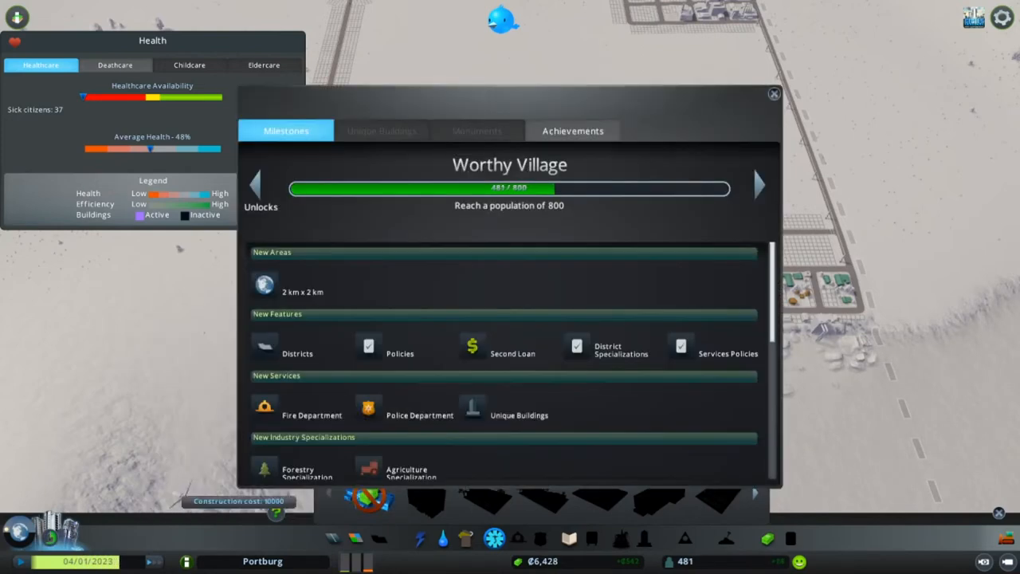
{"action": "left_click", "coordinate": [772, 93]}
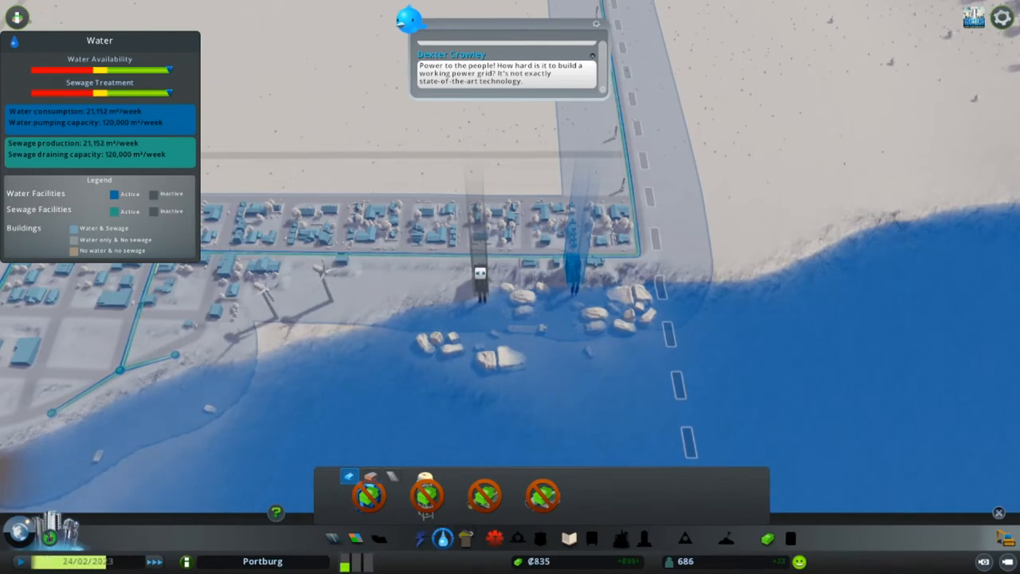
Check electricity, switch to Water & Sewage and pipe a second water pump.
{"action": "left_click", "coordinate": [419, 538]}
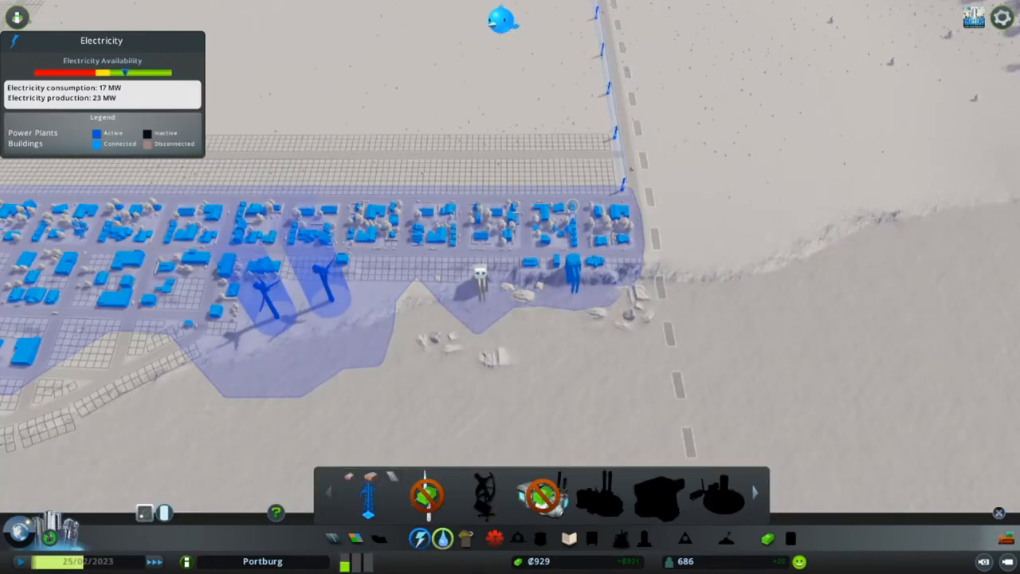
{"action": "left_click", "coordinate": [442, 537]}
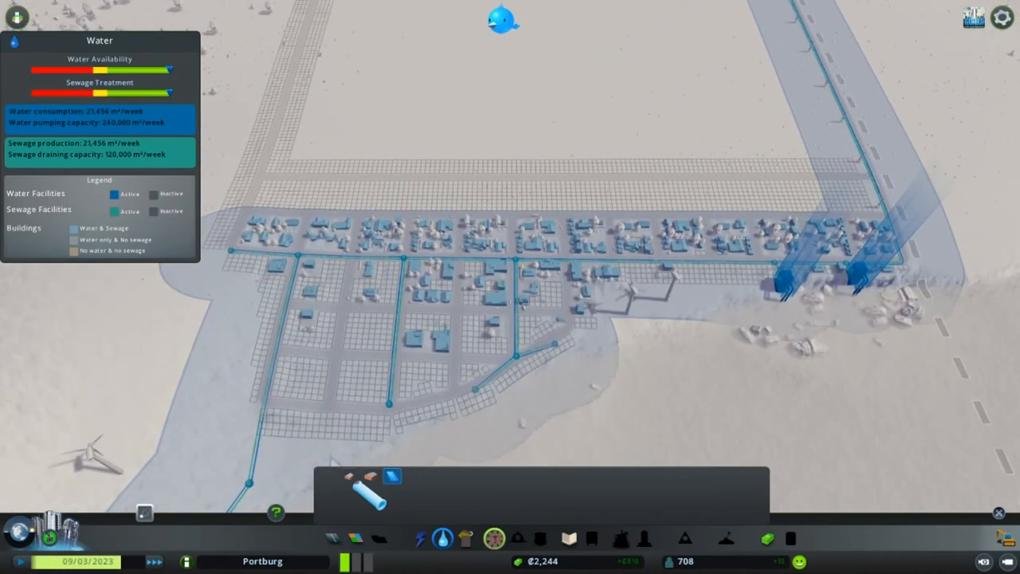
{"action": "left_click", "coordinate": [464, 537]}
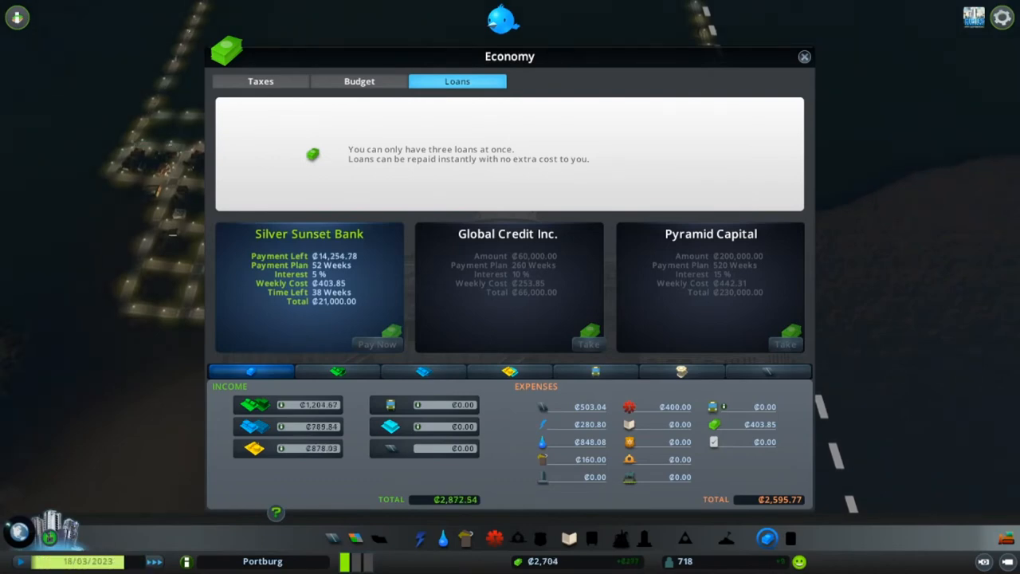
Close the Economy overview after reviewing the loans page.
{"action": "left_click", "coordinate": [803, 57]}
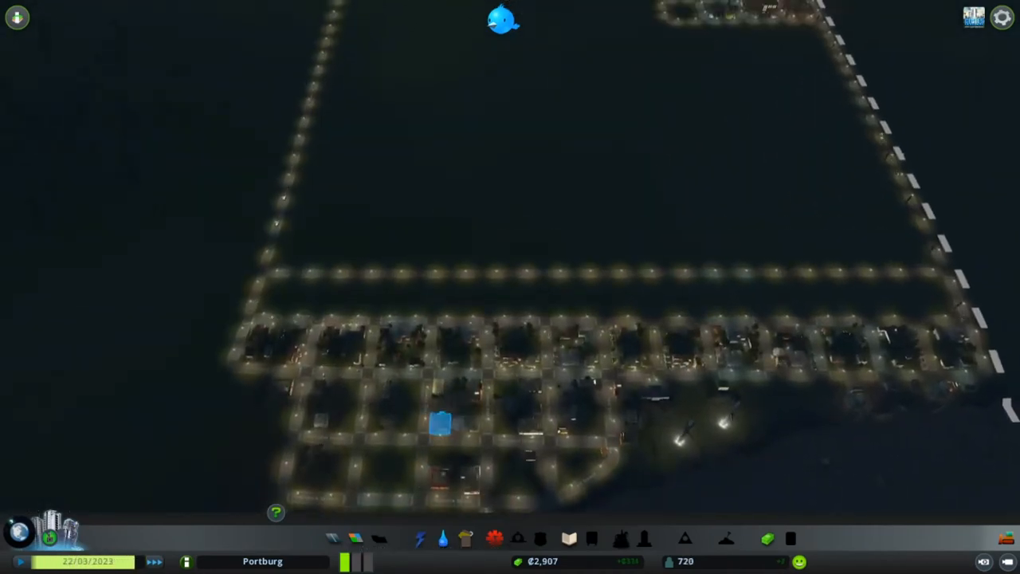
Lay a long water pipe along the upper street beside the residential zones.
{"action": "left_click", "coordinate": [357, 538]}
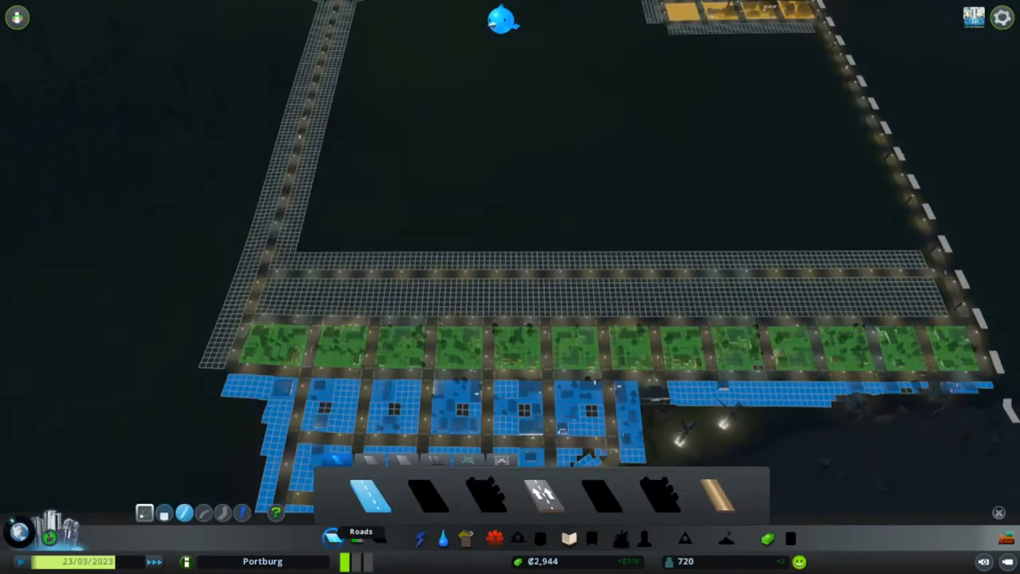
{"action": "left_click", "coordinate": [442, 539]}
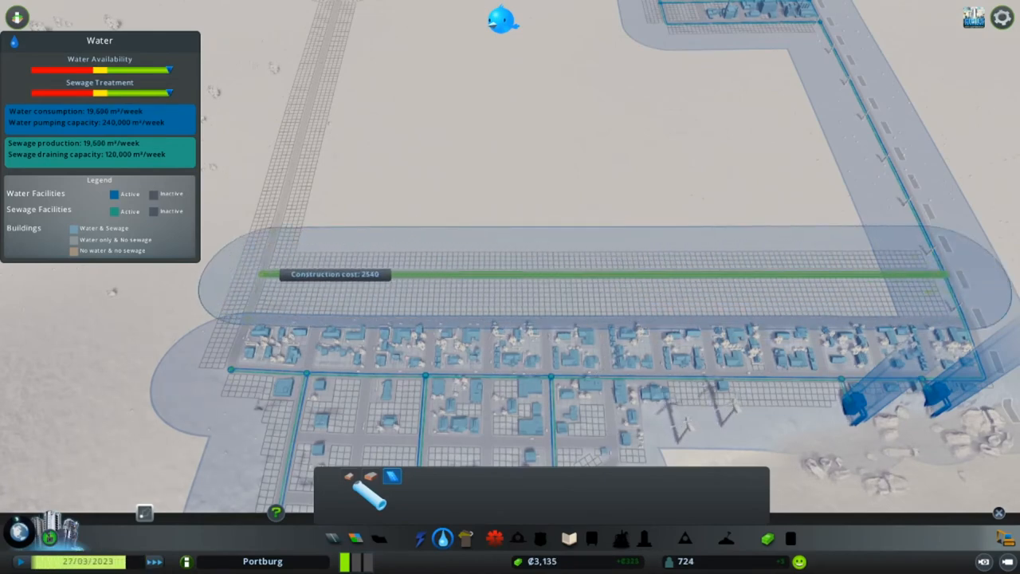
{"action": "left_click", "coordinate": [944, 276]}
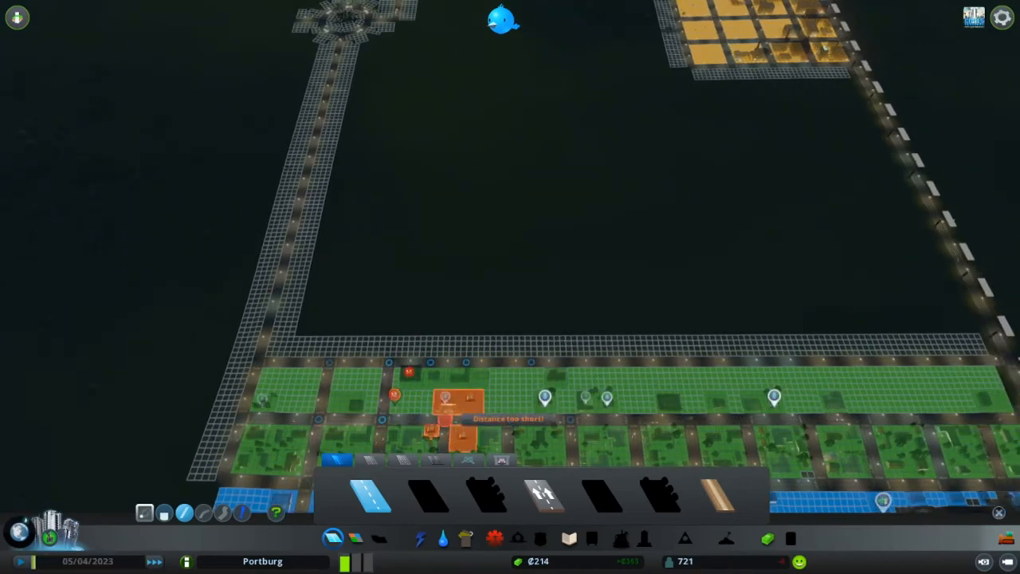
{"action": "left_click", "coordinate": [454, 422]}
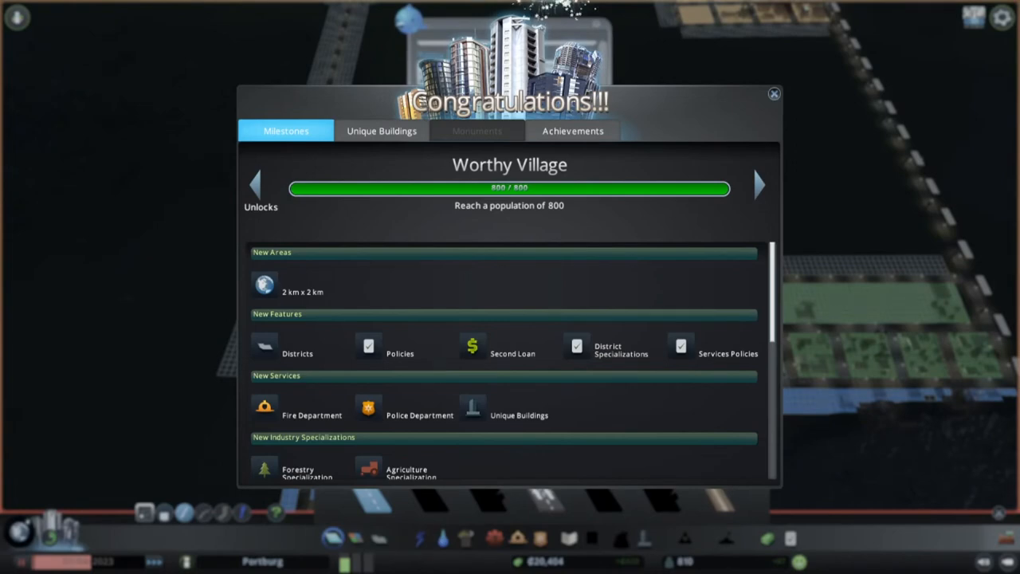
Scroll through the Worthy Village unlock list and dismiss the congratulations window.
{"action": "scroll", "scroll_direction": "down", "scroll_amount": 3}
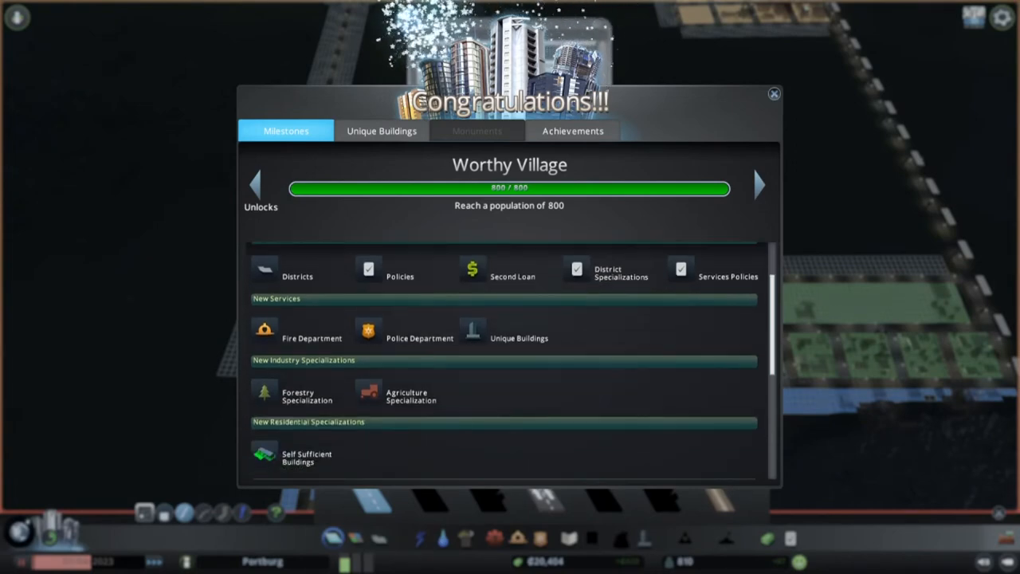
{"action": "scroll", "scroll_direction": "down", "scroll_amount": 3}
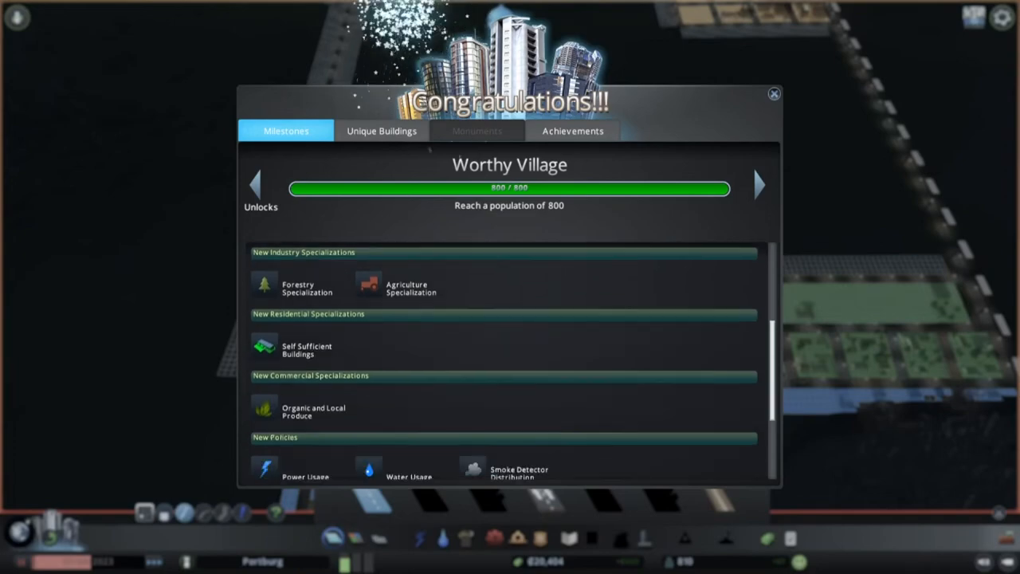
{"action": "left_click", "coordinate": [772, 94]}
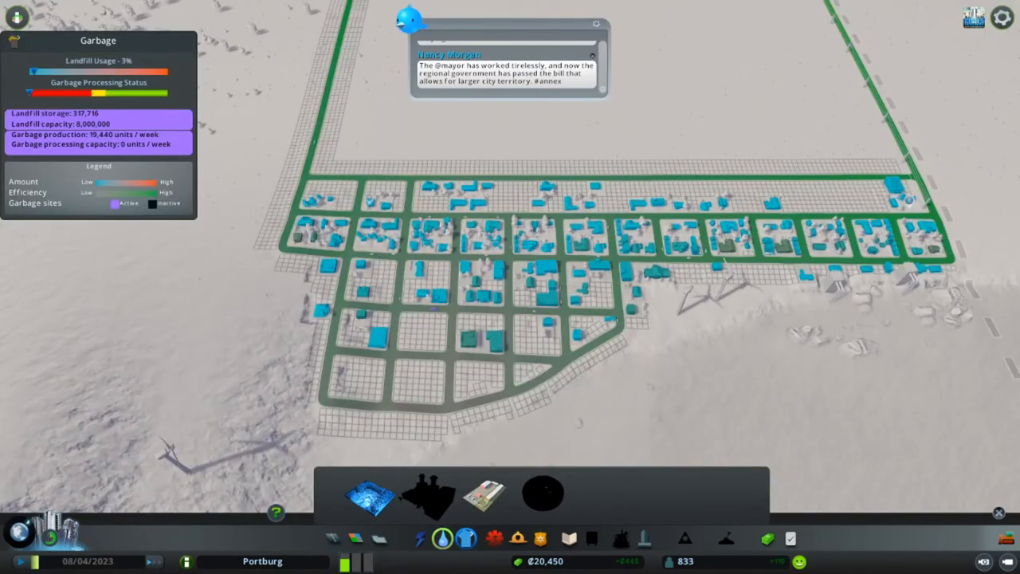
Open the Garbage info view, then switch to Water & Sewage to compare capacity with consumption.
{"action": "left_click", "coordinate": [442, 538]}
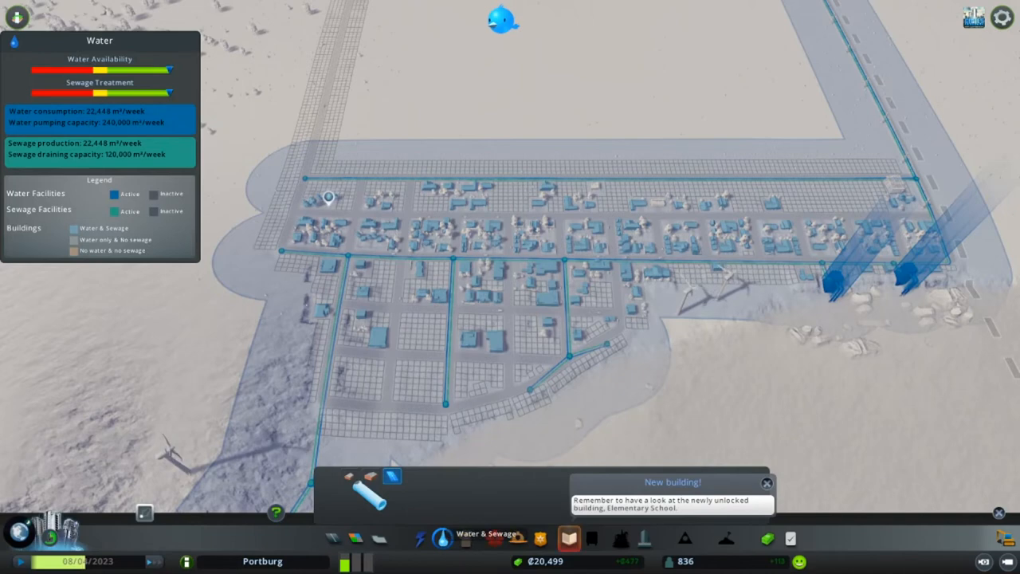
{"action": "left_click", "coordinate": [568, 539]}
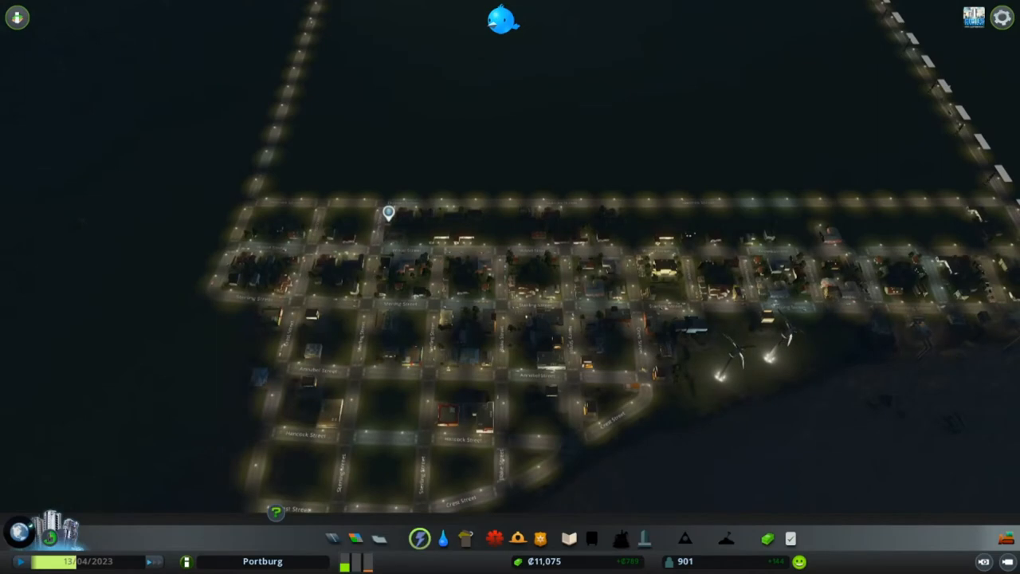
Let Portburg grow to 901 residents, then bring up the Electricity info view.
{"action": "left_click", "coordinate": [420, 539]}
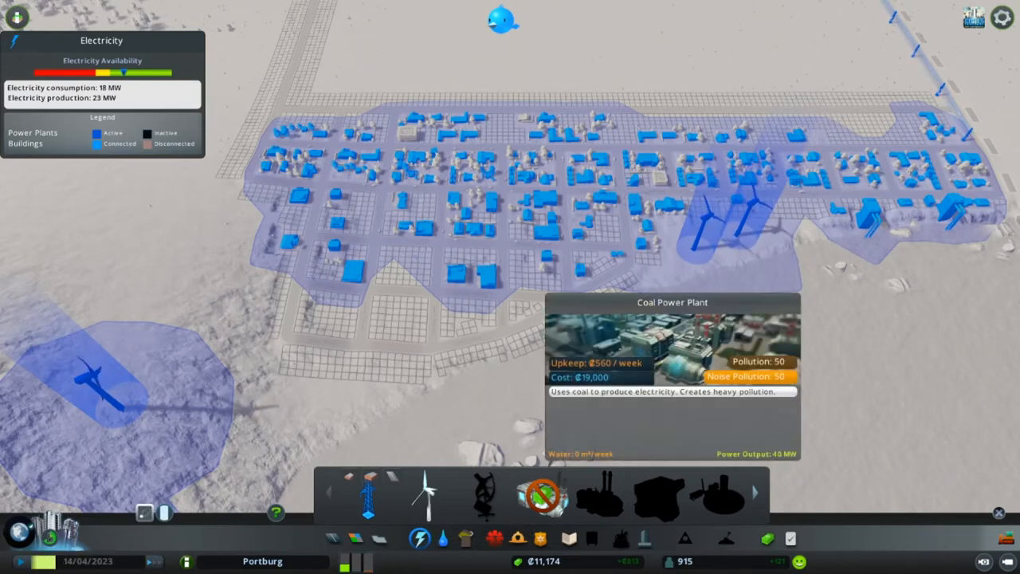
Review the Water & Sewage and Garbage overlays, then zone a low-density residential strip below the grid.
{"action": "left_click", "coordinate": [443, 538]}
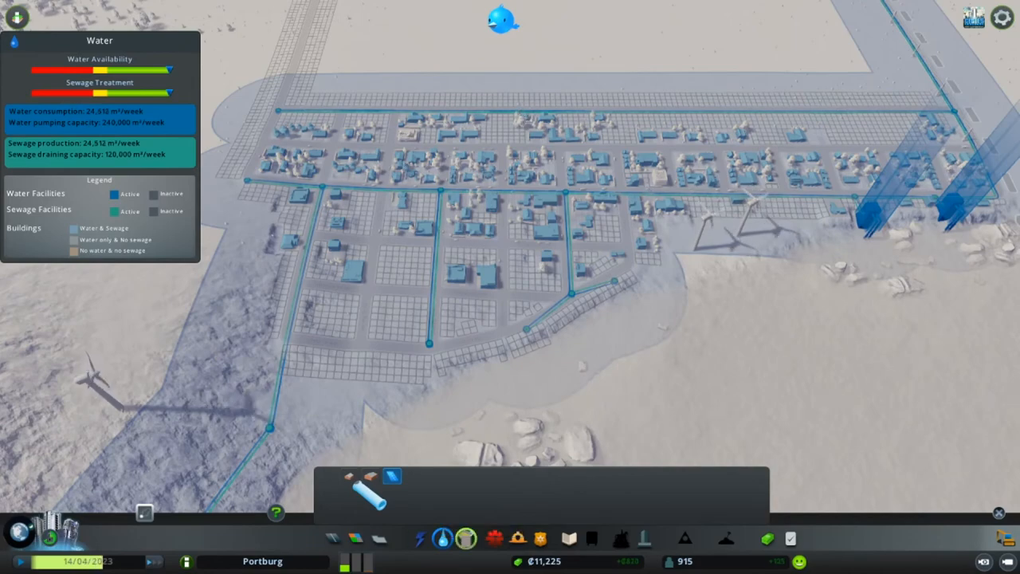
{"action": "left_click", "coordinate": [495, 538]}
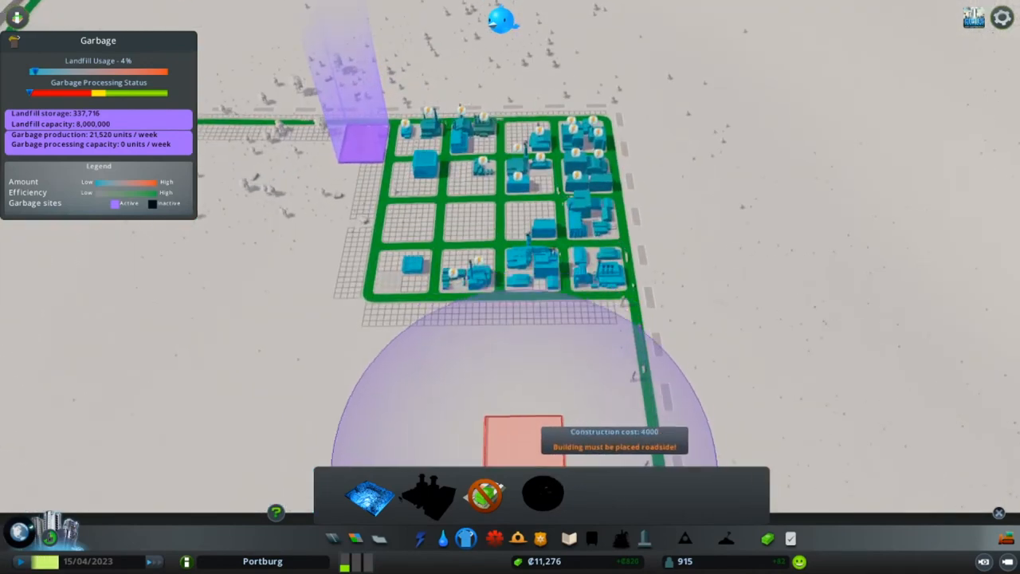
{"action": "left_click", "coordinate": [420, 537]}
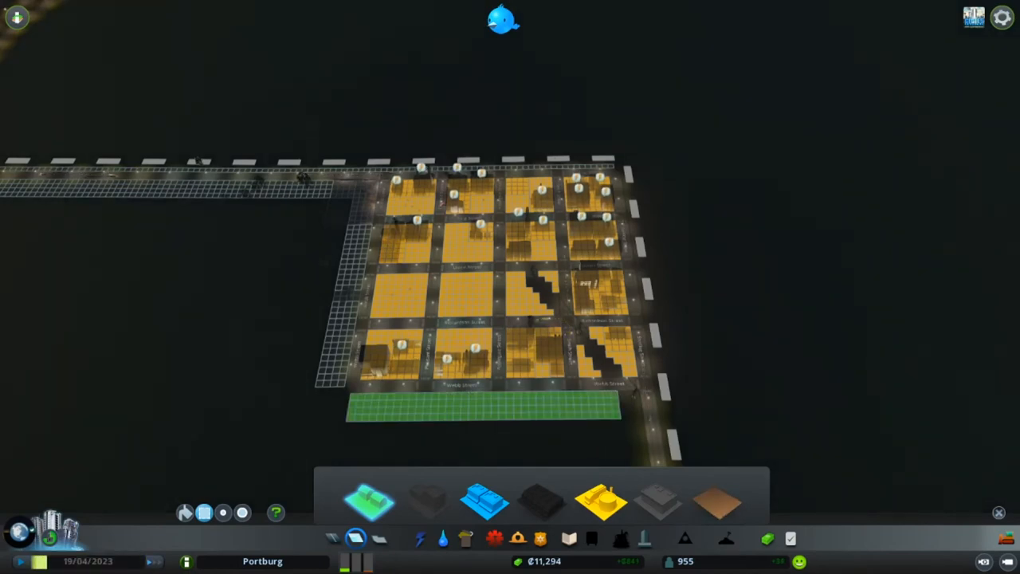
Exit the zoning tool and dismiss the Chirper message feed.
{"action": "left_click", "coordinate": [999, 512]}
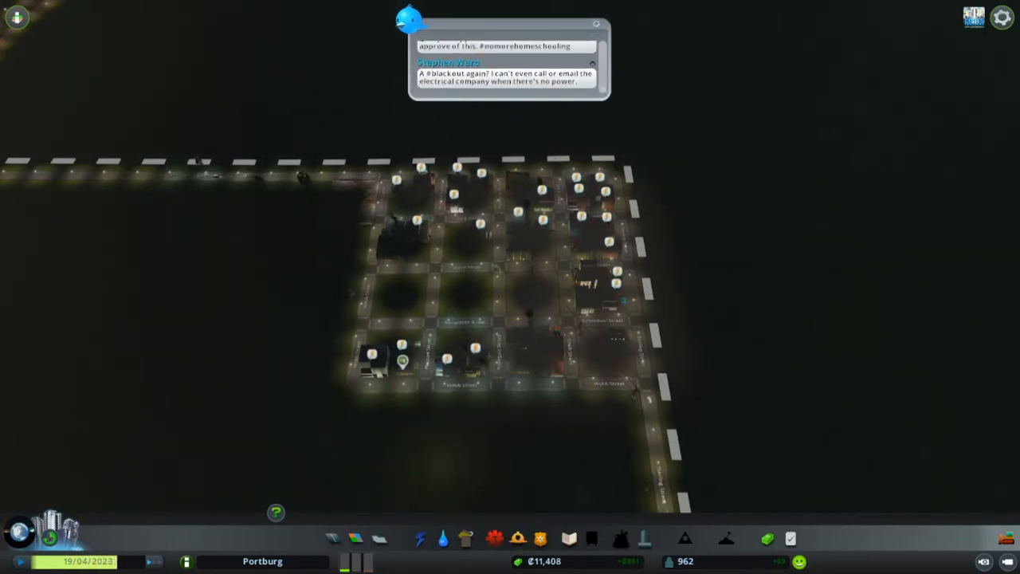
{"action": "left_click", "coordinate": [420, 538]}
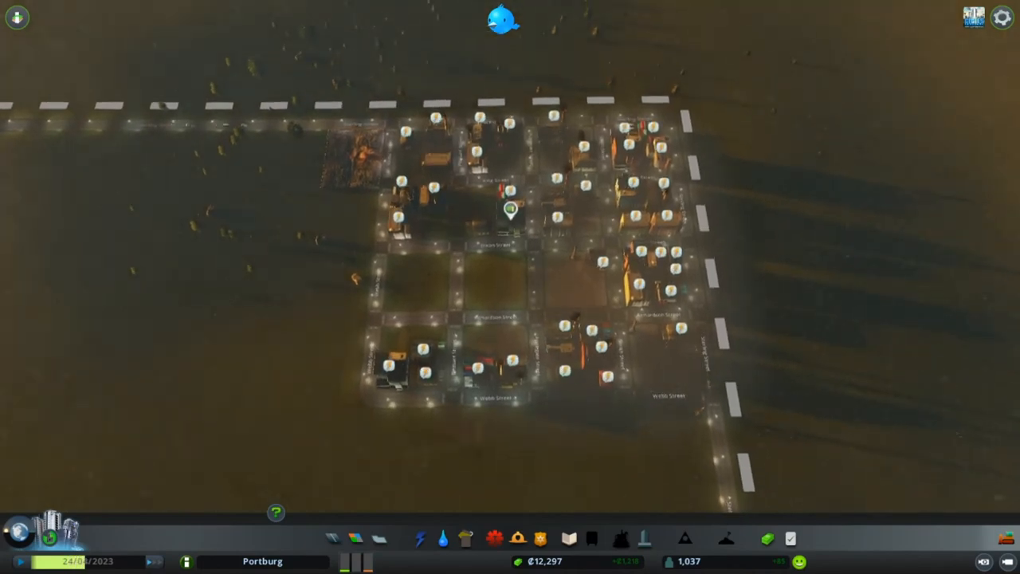
Build a wind turbine south of town from the Electricity view, then close the overlay.
{"action": "left_click", "coordinate": [420, 539]}
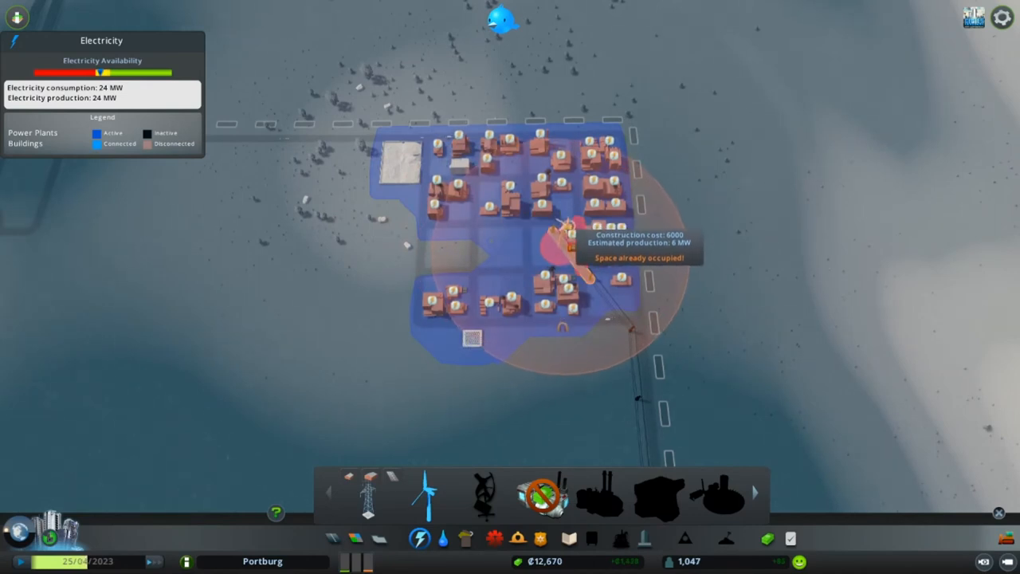
{"action": "mouse_move", "coordinate": [717, 422]}
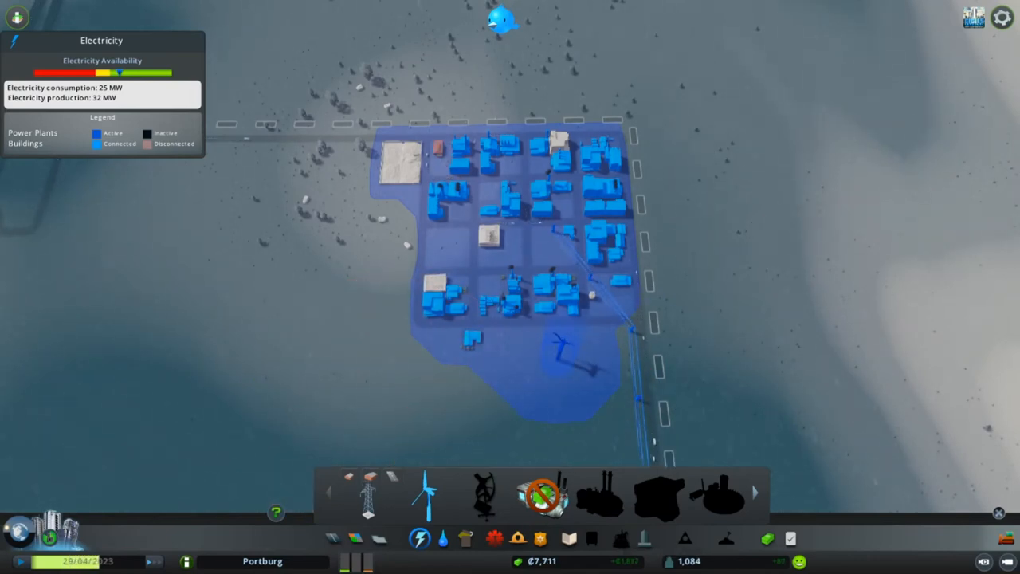
{"action": "left_click", "coordinate": [419, 538]}
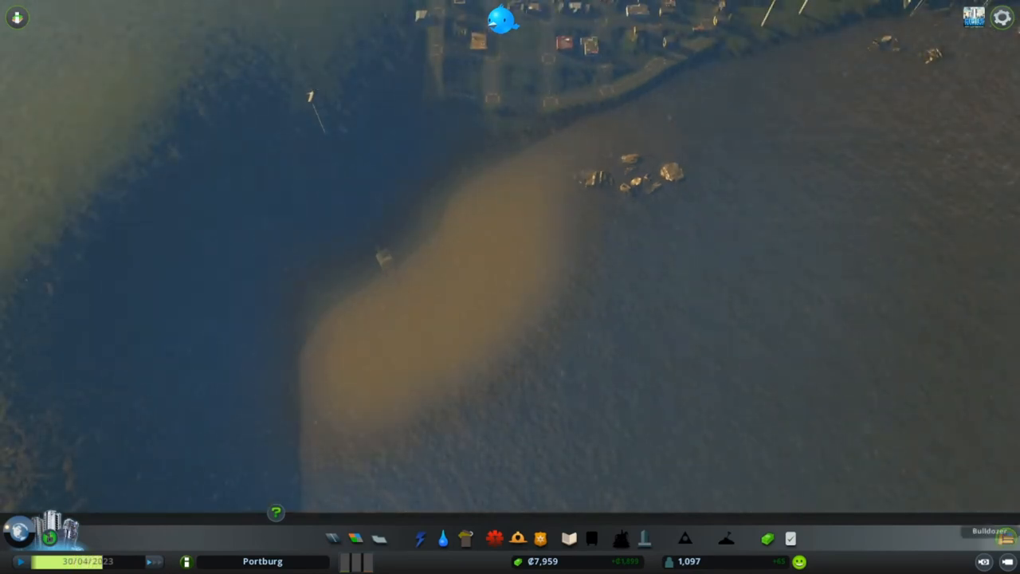
Place an Eco Water Outlet on the shore and confirm demolishing the old structure.
{"action": "left_click", "coordinate": [442, 538]}
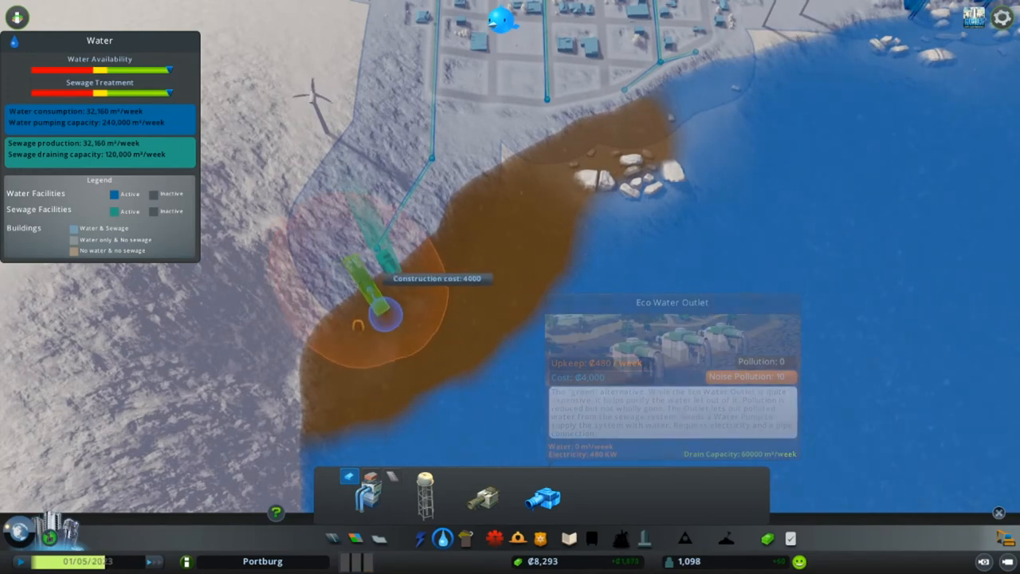
{"action": "left_click", "coordinate": [375, 303]}
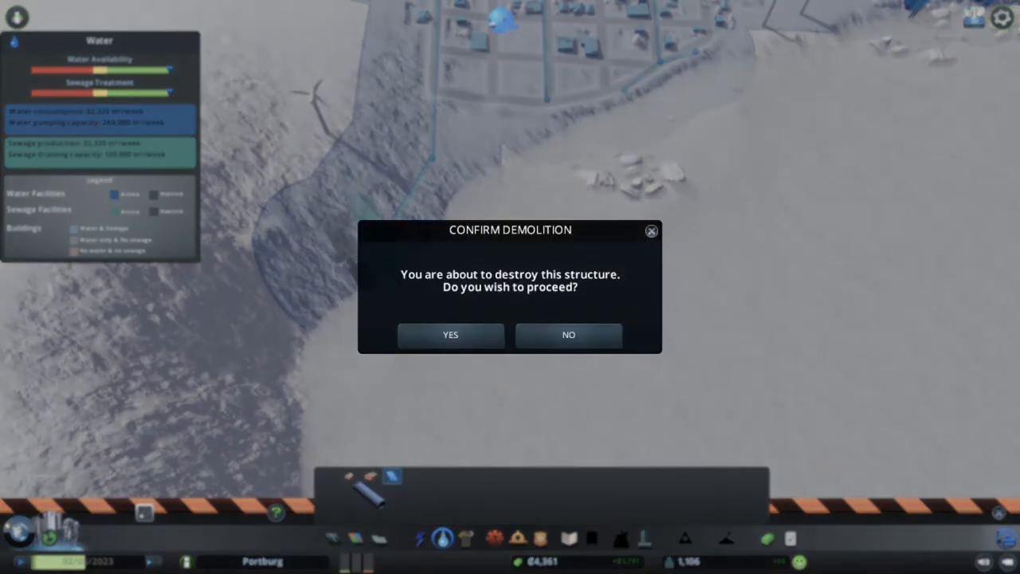
{"action": "left_click", "coordinate": [450, 334]}
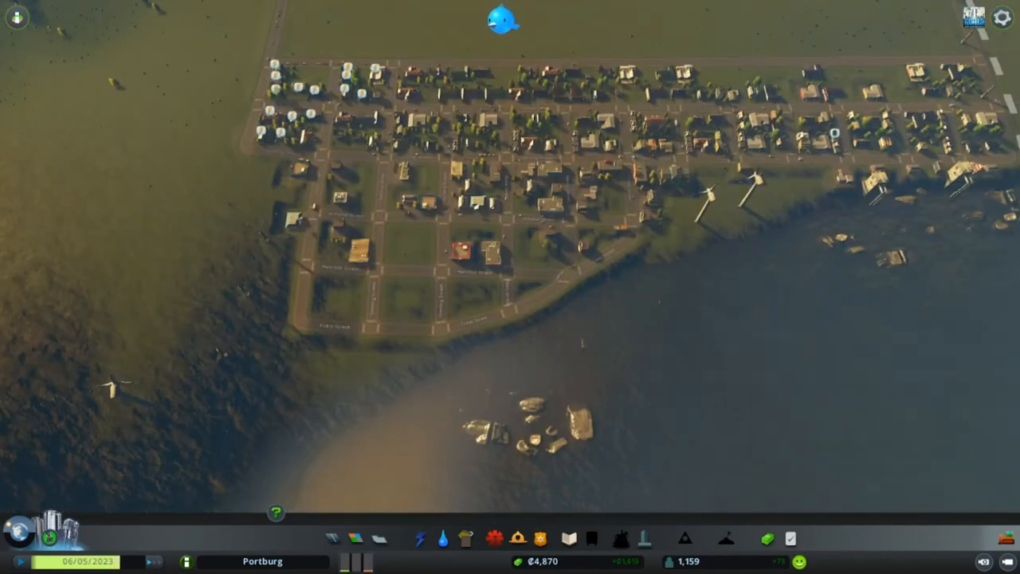
Check electricity coverage, then open Milestones showing Worthy Village at 800 of 800.
{"action": "left_click", "coordinate": [419, 538]}
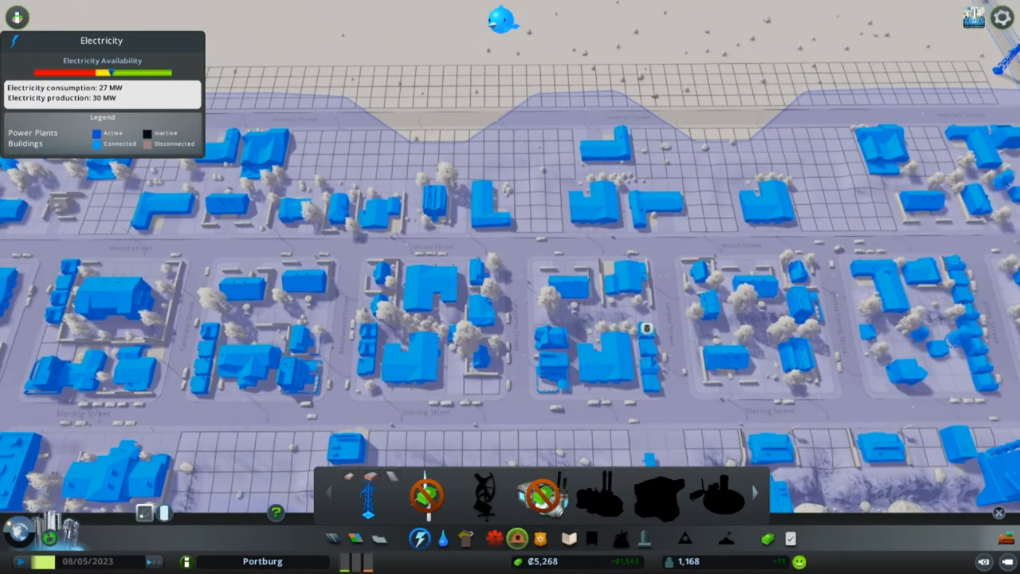
{"action": "left_click", "coordinate": [541, 538]}
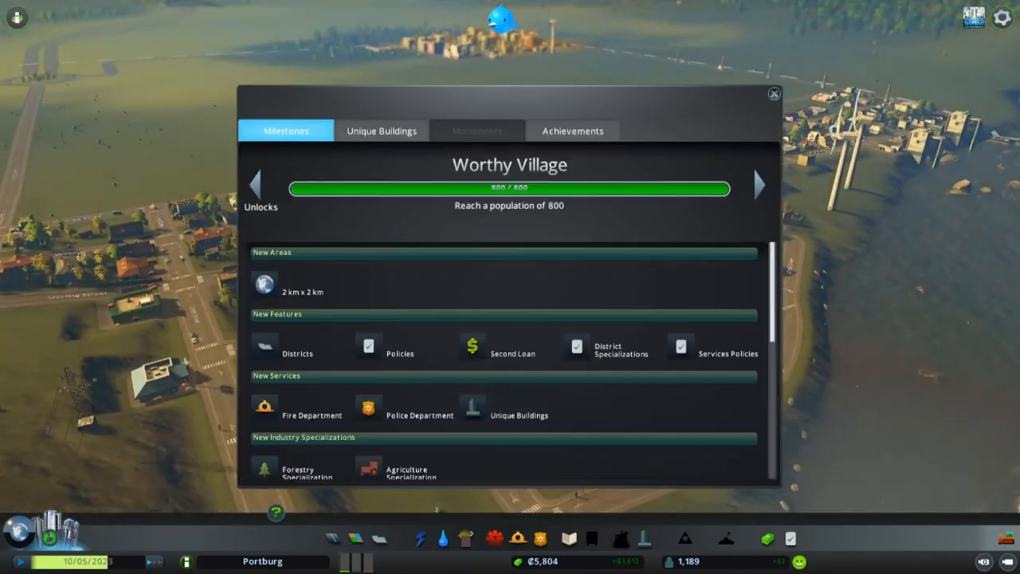
Page ahead to the Tiny Town milestone (1,188 of 1,300), then close the panel.
{"action": "left_click", "coordinate": [758, 184]}
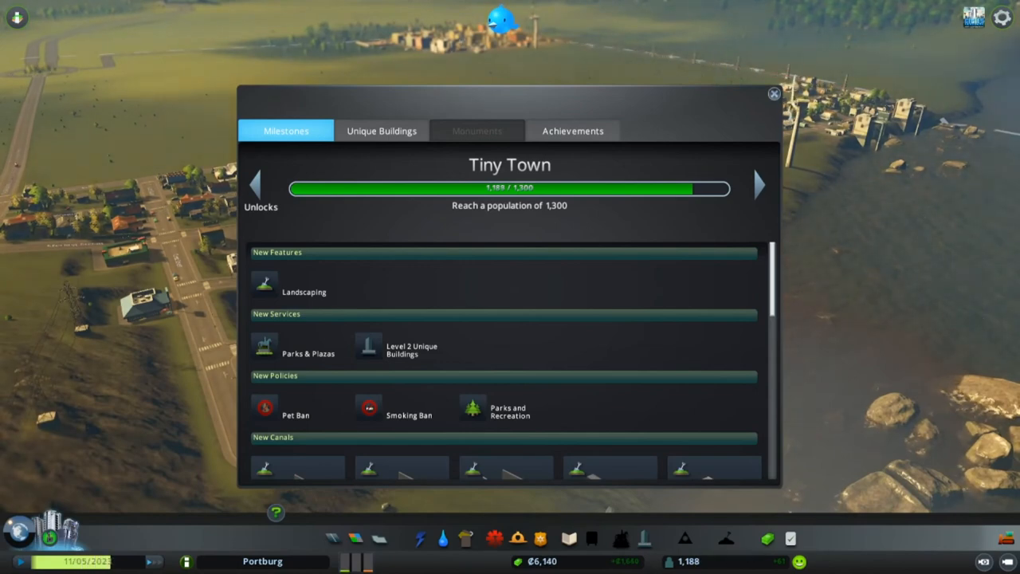
{"action": "left_click", "coordinate": [772, 93]}
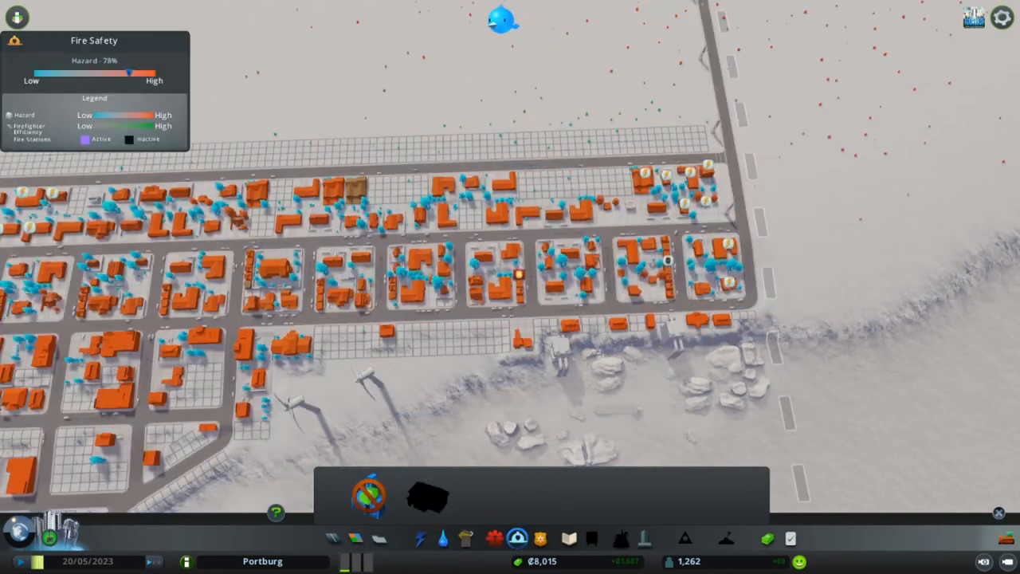
Check the Fire Safety and Crime overlays, noting 79% fire hazard and 18% crime rate.
{"action": "left_click", "coordinate": [516, 538]}
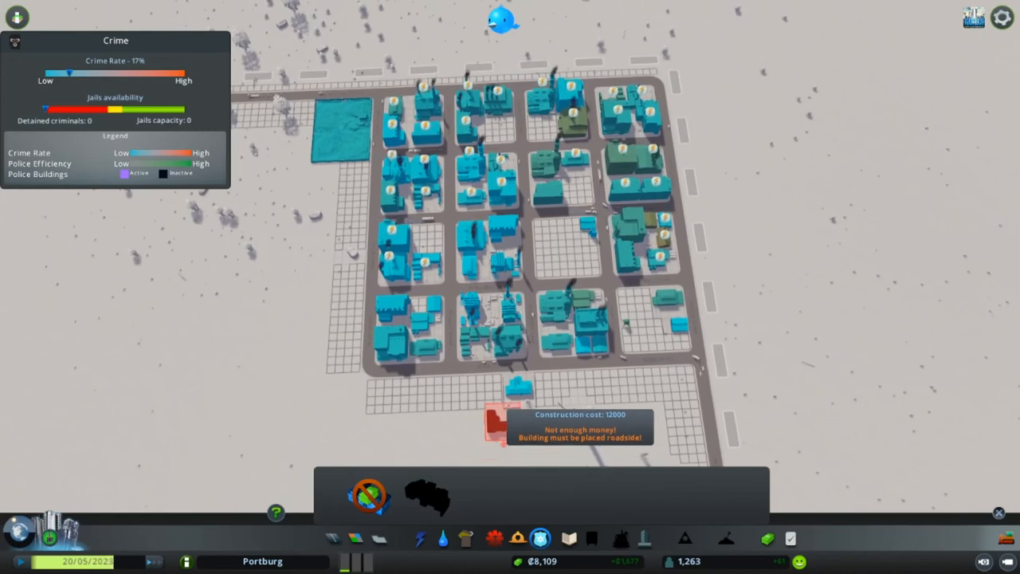
{"action": "left_click", "coordinate": [419, 538]}
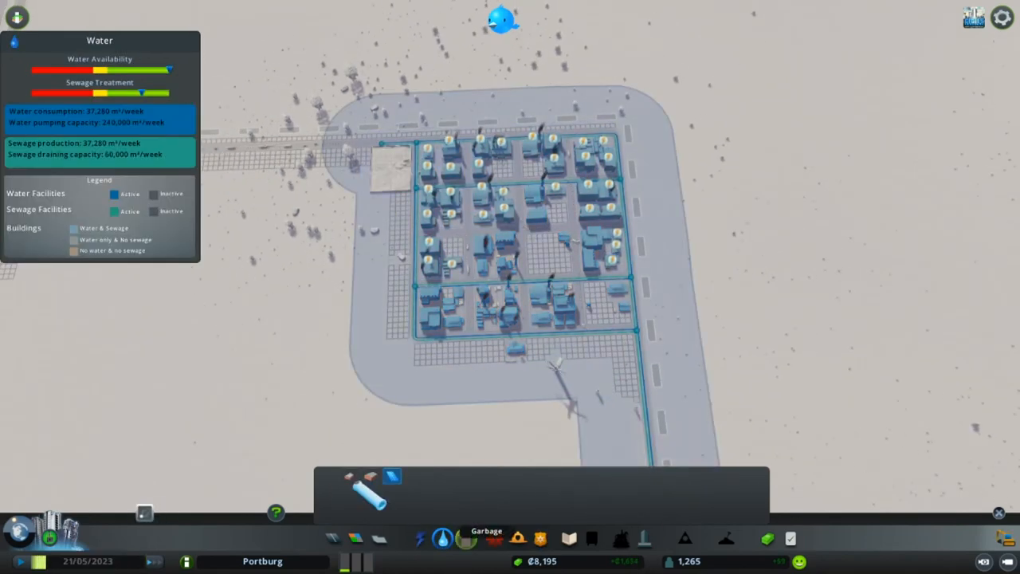
{"action": "left_click", "coordinate": [465, 539]}
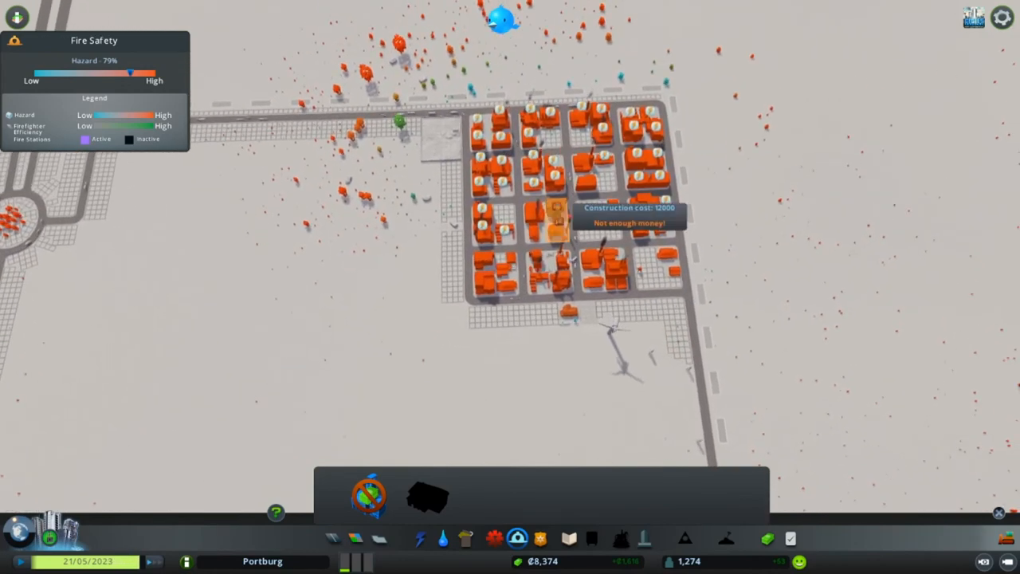
{"action": "left_click", "coordinate": [568, 538]}
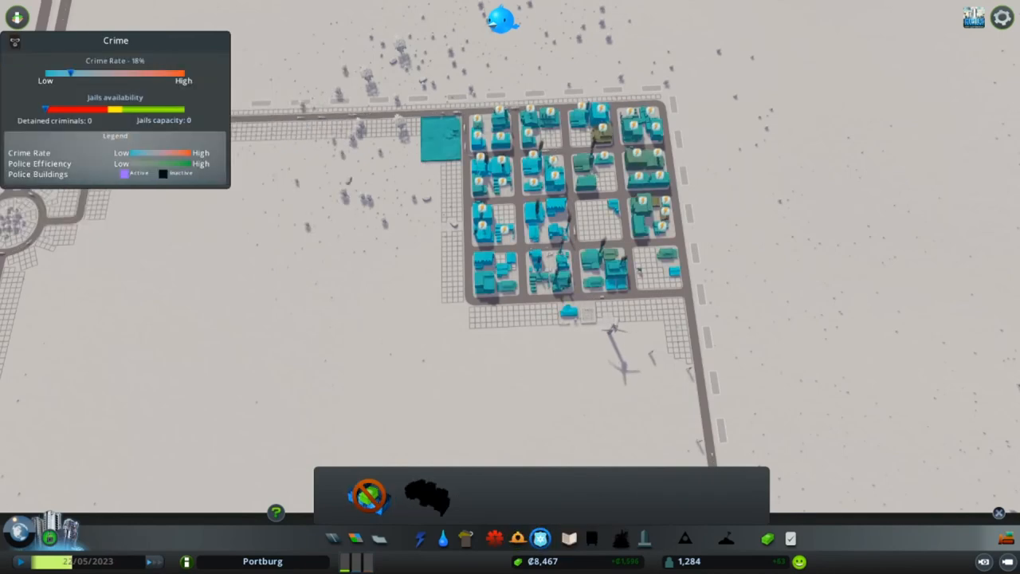
Review Portburg's loans in the Economy window, then close it.
{"action": "left_click", "coordinate": [540, 537]}
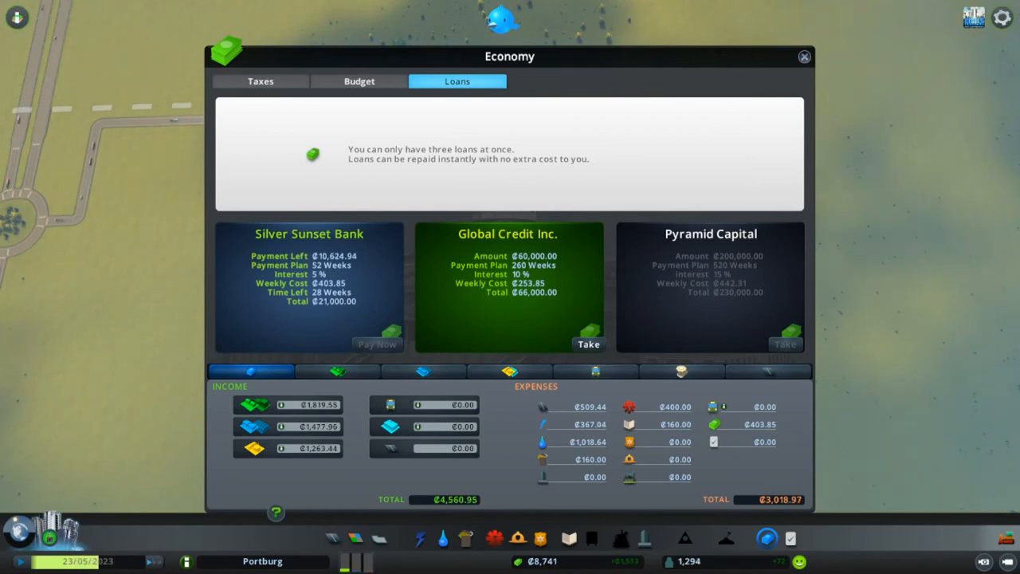
{"action": "left_click", "coordinate": [803, 57]}
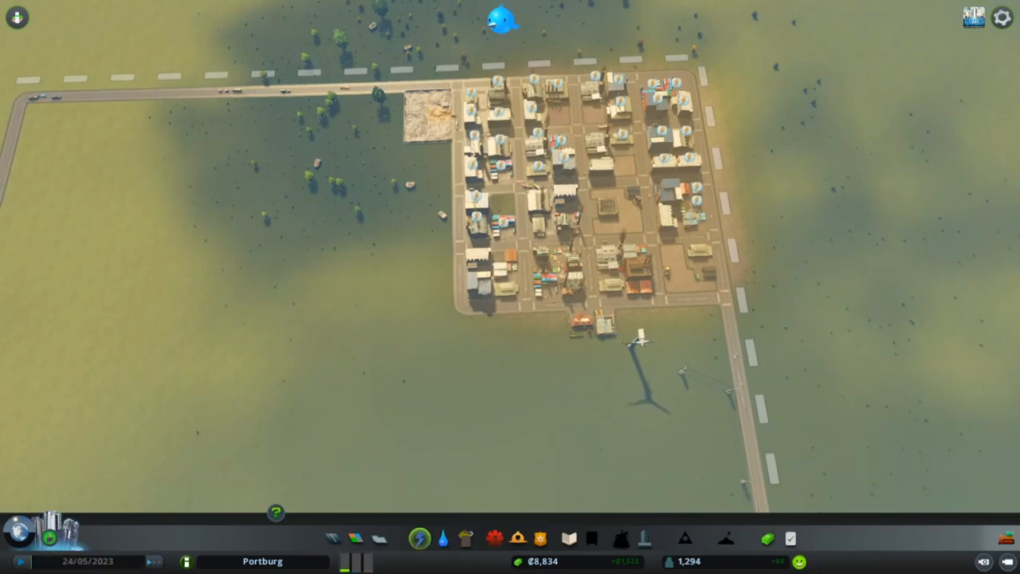
View the electricity overlay and Coal Power Plant, then inspect the 4 MW wind turbine.
{"action": "left_click", "coordinate": [420, 538]}
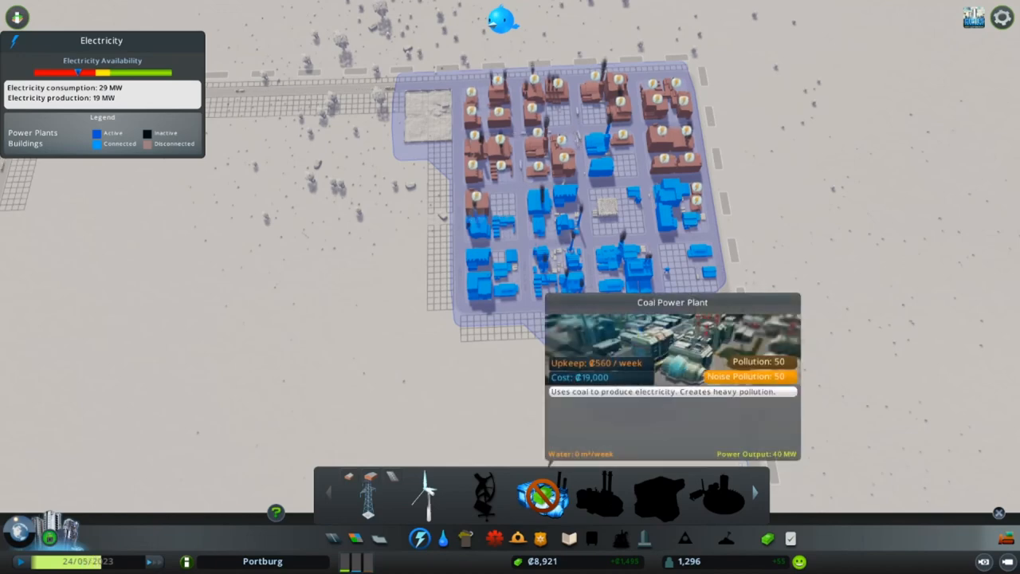
{"action": "left_click", "coordinate": [582, 327]}
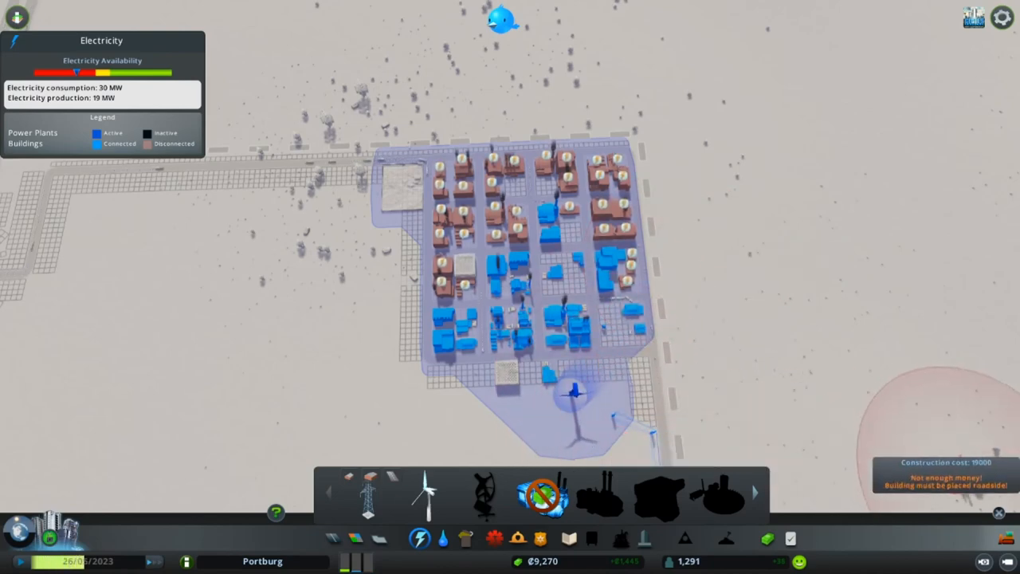
{"action": "left_click", "coordinate": [572, 394]}
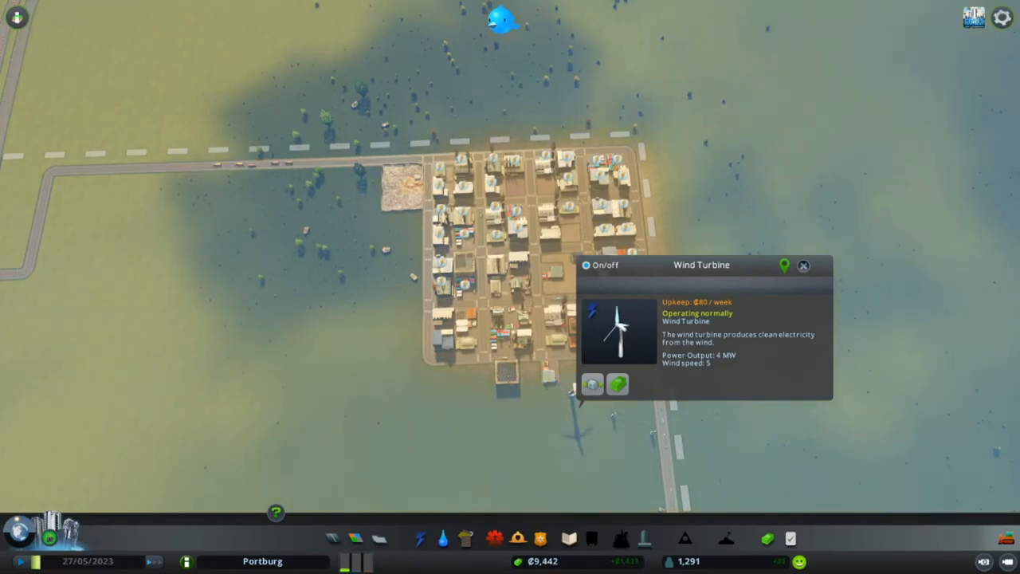
Review tax rates in the Economy panel, past the Tiny Town milestone popup, then close it.
{"action": "left_click", "coordinate": [766, 538]}
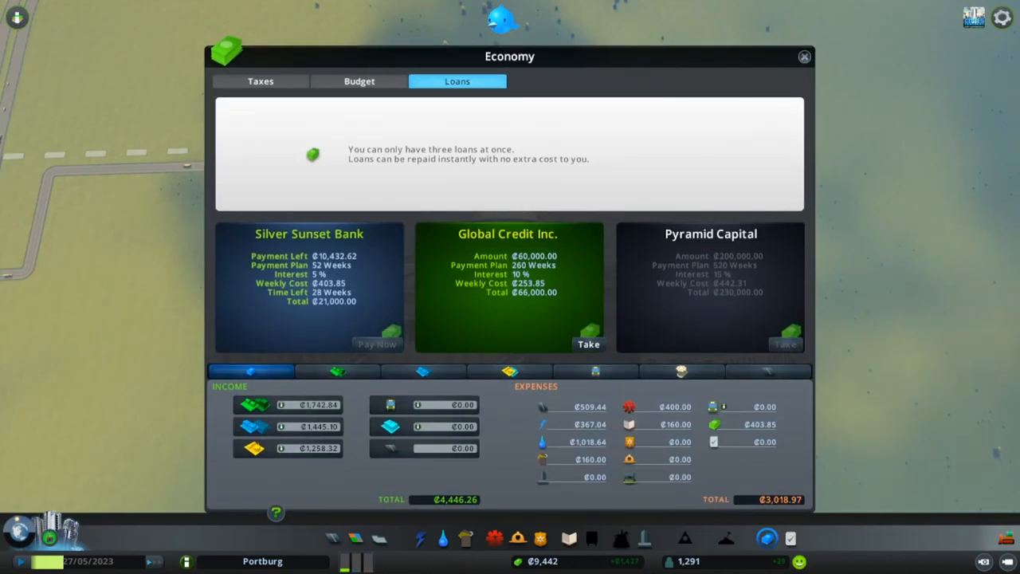
{"action": "left_click", "coordinate": [259, 80]}
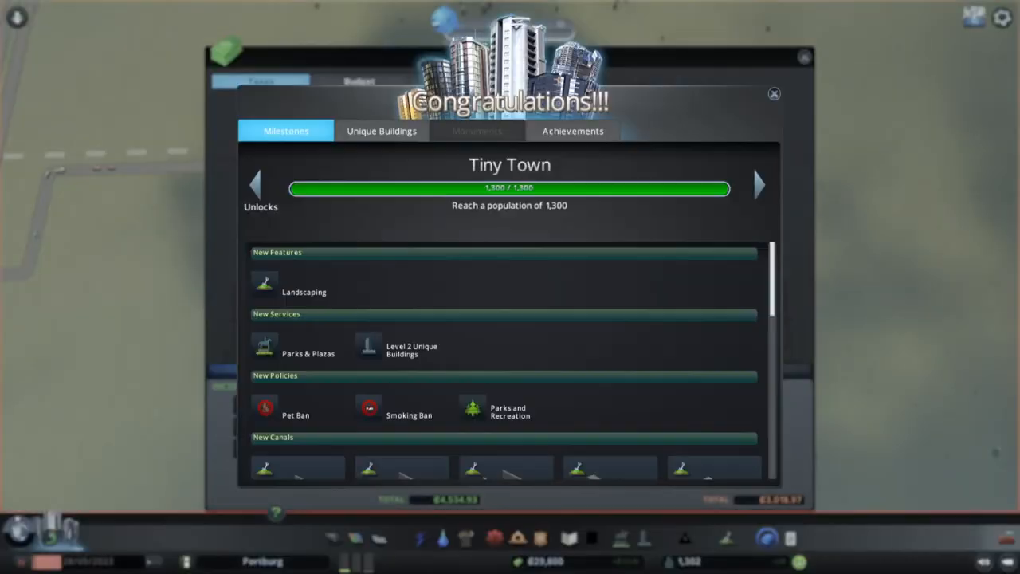
{"action": "scroll", "scroll_direction": "down", "scroll_amount": 3}
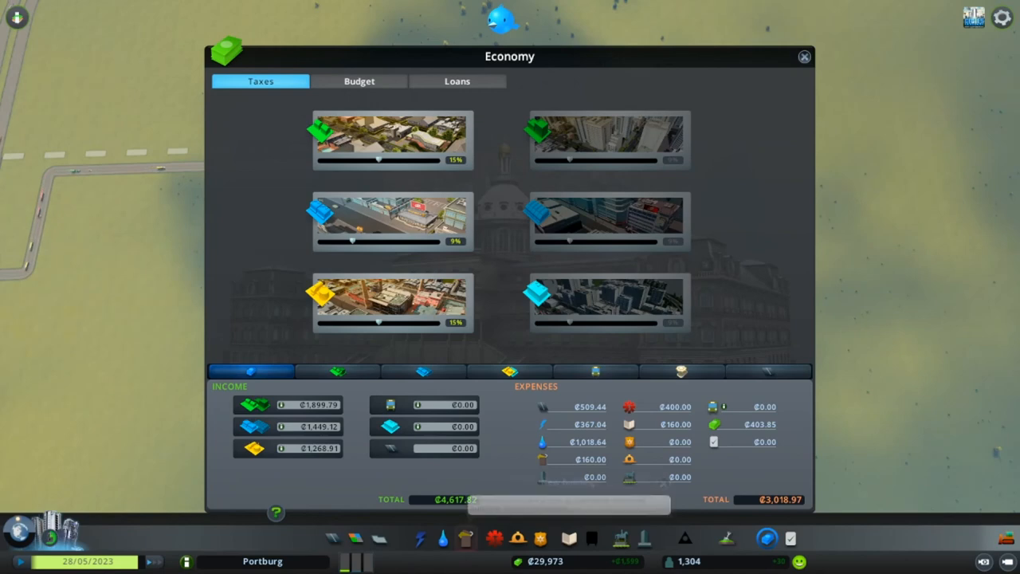
{"action": "left_click", "coordinate": [804, 56]}
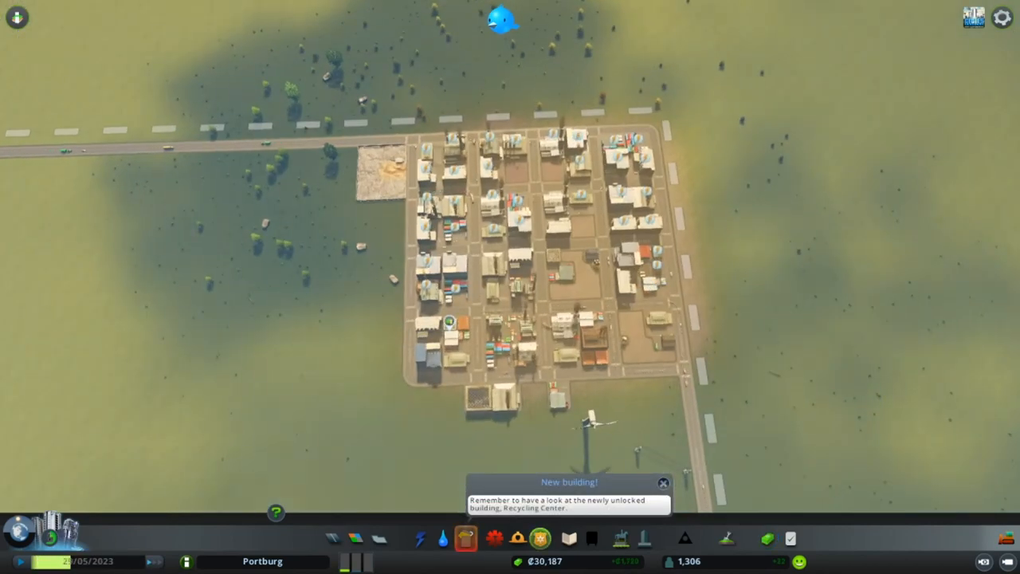
Show the crime overlay briefly, then close it.
{"action": "left_click", "coordinate": [540, 538]}
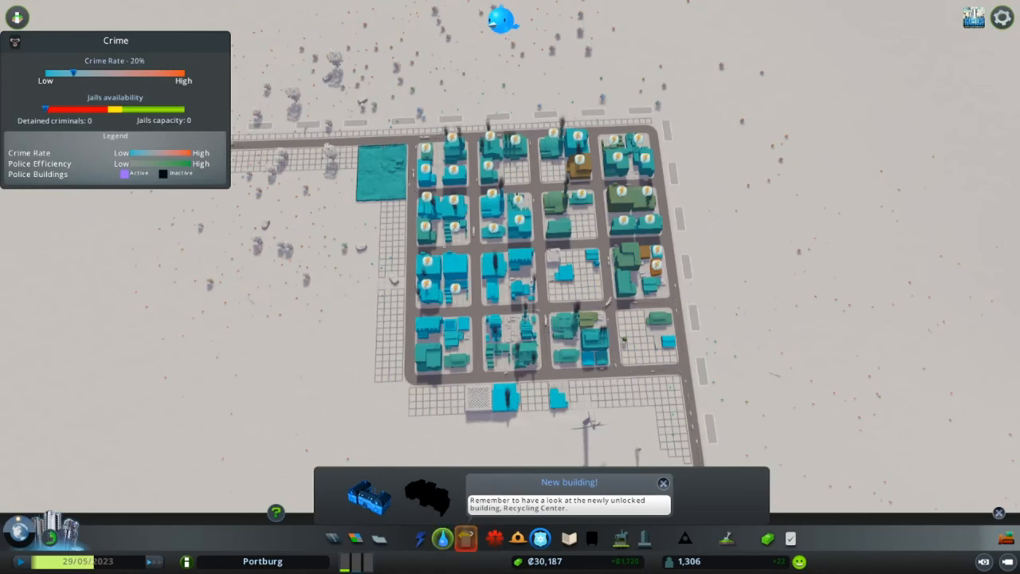
{"action": "left_click", "coordinate": [419, 537]}
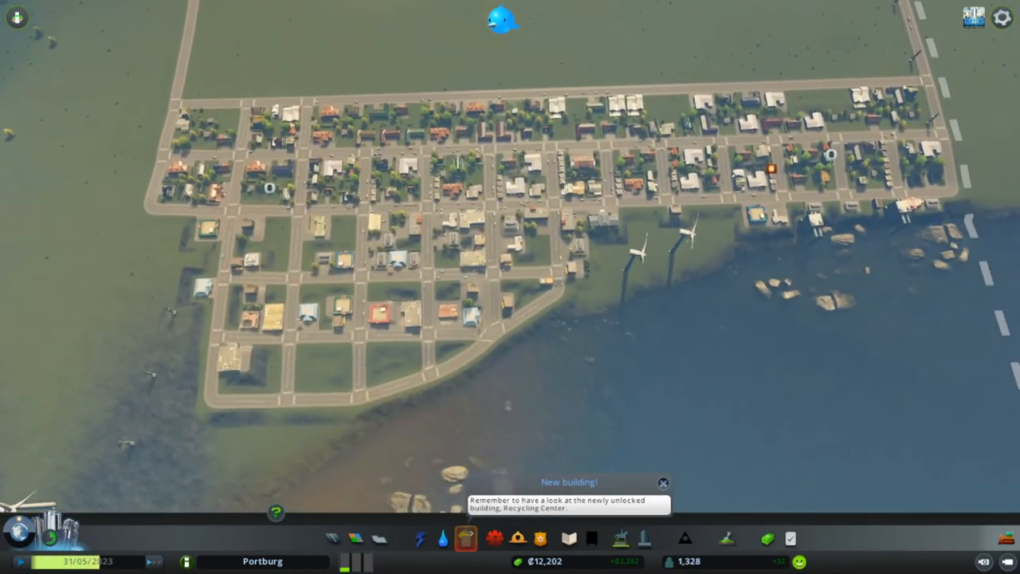
Check the garbage, healthcare, fire safety and crime (21%) overlays in turn.
{"action": "left_click", "coordinate": [465, 537]}
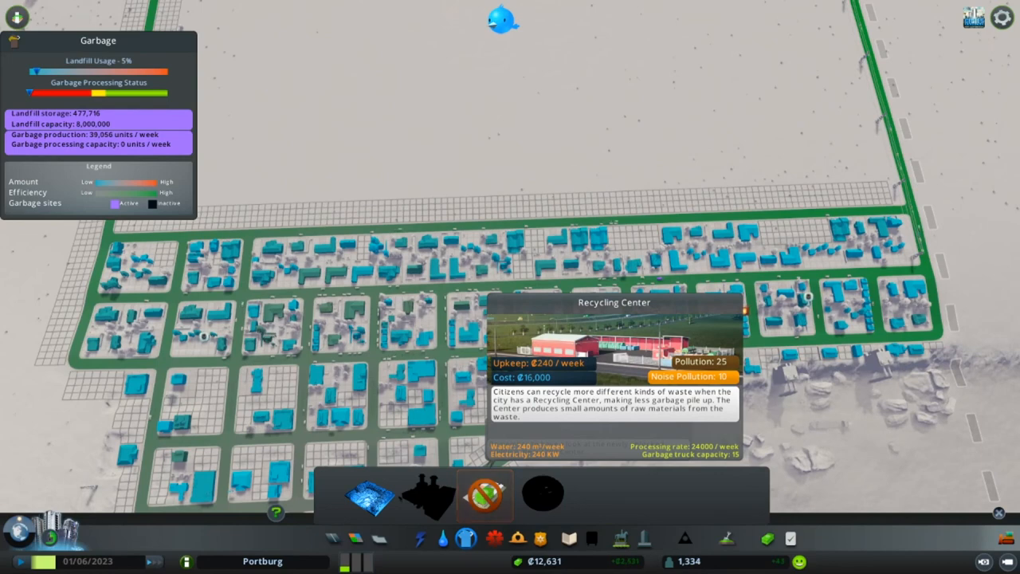
{"action": "left_click", "coordinate": [484, 494]}
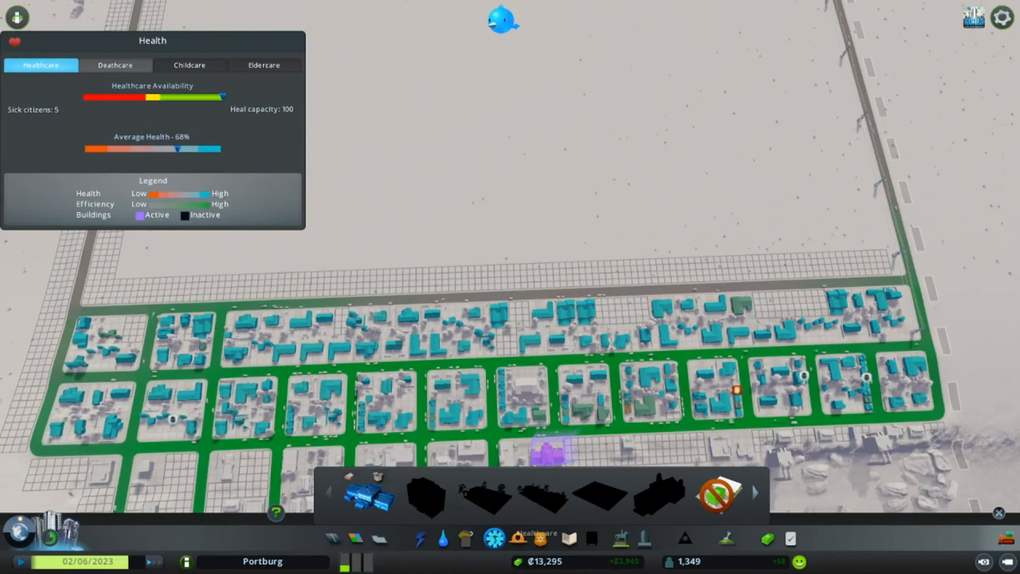
{"action": "left_click", "coordinate": [495, 539]}
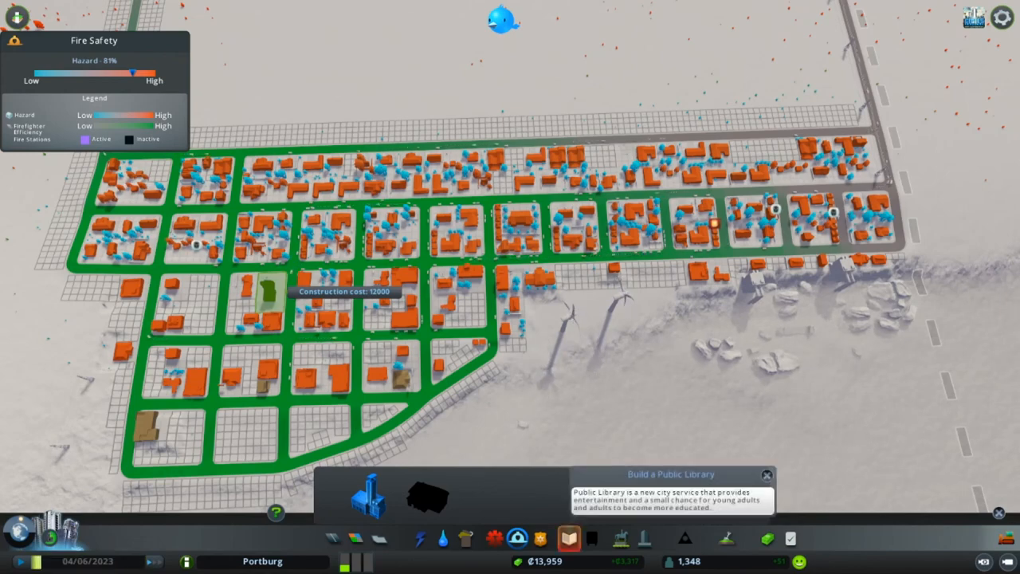
{"action": "left_click", "coordinate": [516, 538]}
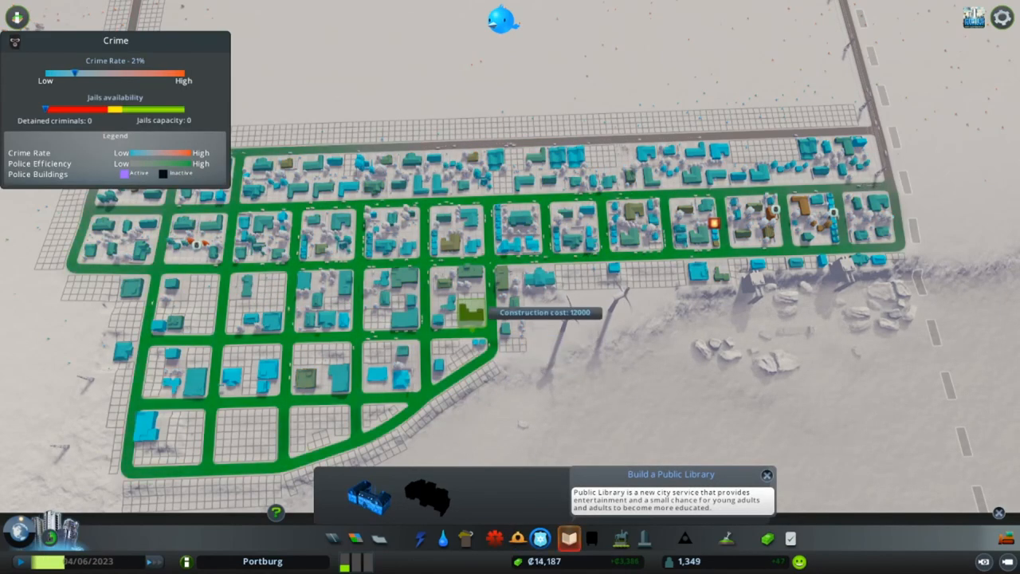